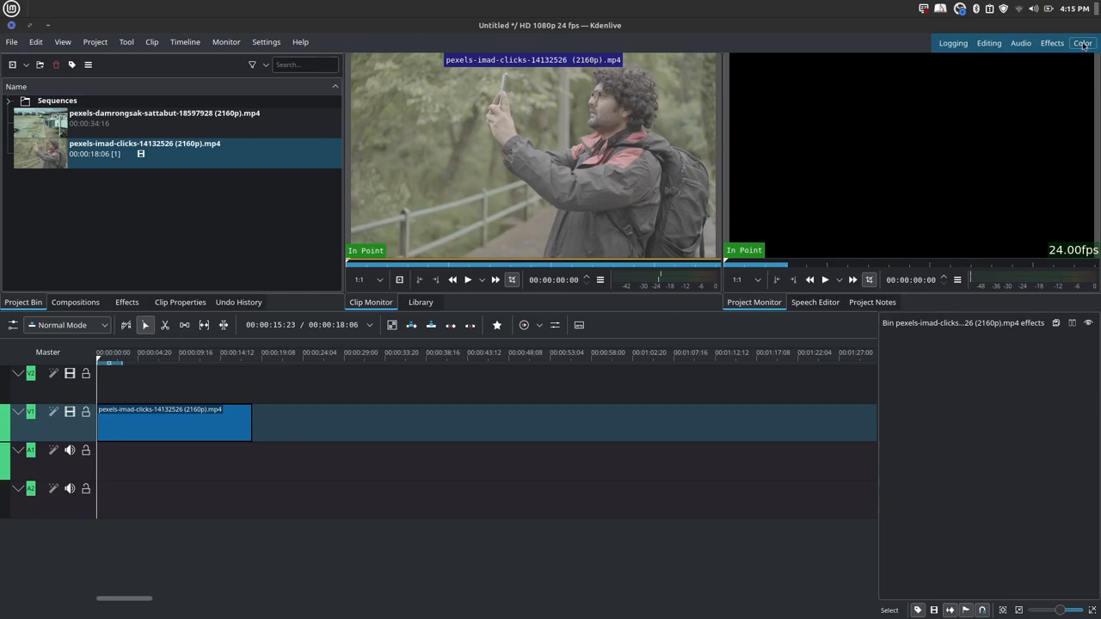
Switch to the Color workspace and expand the Templates effect category showing LM Basic - CC
left_click(1082, 43)
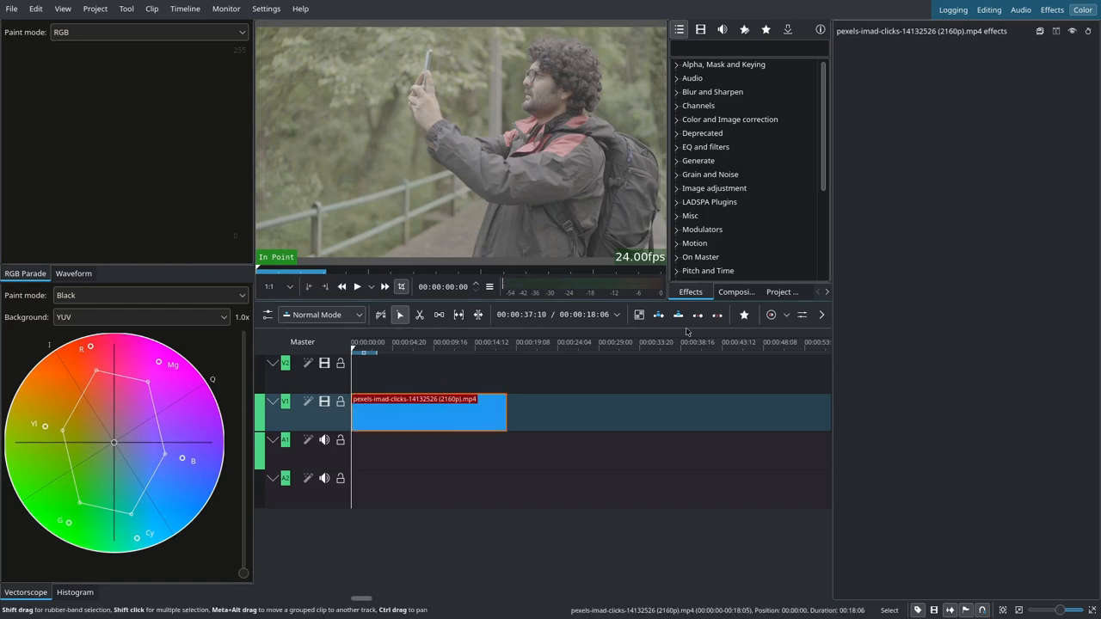
left_click(743, 29)
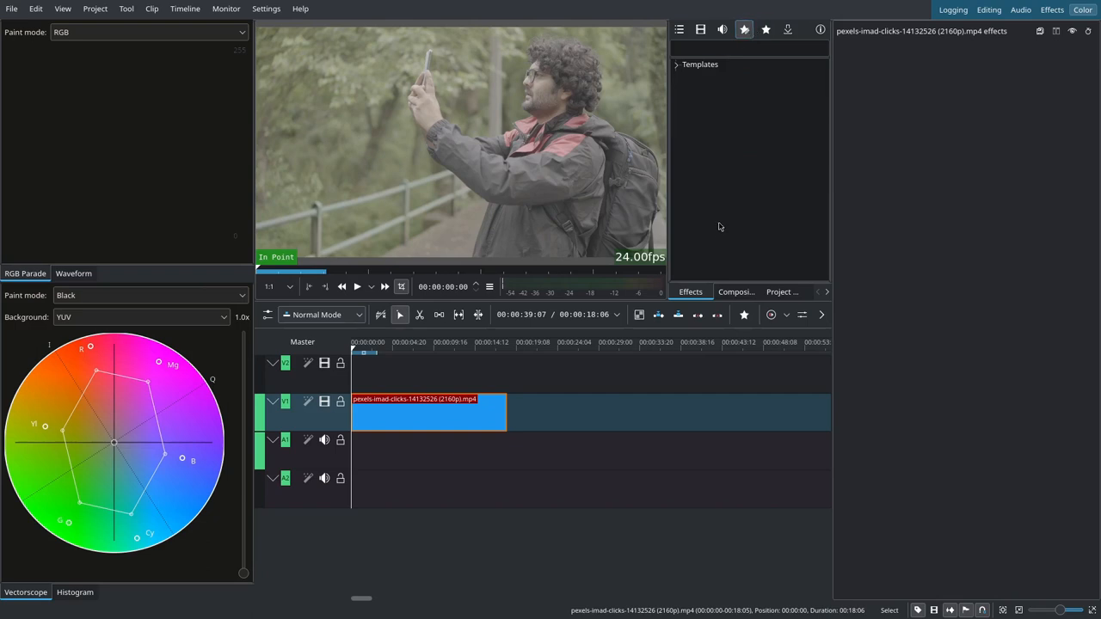
left_click(678, 64)
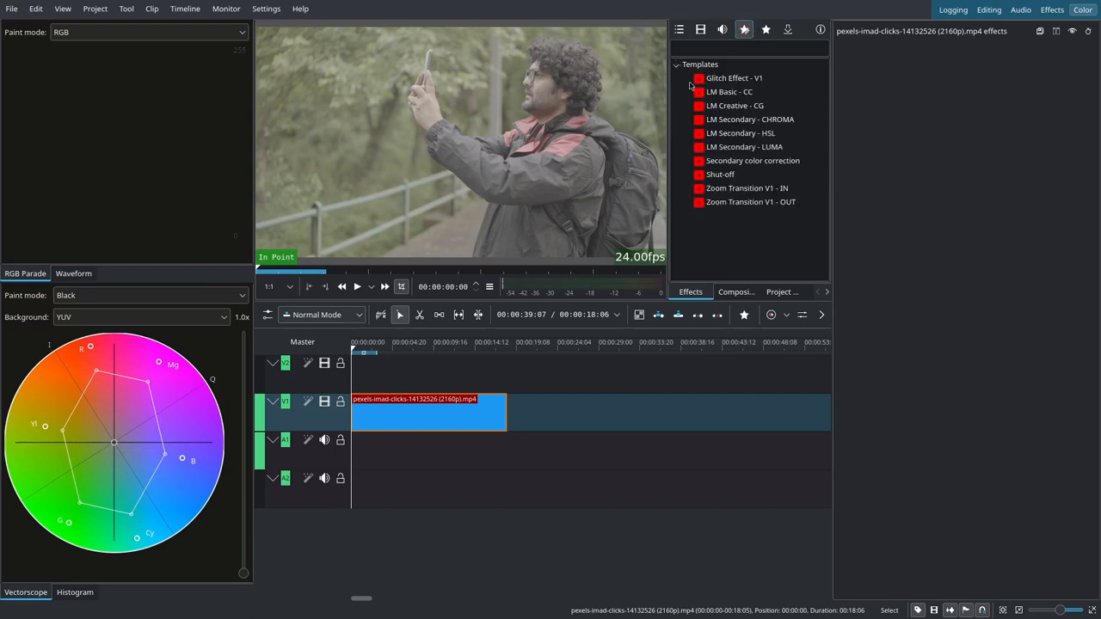
left_click(730, 91)
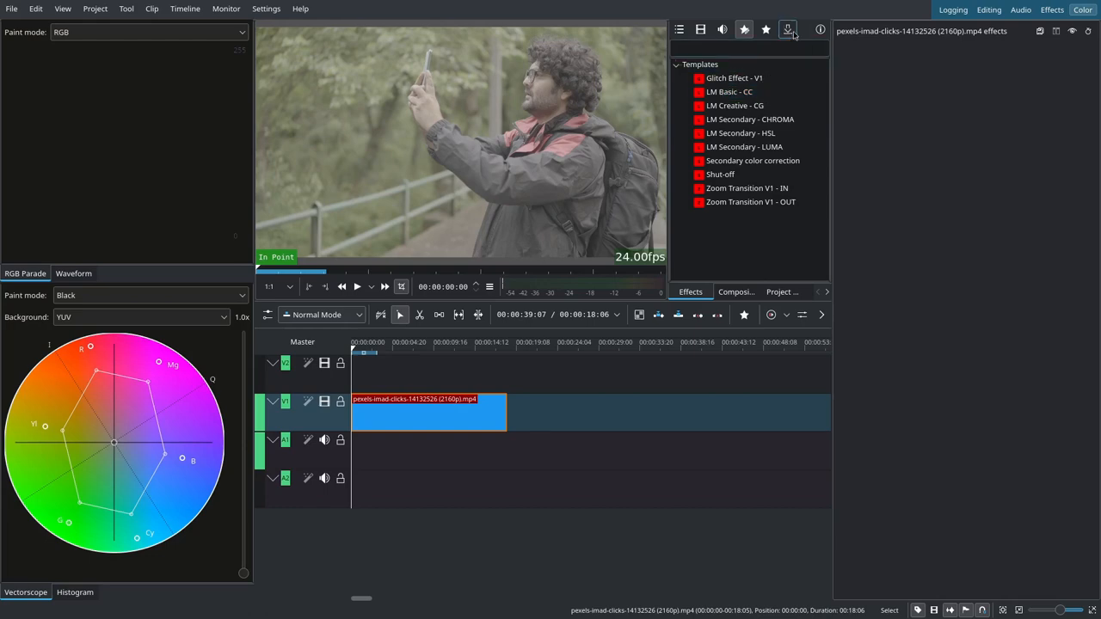
left_click(788, 29)
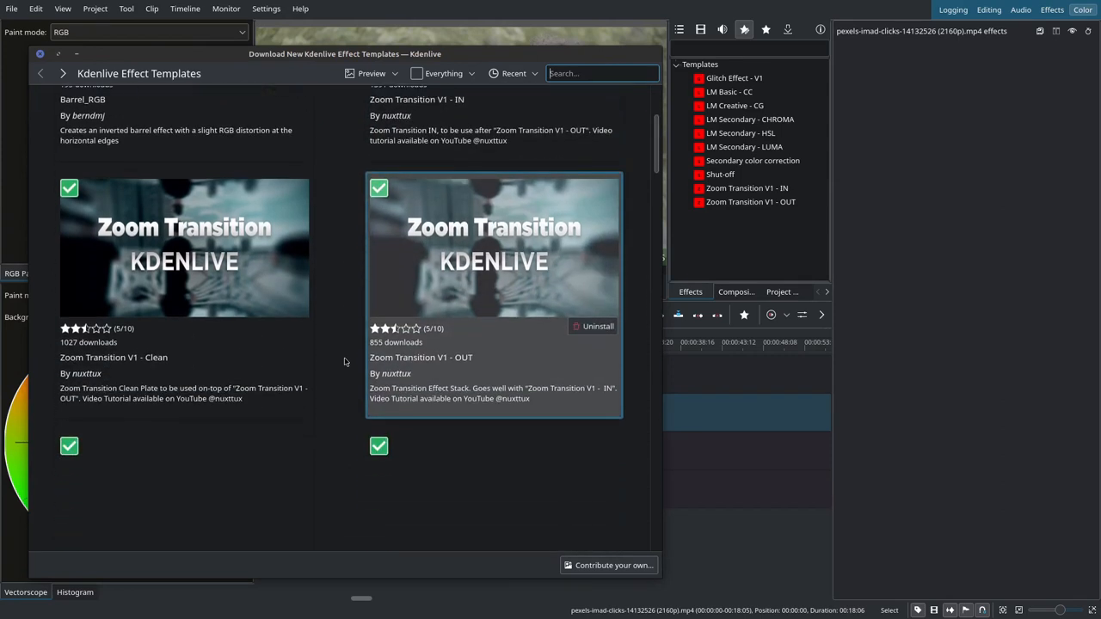
scroll("down", 3)
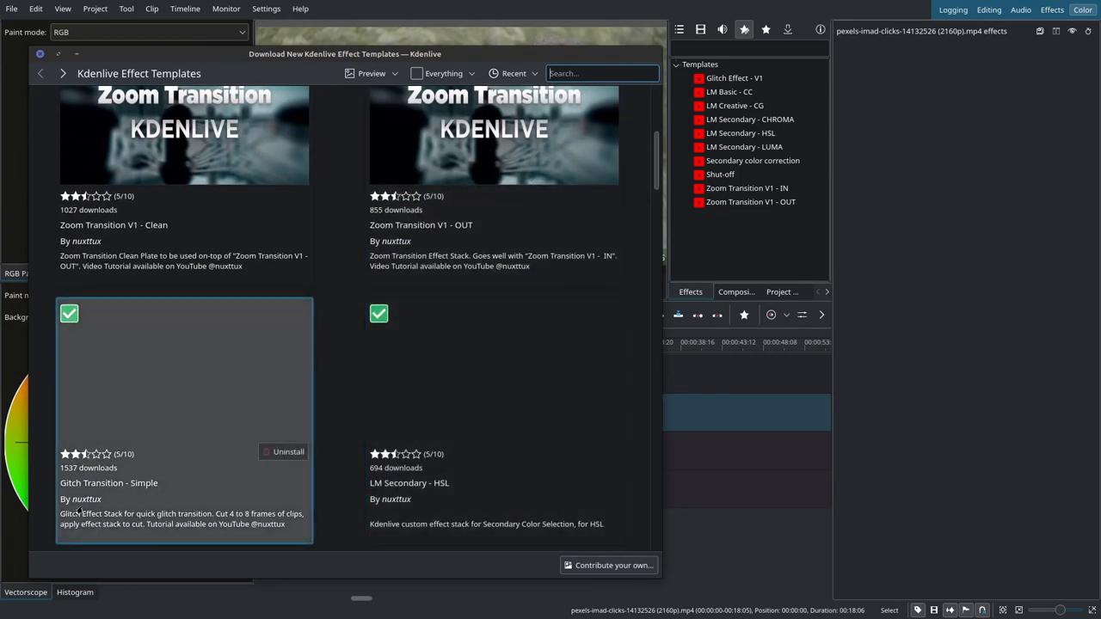
scroll("down", 3)
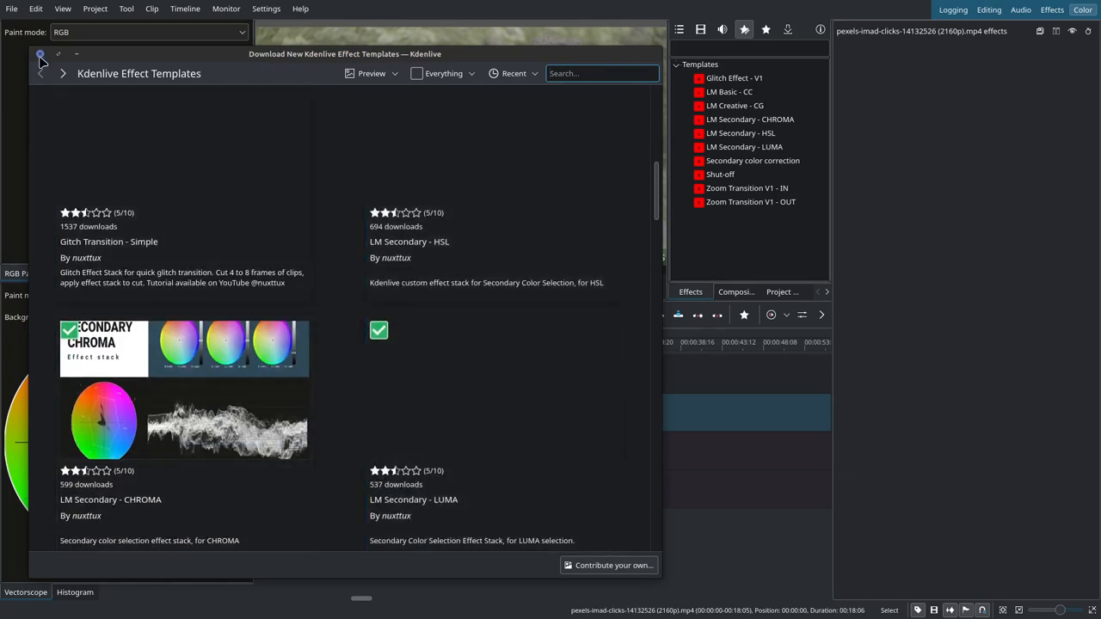
left_click(40, 53)
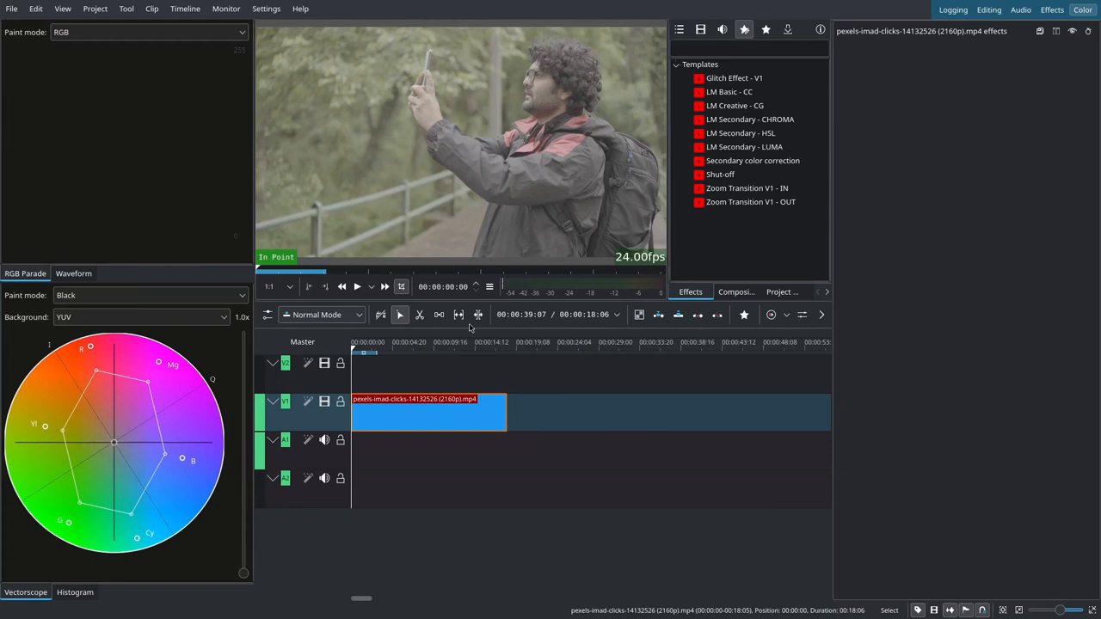
Apply the LM Basic - CC template to the clip from its start and collapse the added effects
left_click(350, 341)
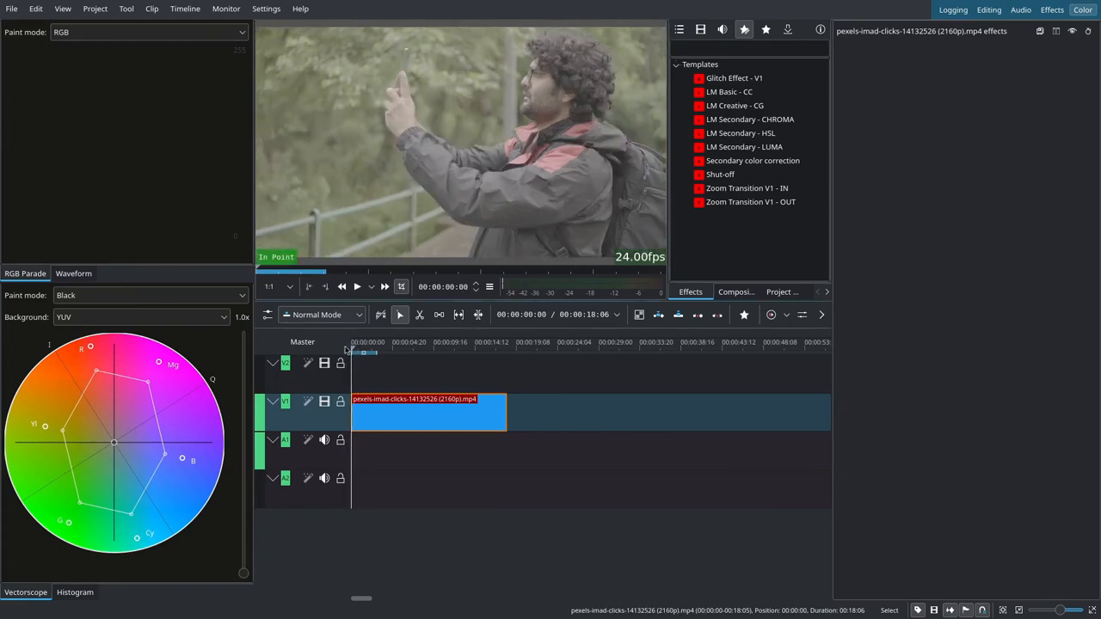
left_click(24, 272)
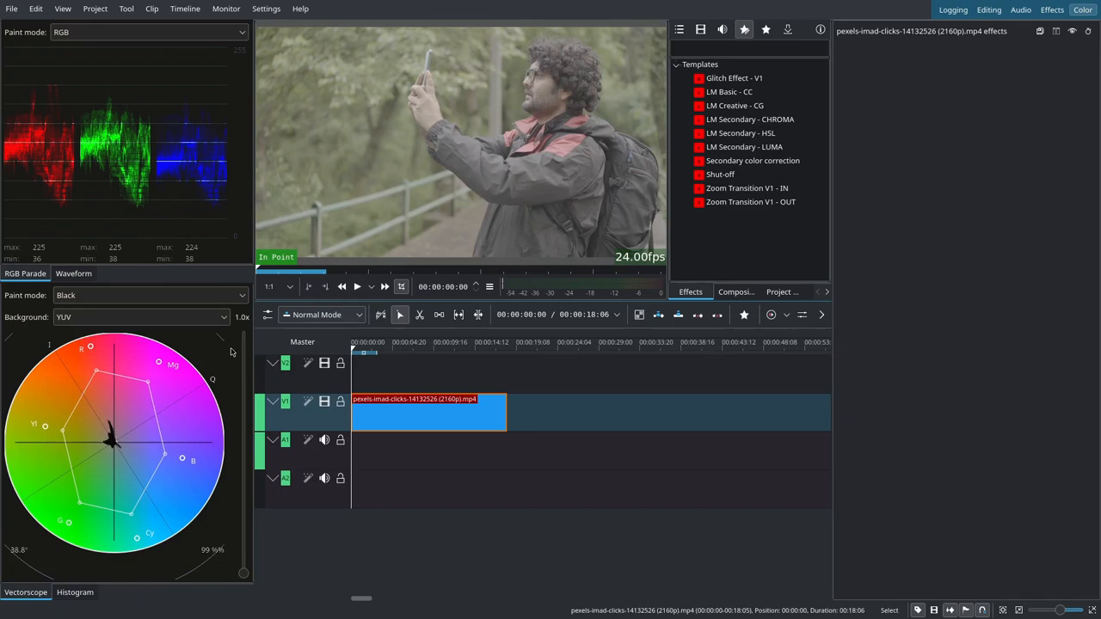
left_click(730, 93)
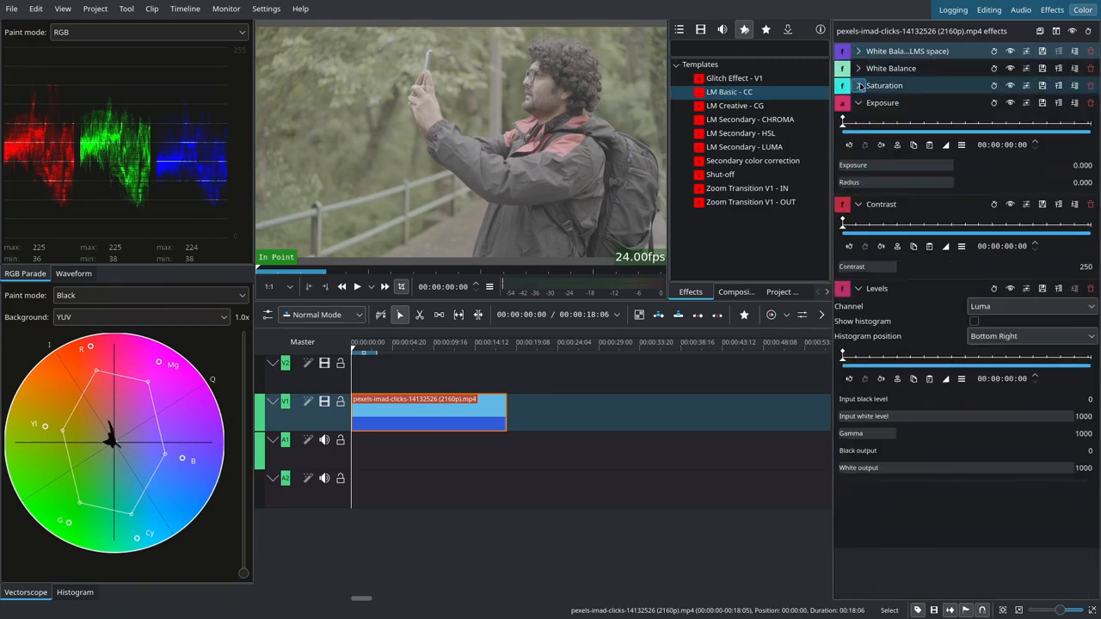
left_click(857, 86)
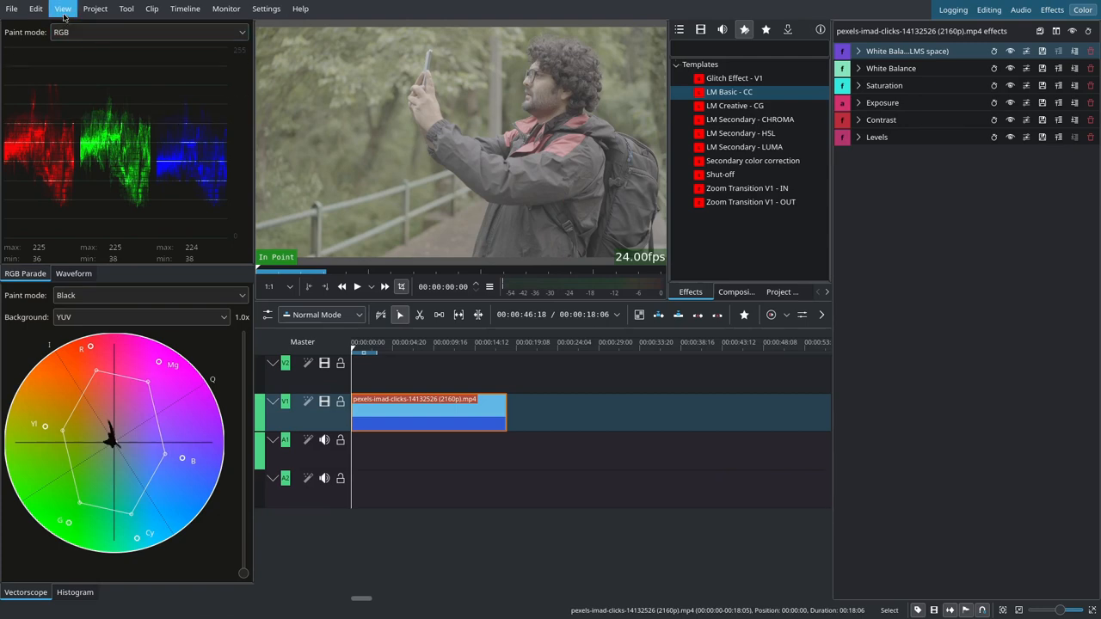
Save the current panel arrangement over the Color workspace layout
left_click(62, 9)
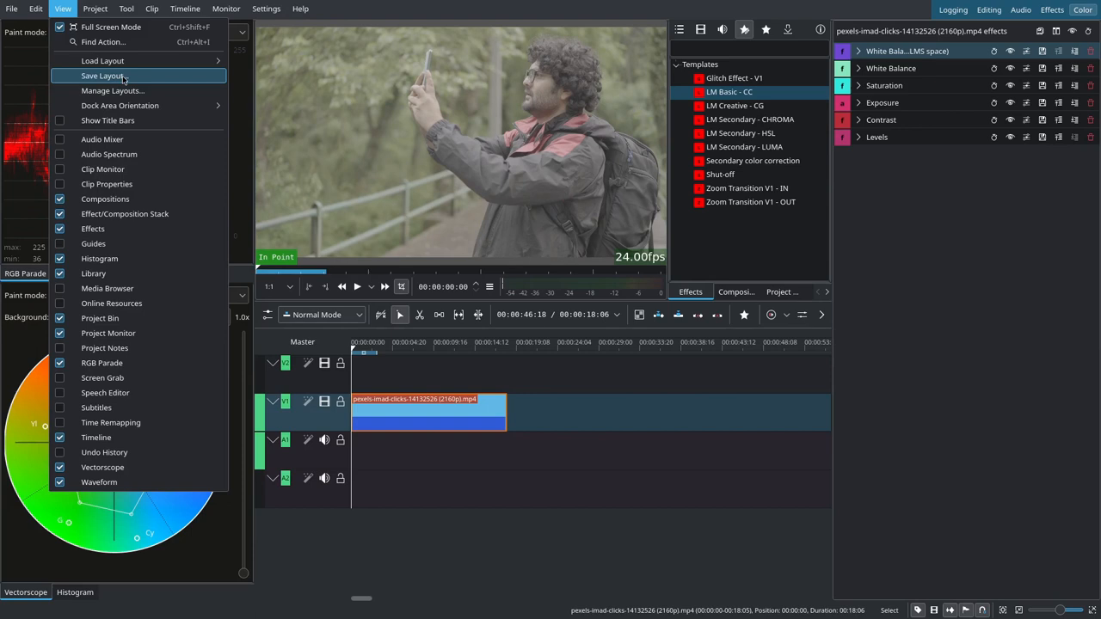
left_click(112, 75)
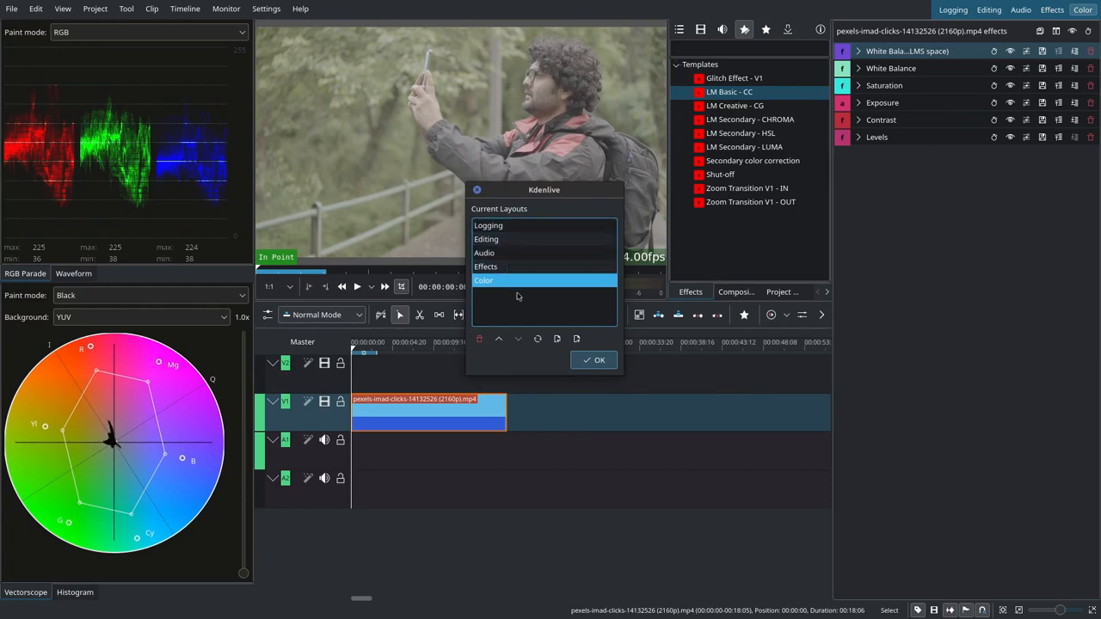
left_click(593, 359)
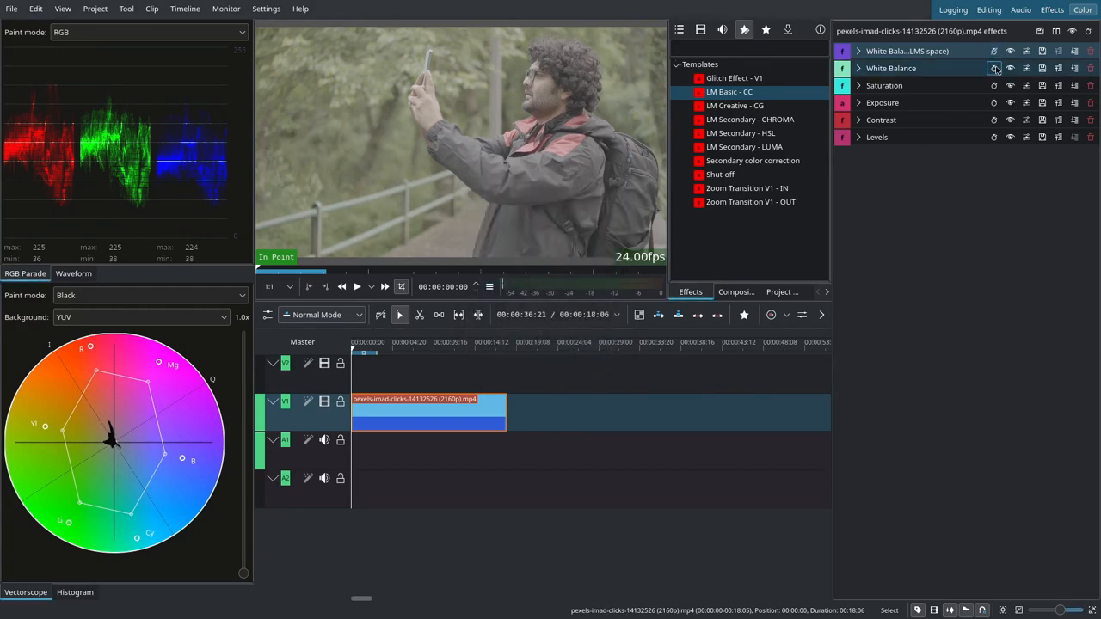
left_click(994, 120)
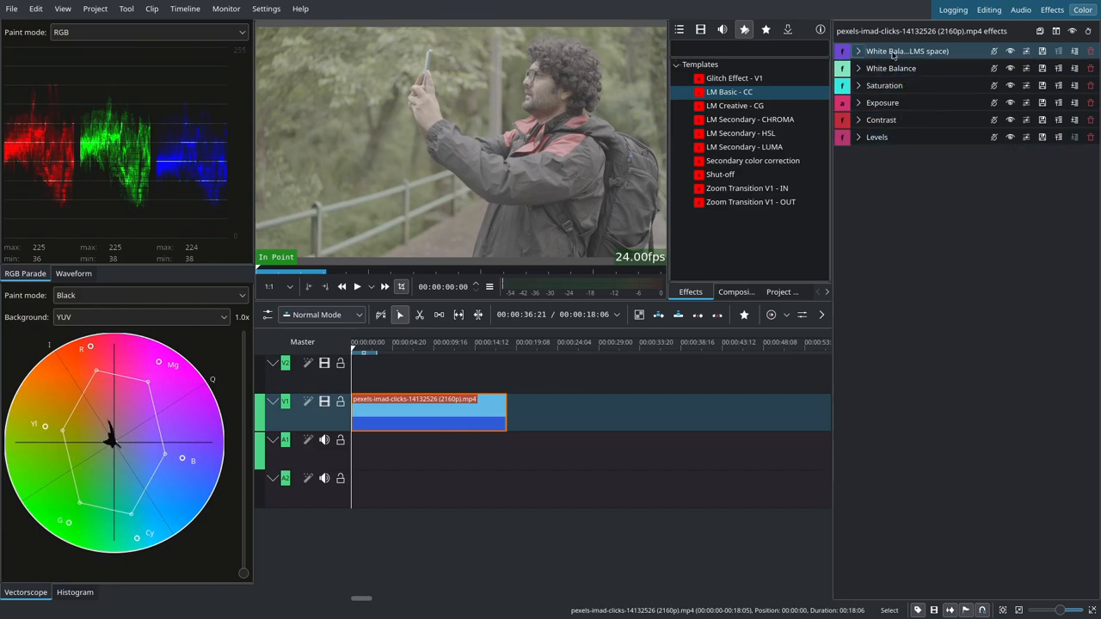
mouse_move(898, 150)
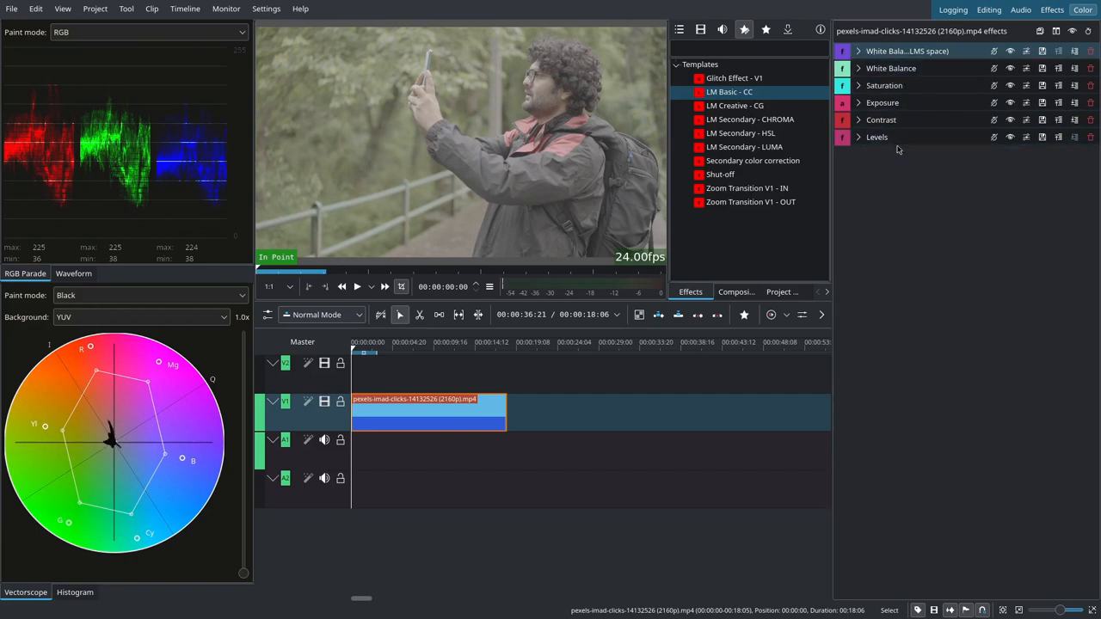
Show the waveform scope and expand the Saturation, Exposure and Levels effect settings
left_click(146, 31)
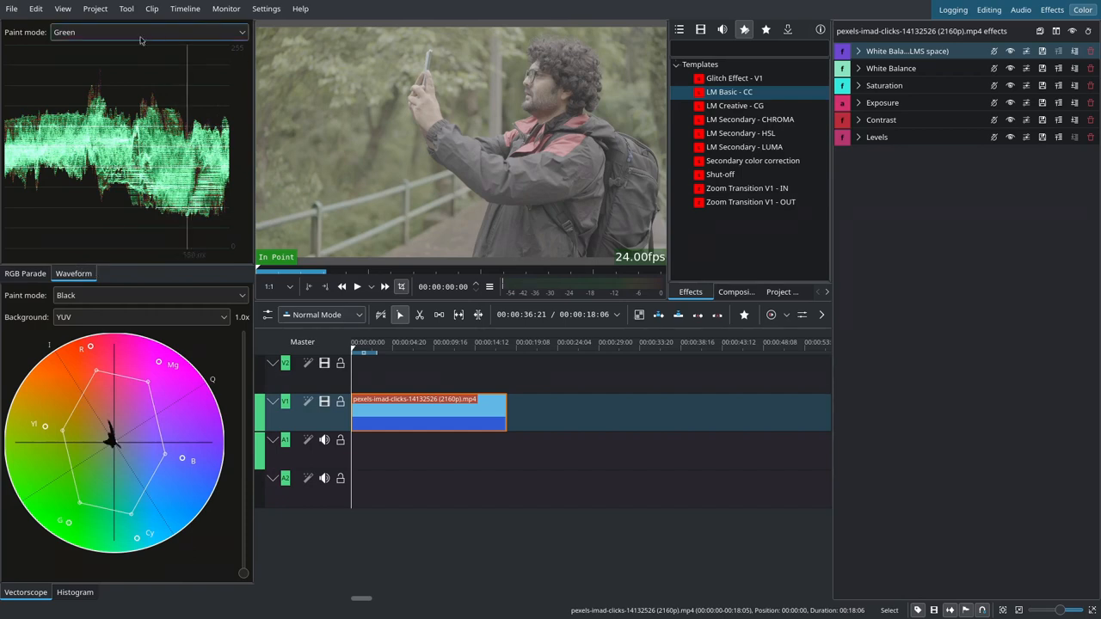
mouse_move(492, 152)
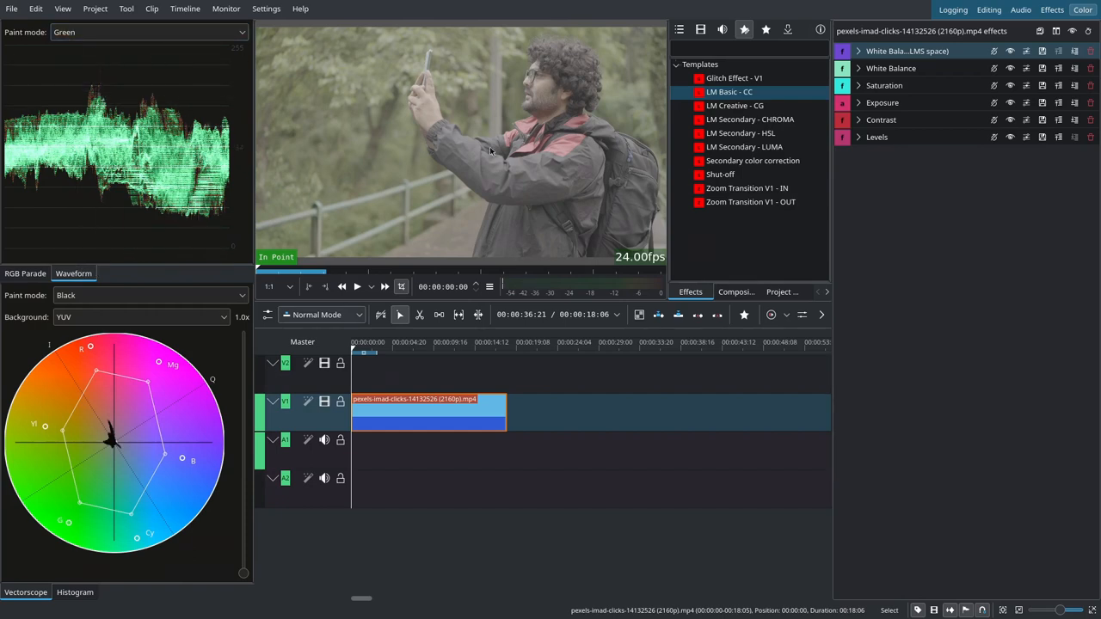
left_click(884, 86)
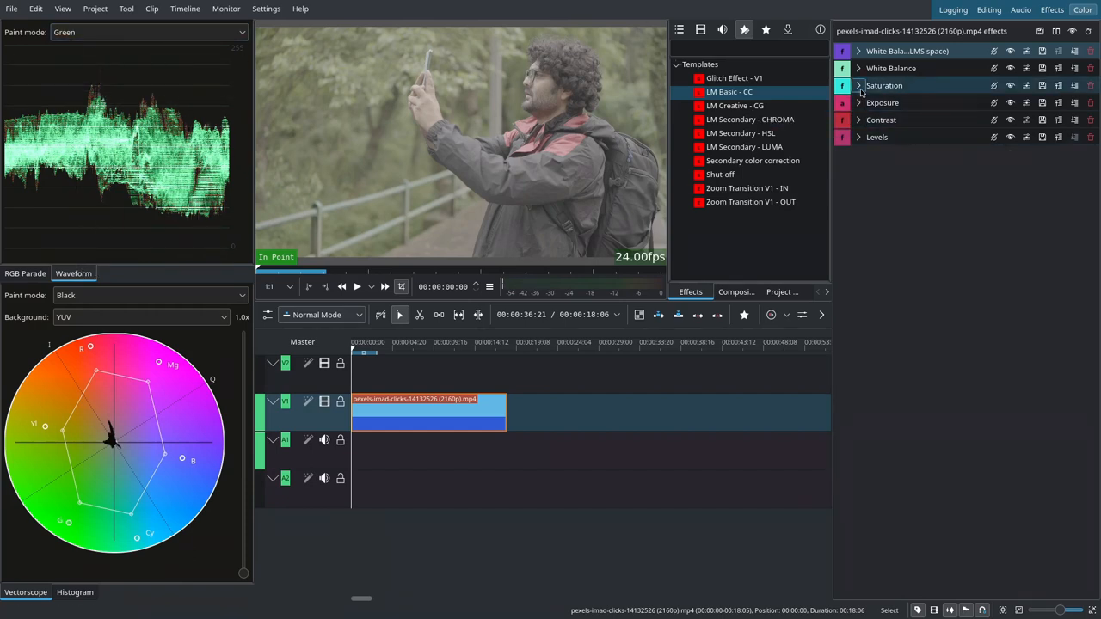
left_click(857, 86)
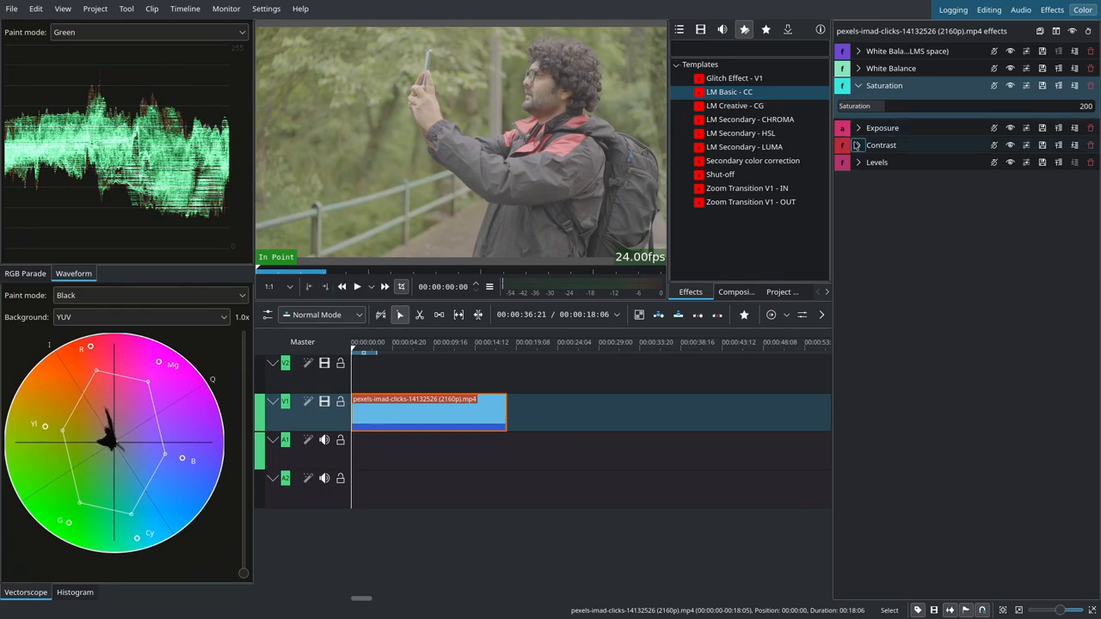
left_click(857, 145)
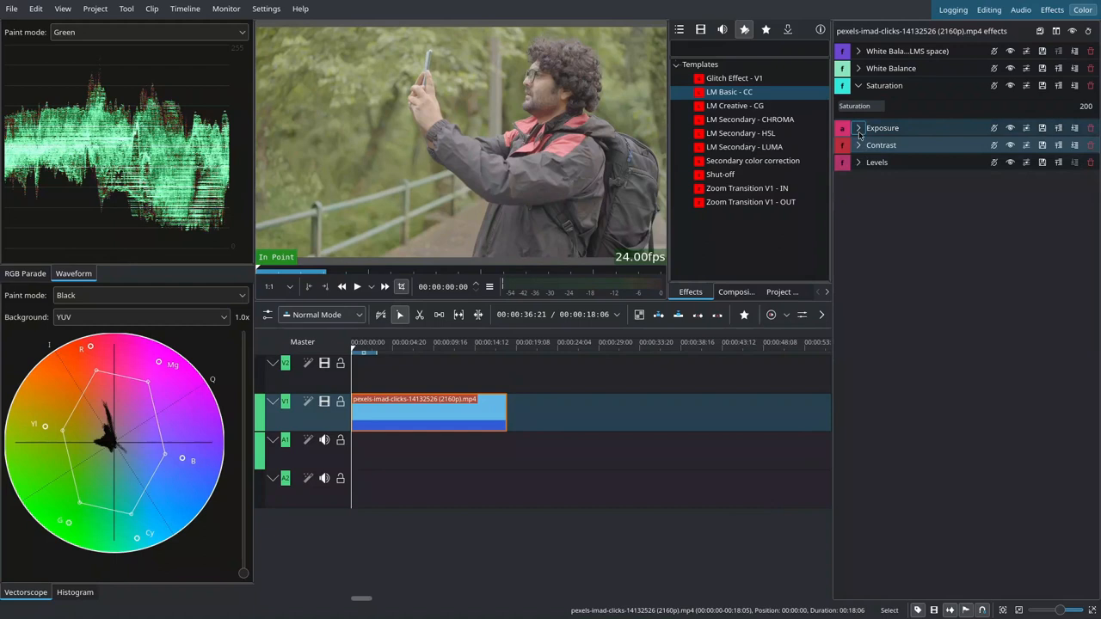
left_click(857, 127)
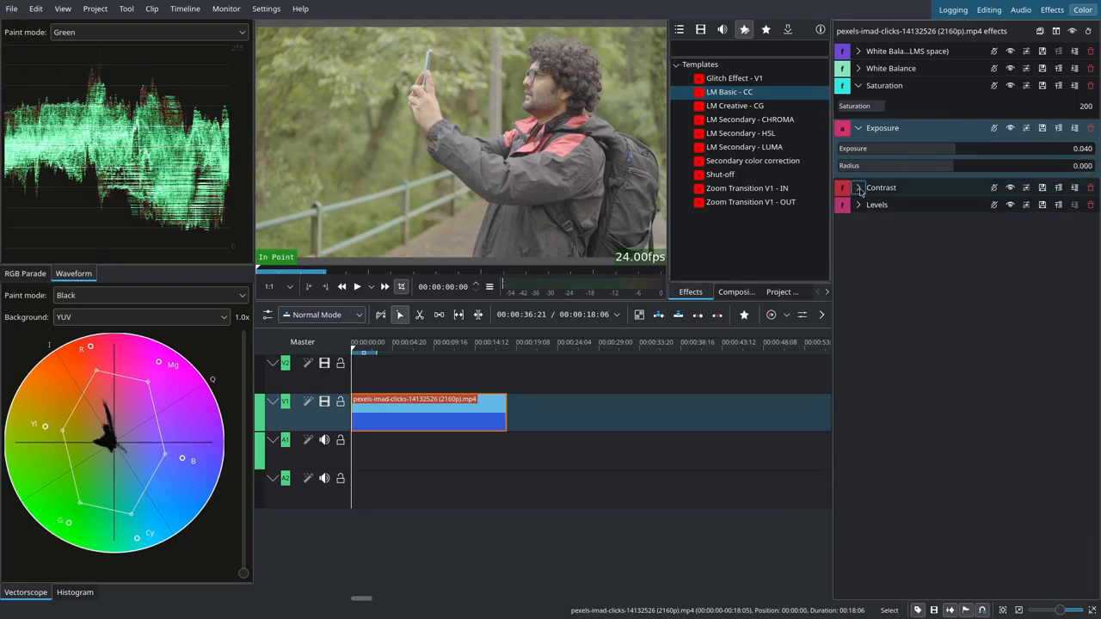
left_click(856, 205)
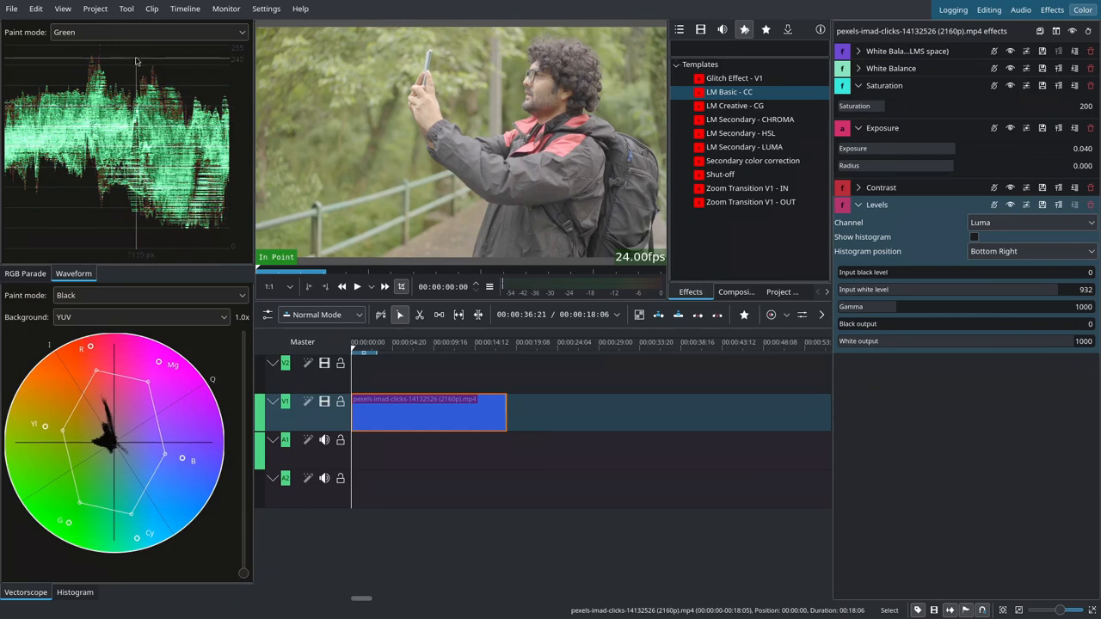
Adjust the Levels gamma, then reset it back to its default of 1000
left_click(955, 289)
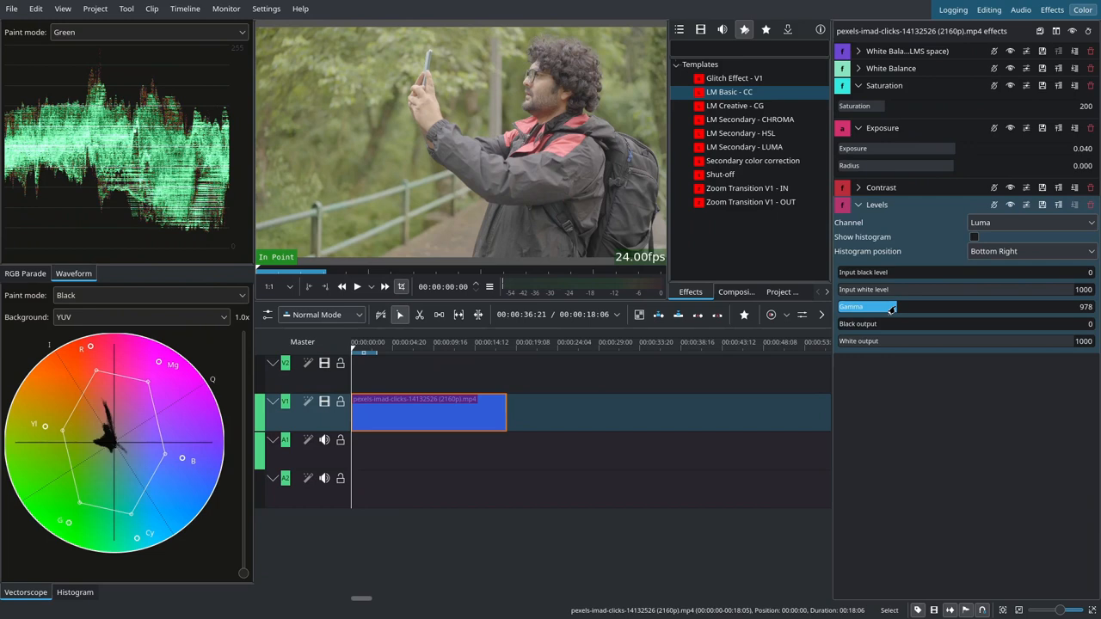
right_click(891, 306)
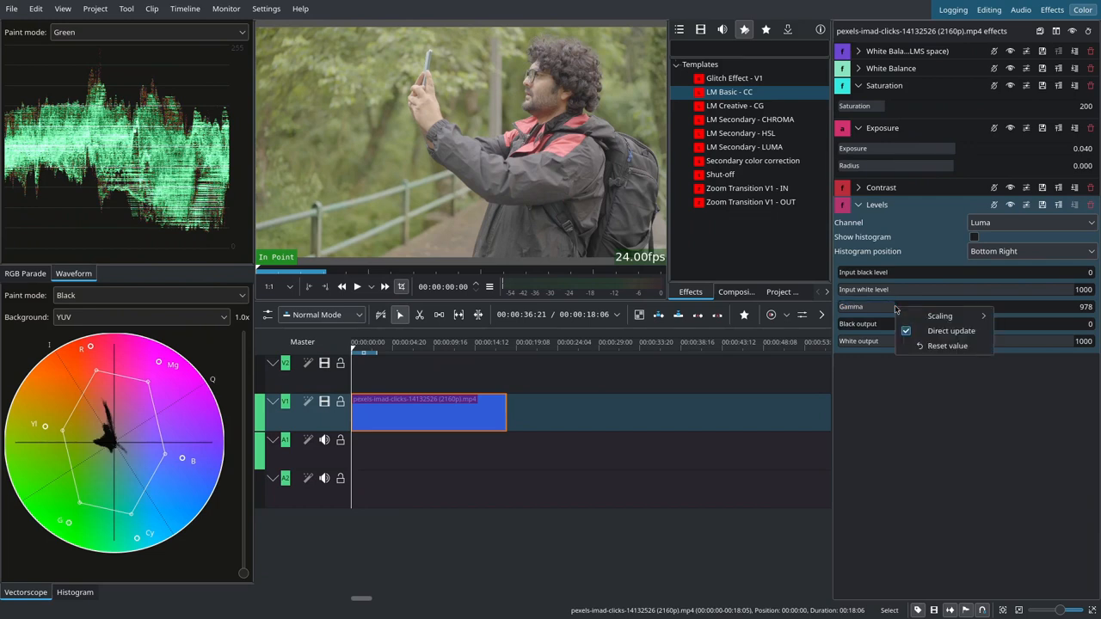
mouse_move(946, 346)
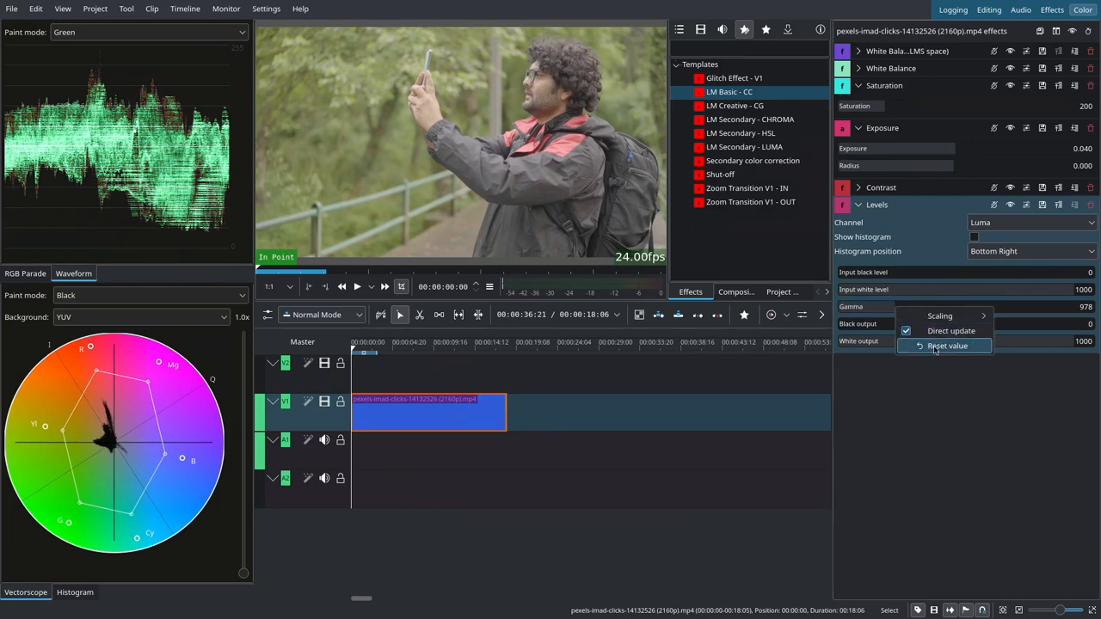
left_click(948, 346)
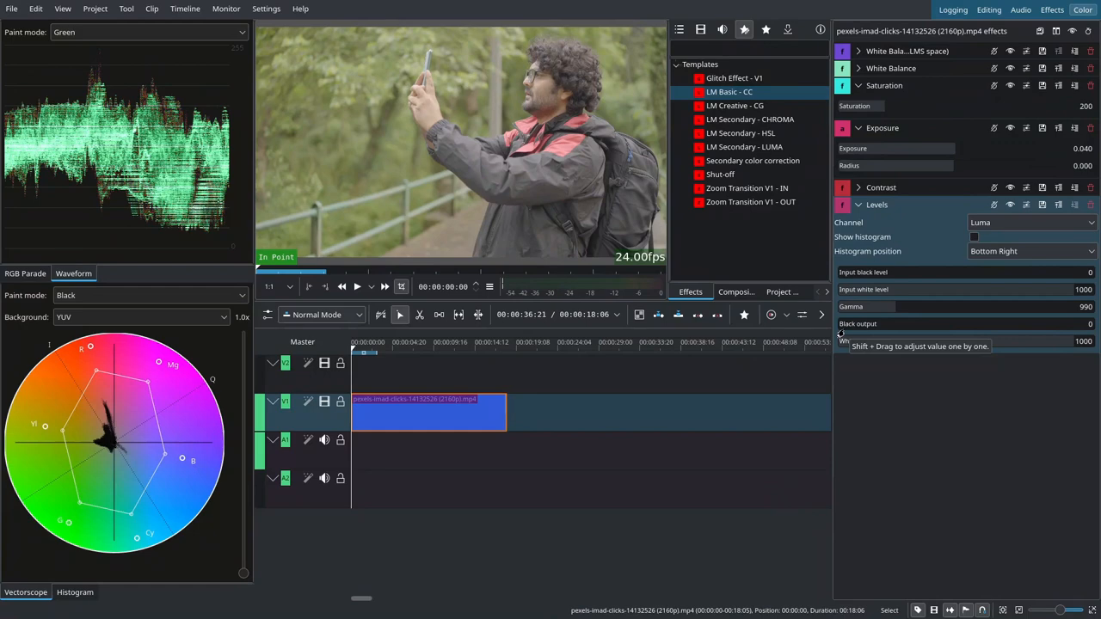
mouse_move(901, 354)
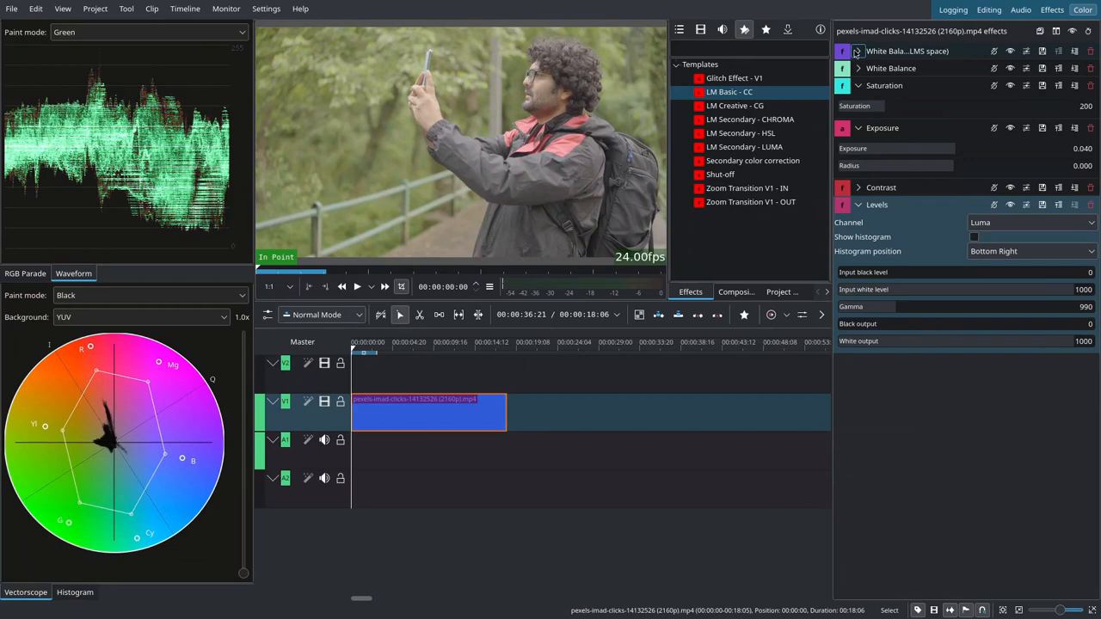
Expand the White Balance effects and search 'roto' to add Rotoscoping to the clip
left_click(856, 52)
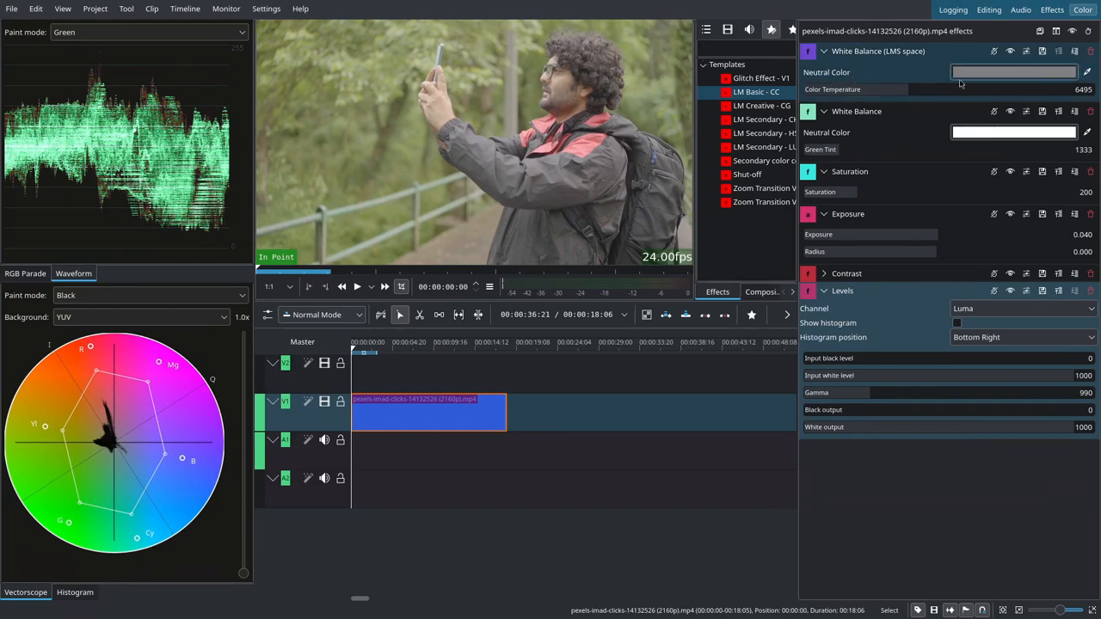
mouse_move(457, 249)
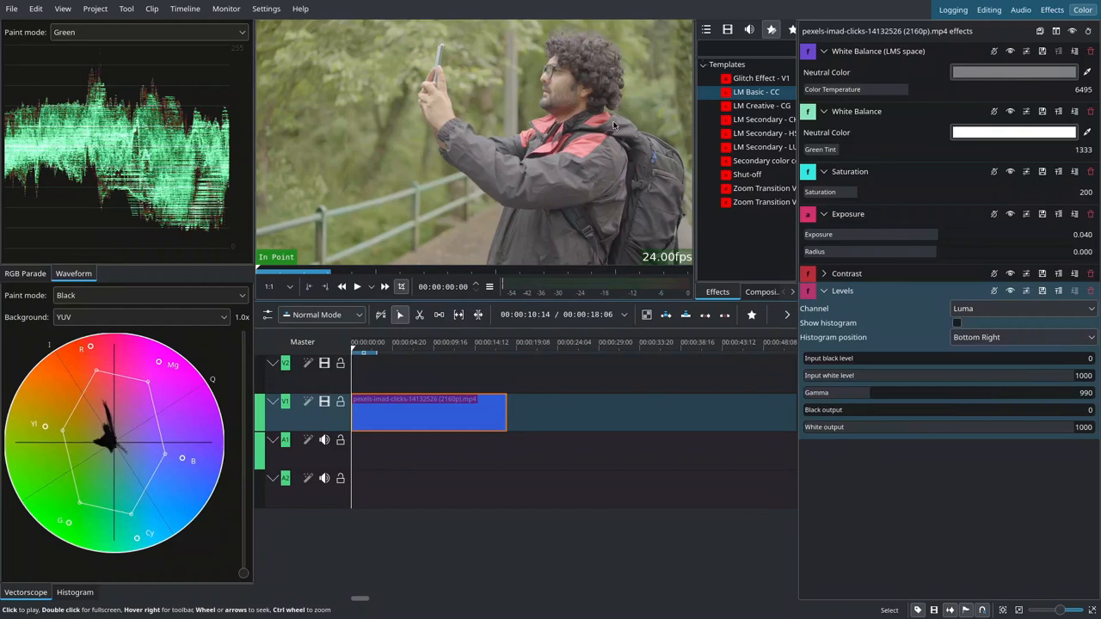
left_click(726, 29)
type("roto")
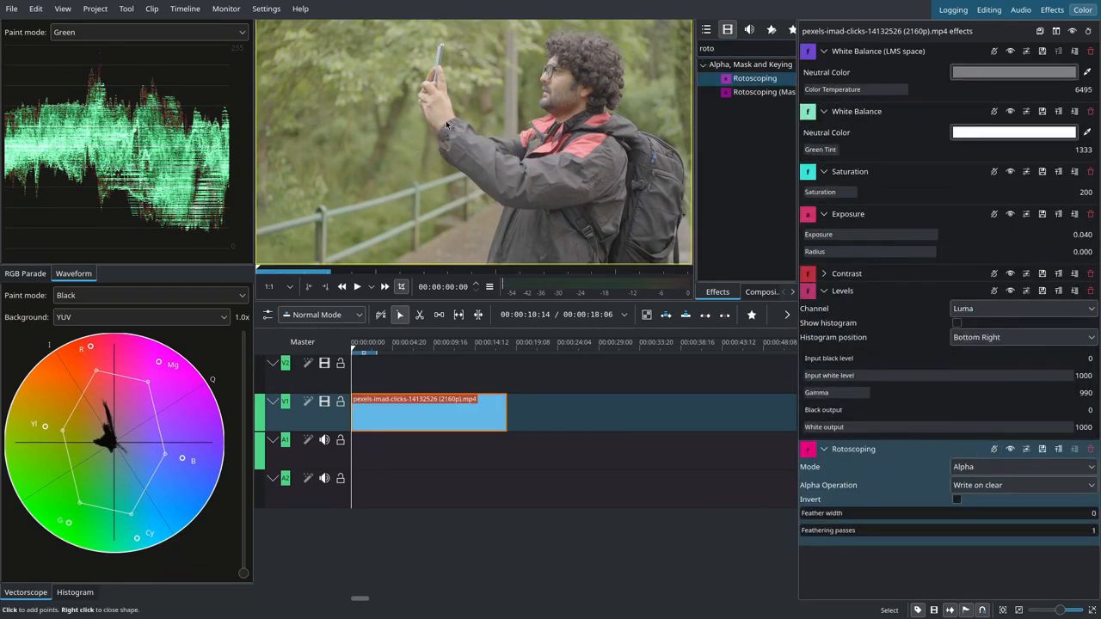
Start a rotoscoping mask and set the White Balance green tint to 1204
left_click(438, 124)
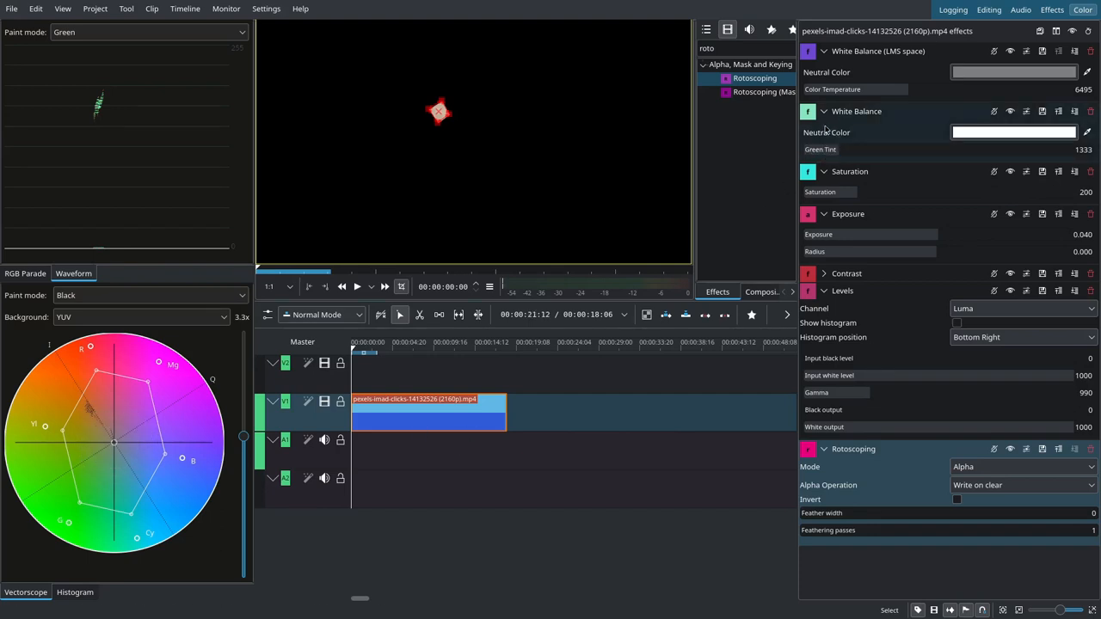
double_click(819, 148)
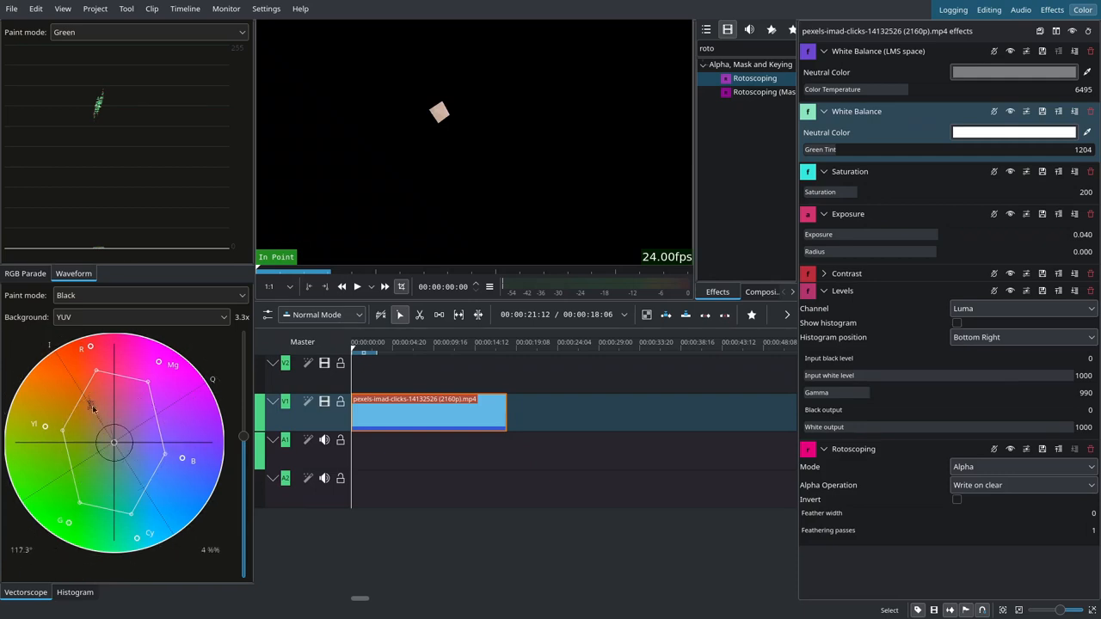
left_click_drag(92, 409, 65, 379)
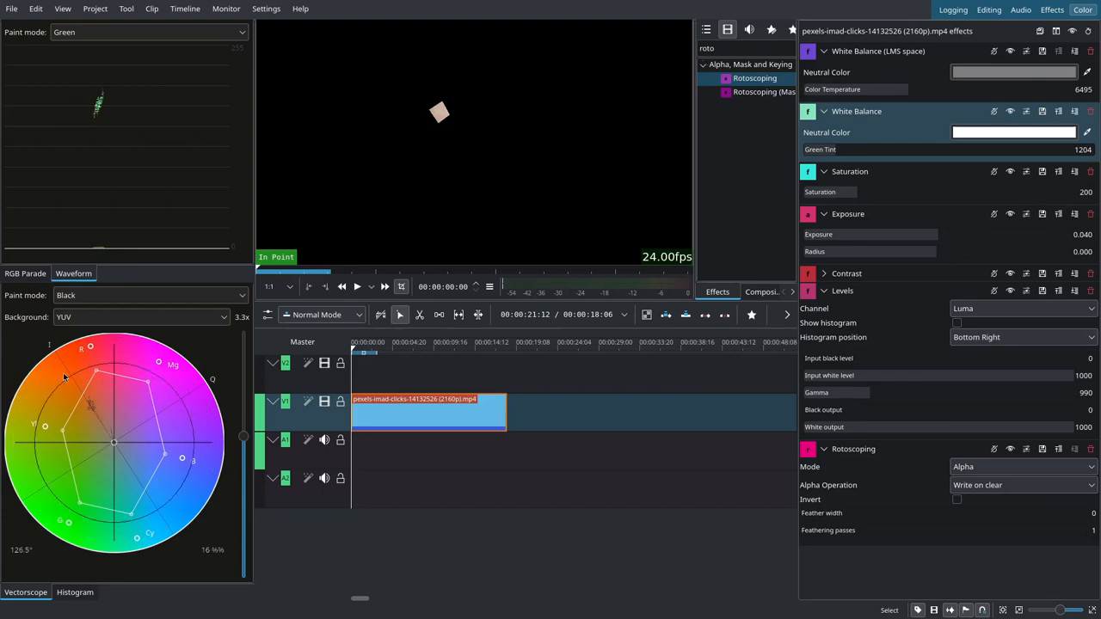
double_click(834, 148)
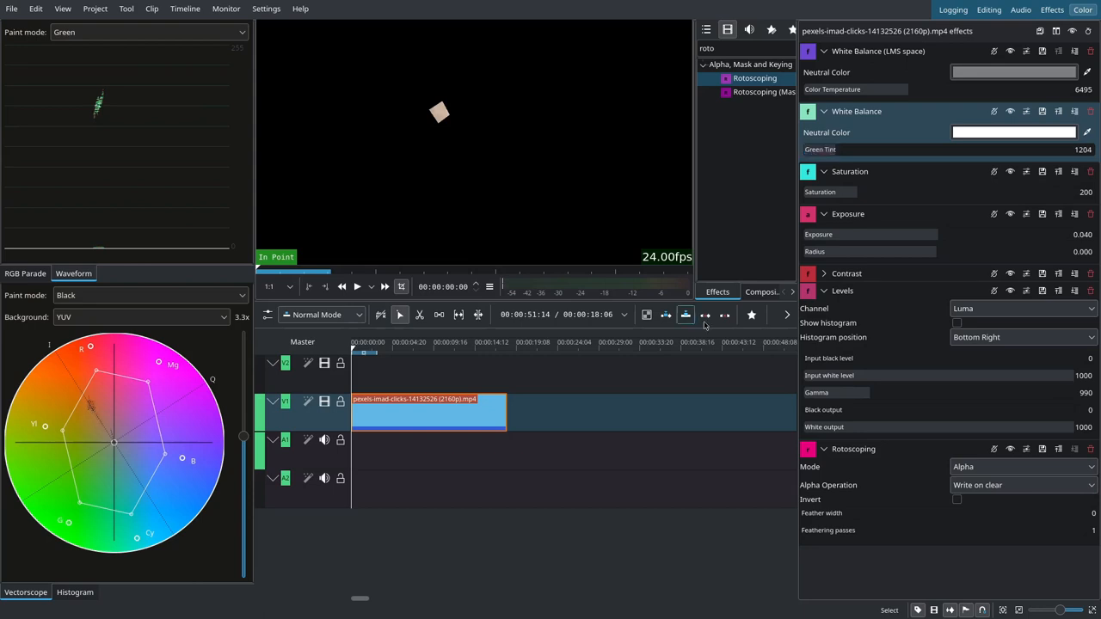
Disable the Rotoscoping effect and fold up the white balance settings
left_click(1012, 448)
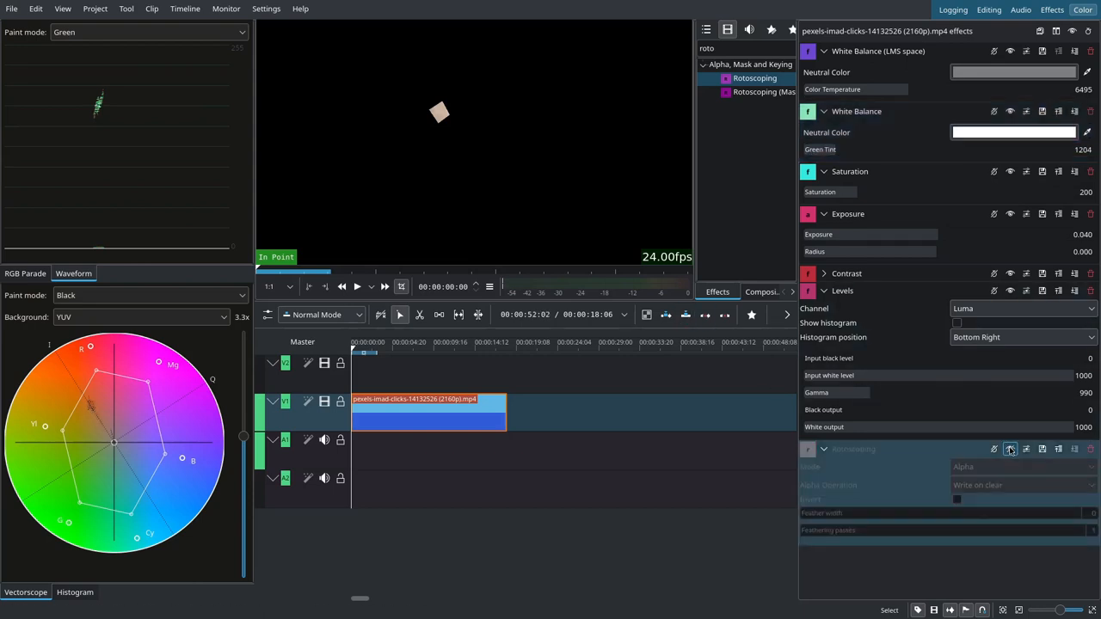
left_click(1011, 110)
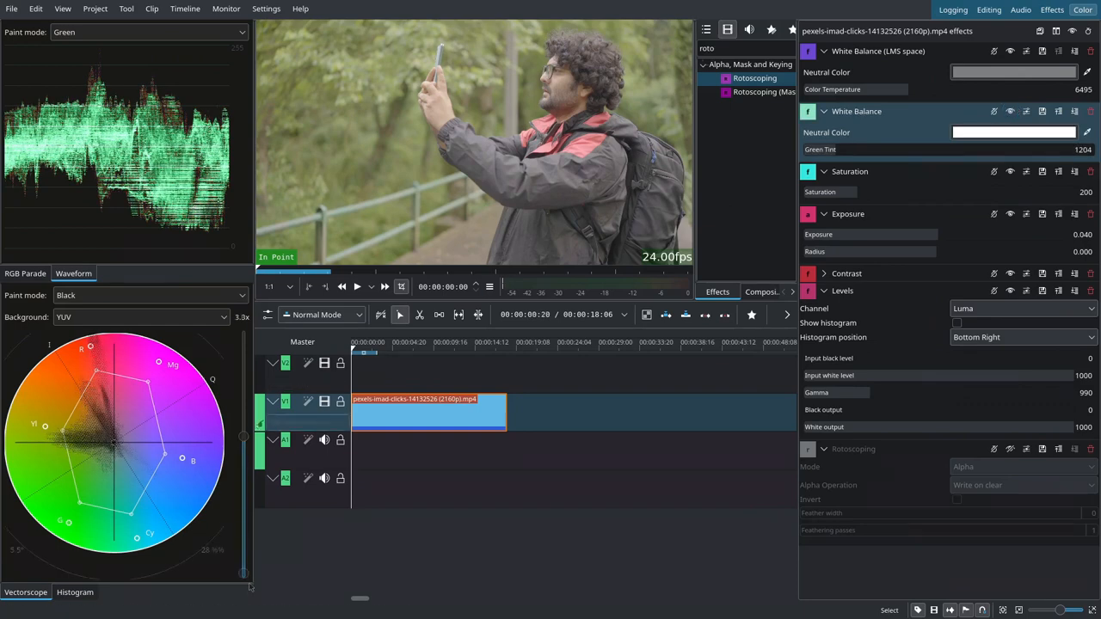
left_click(822, 52)
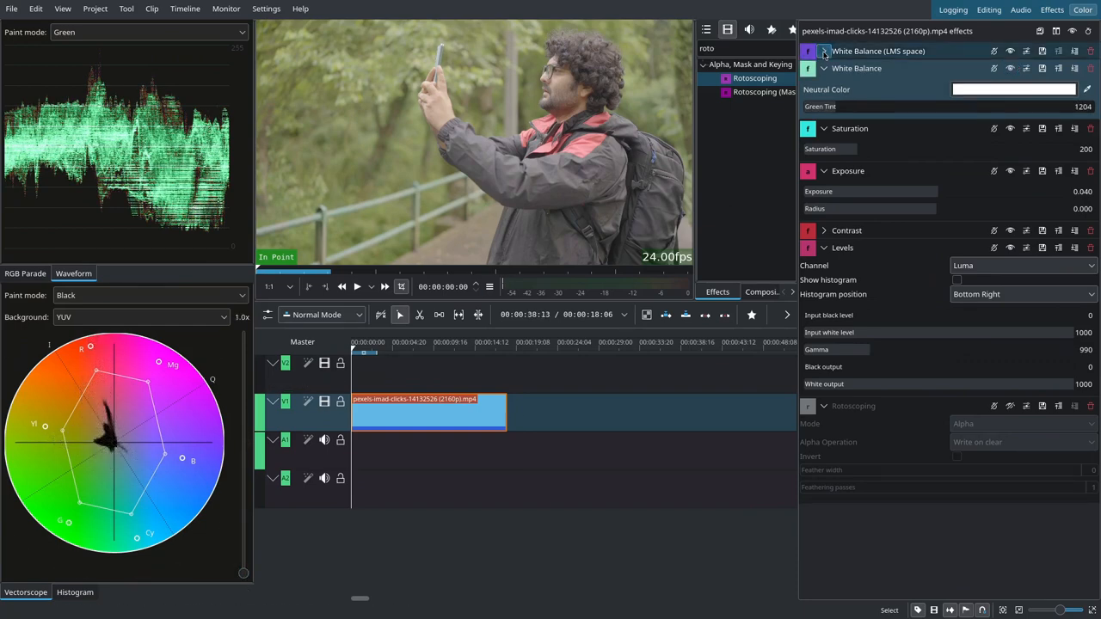
Collapse White Balance, raise Levels input black level to 74 and slightly lower input white level
left_click(823, 52)
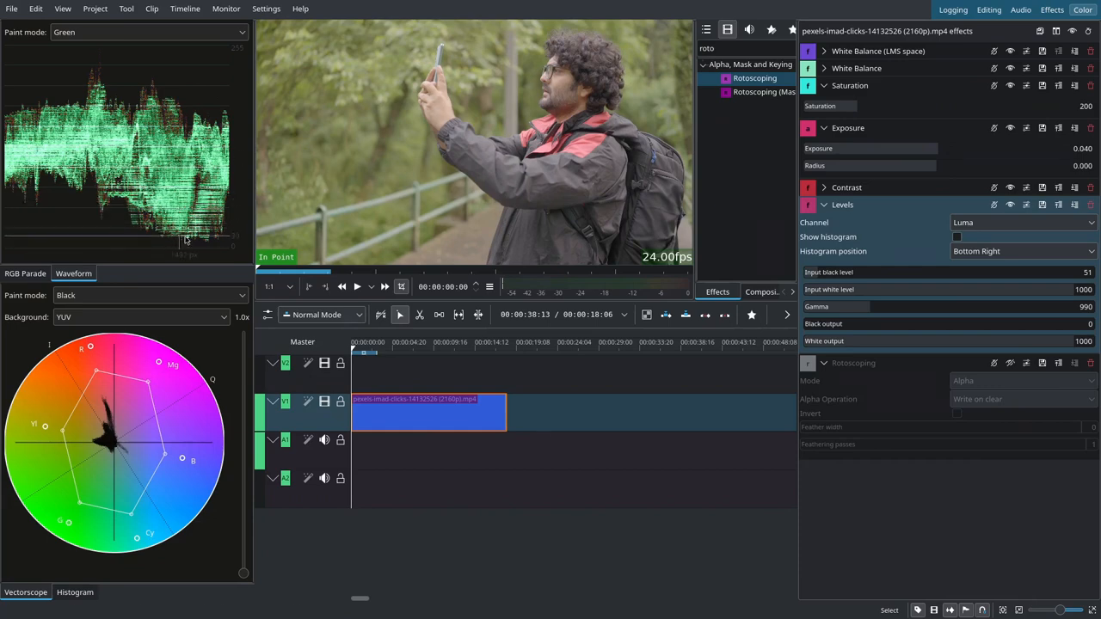
mouse_move(205, 248)
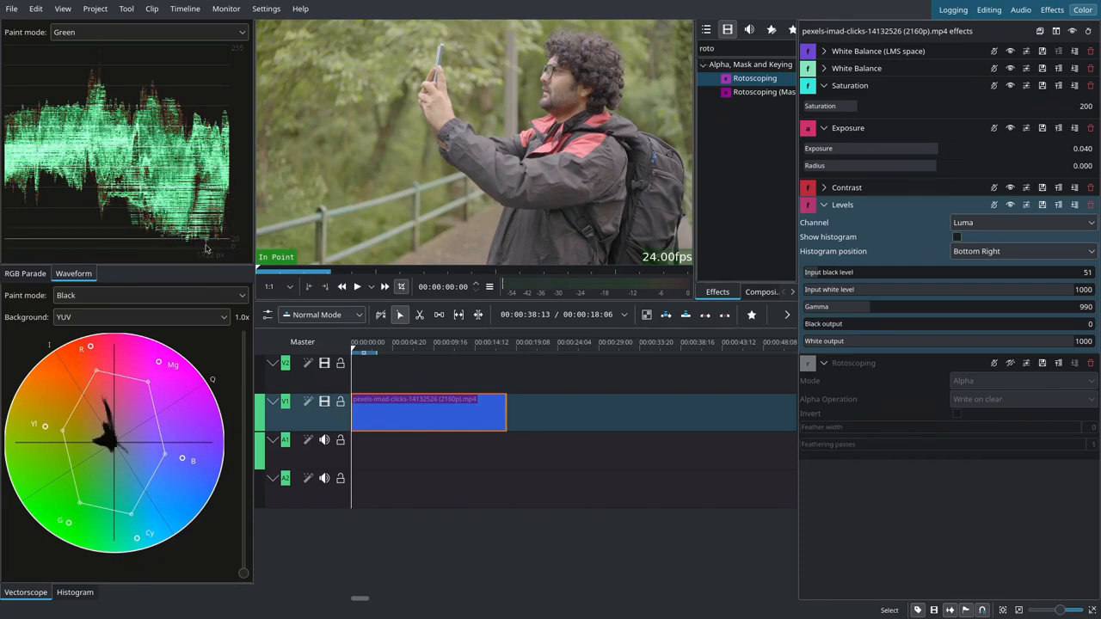
left_click(828, 272)
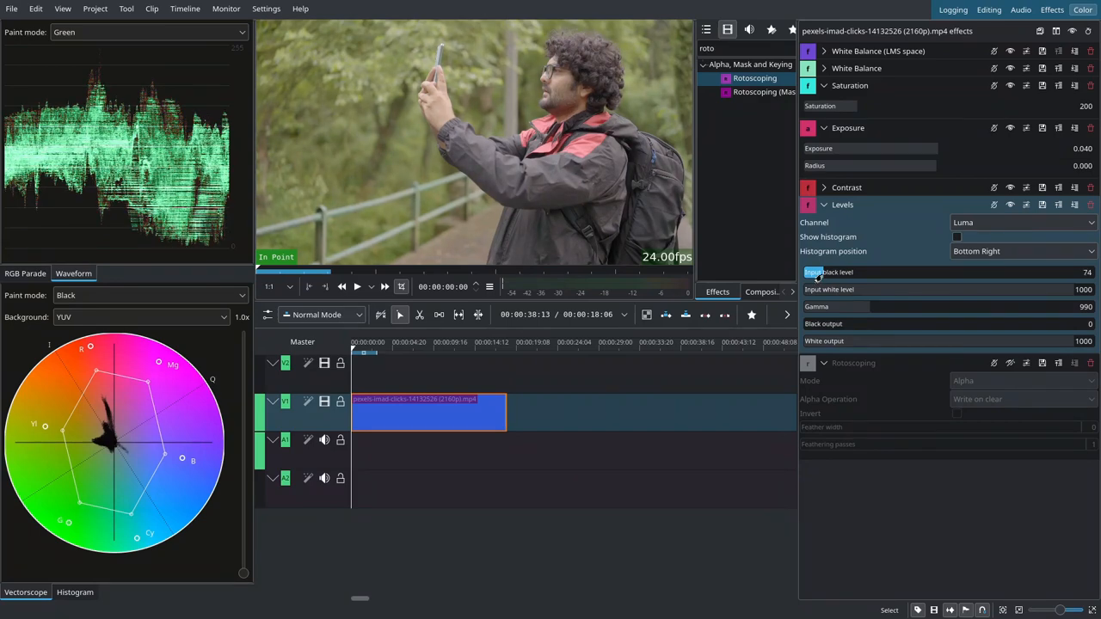
mouse_move(927, 324)
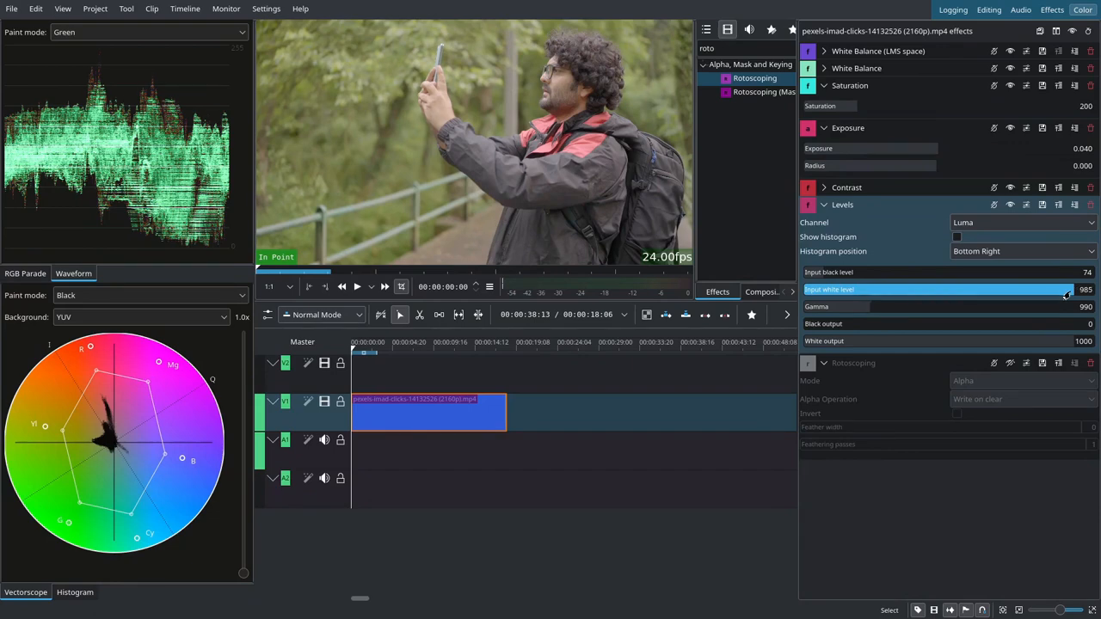
left_click_drag(1067, 289, 1058, 289)
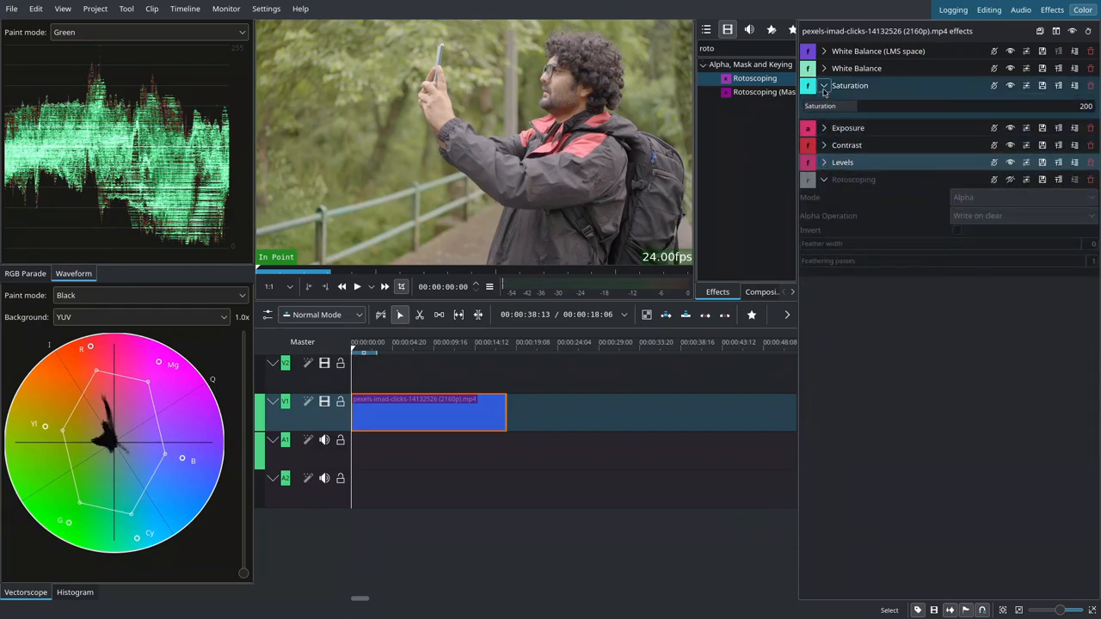
Collapse the Saturation effect and scrub through the graded clip
left_click(823, 86)
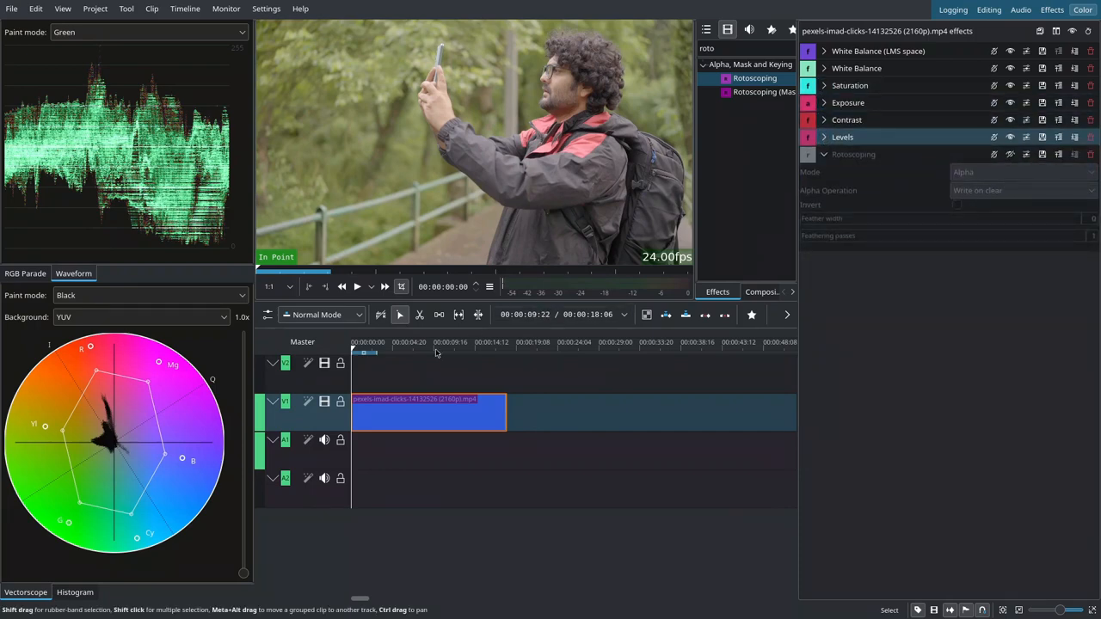
left_click(437, 351)
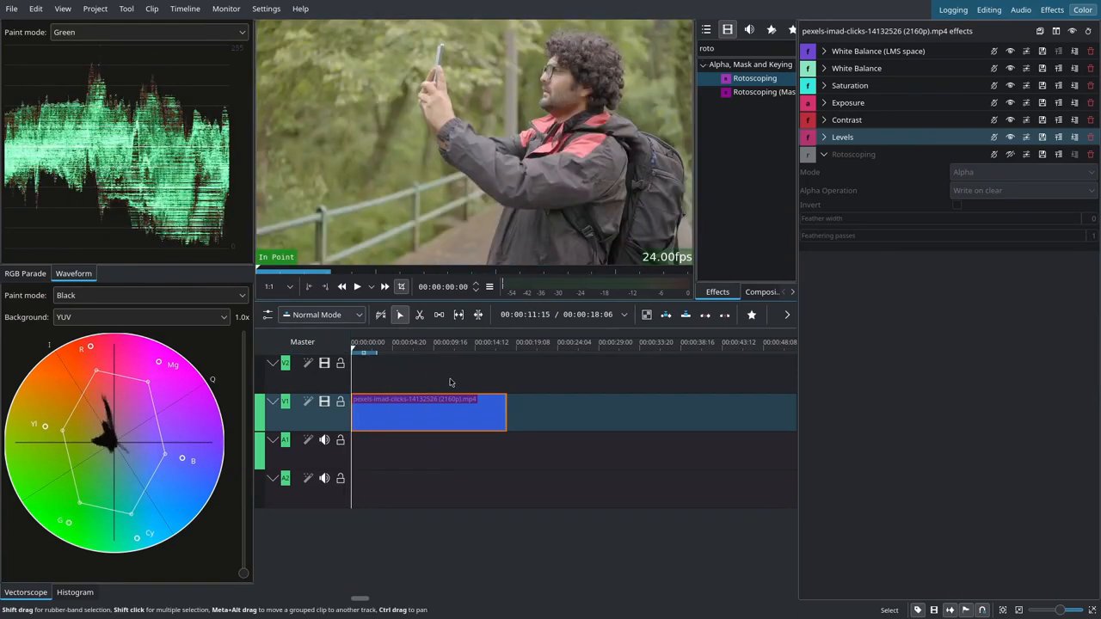
left_click(988, 11)
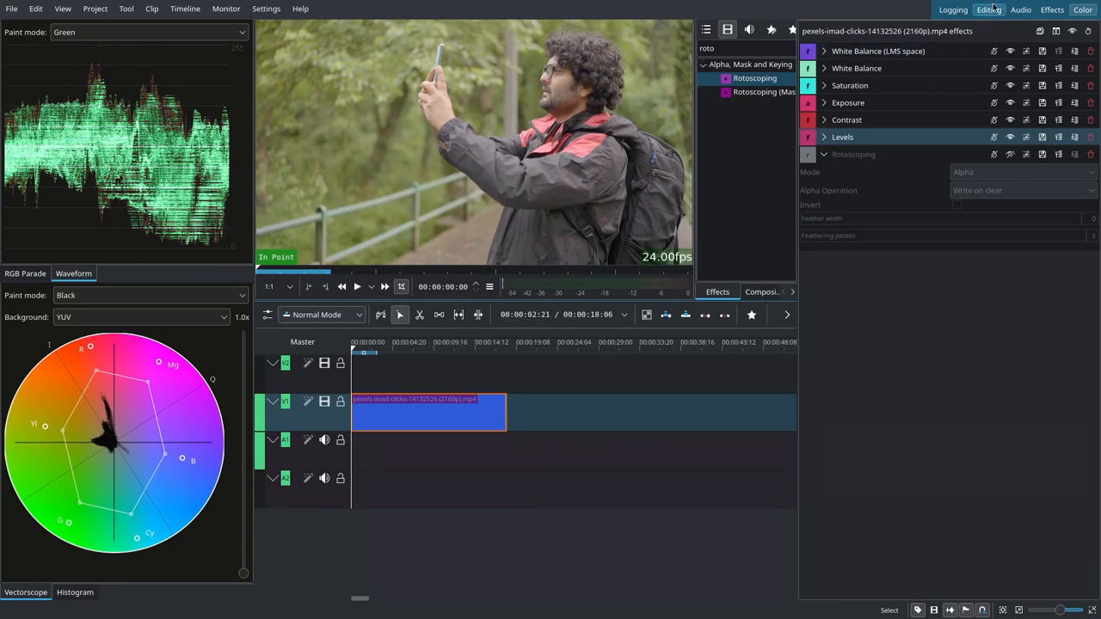
Place the airport clip on track V2 via the Editing workspace, then return to Color
left_click(988, 10)
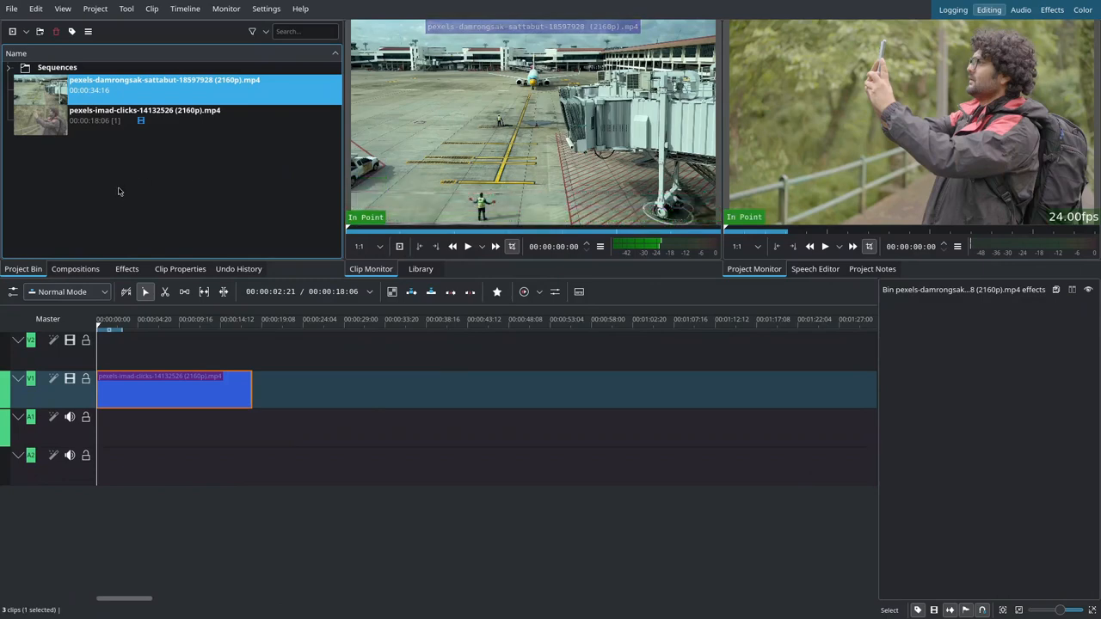
mouse_move(165, 151)
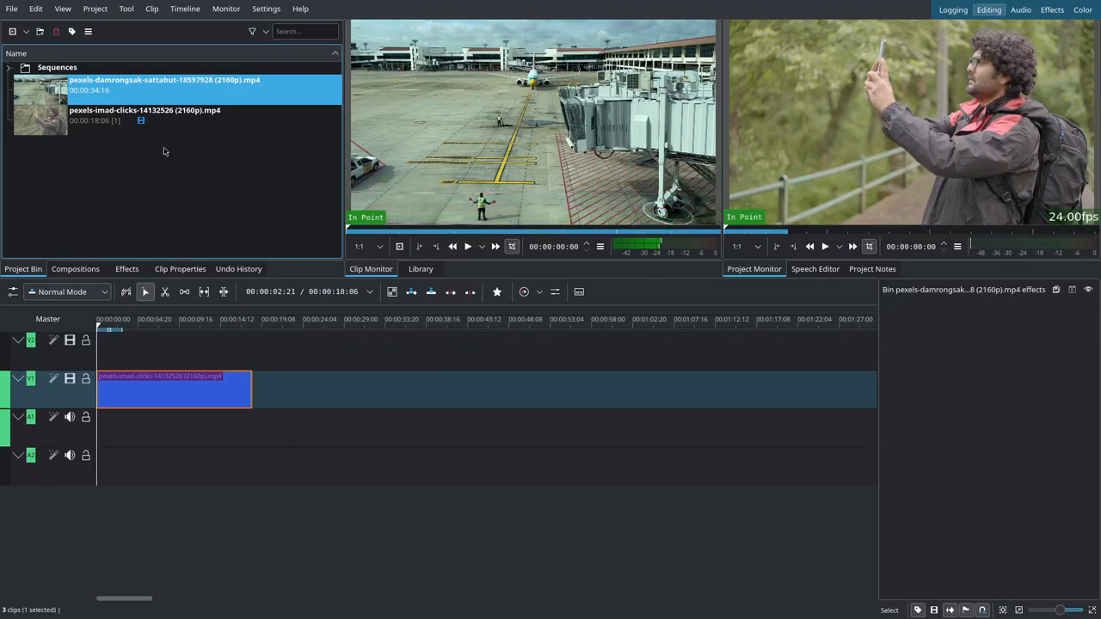
left_click_drag(163, 86, 241, 351)
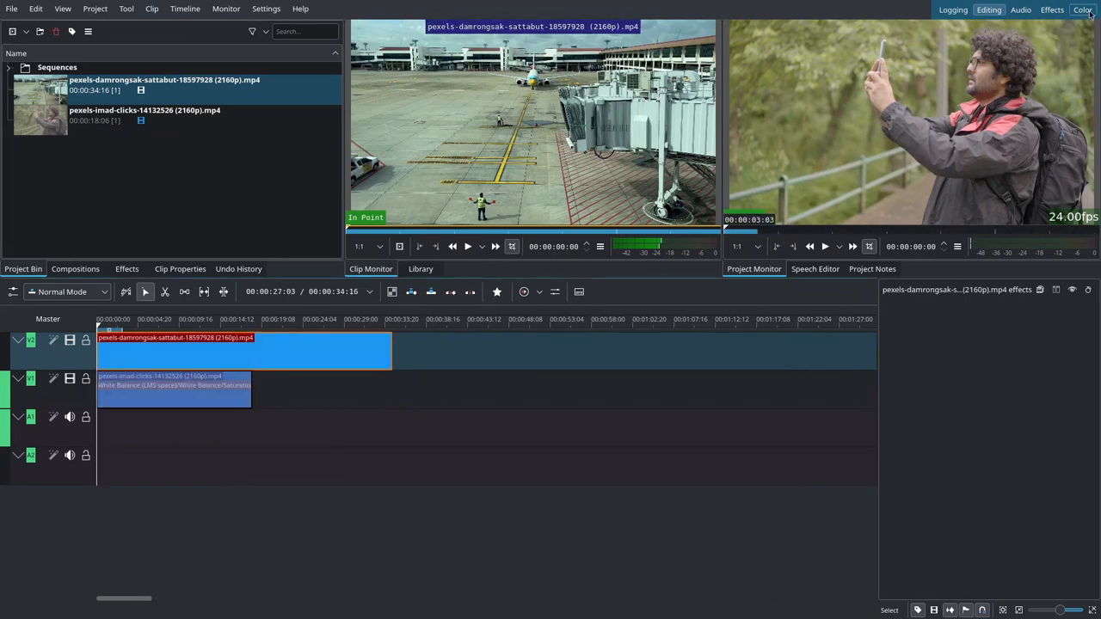
left_click(1083, 11)
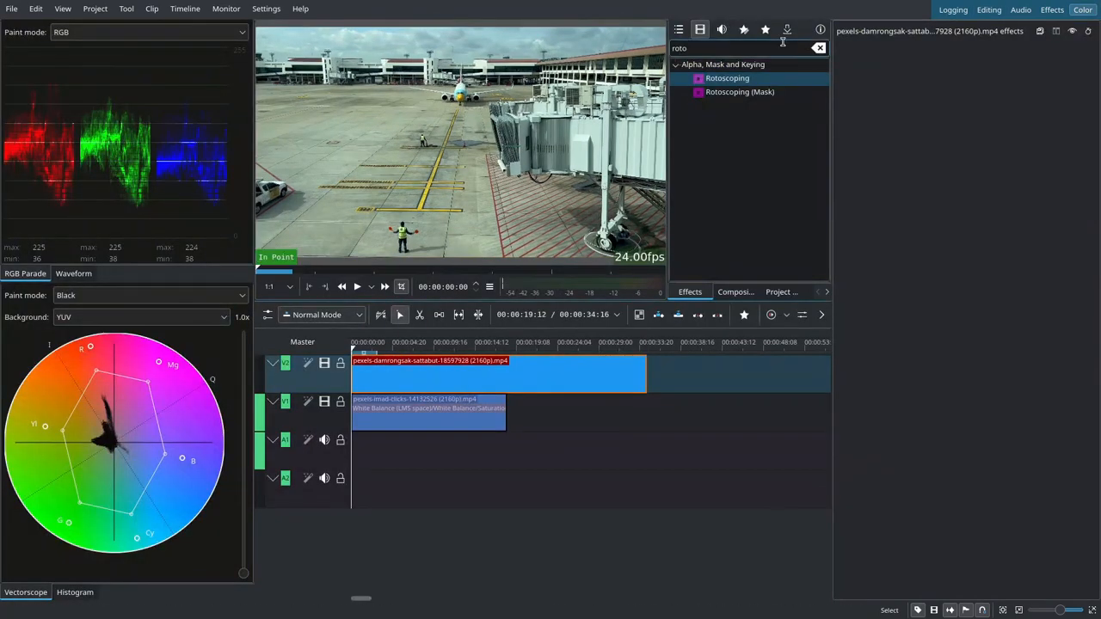
Apply the LM Basic - CC effect template to the airport clip and show the luma waveform scope
left_click(743, 29)
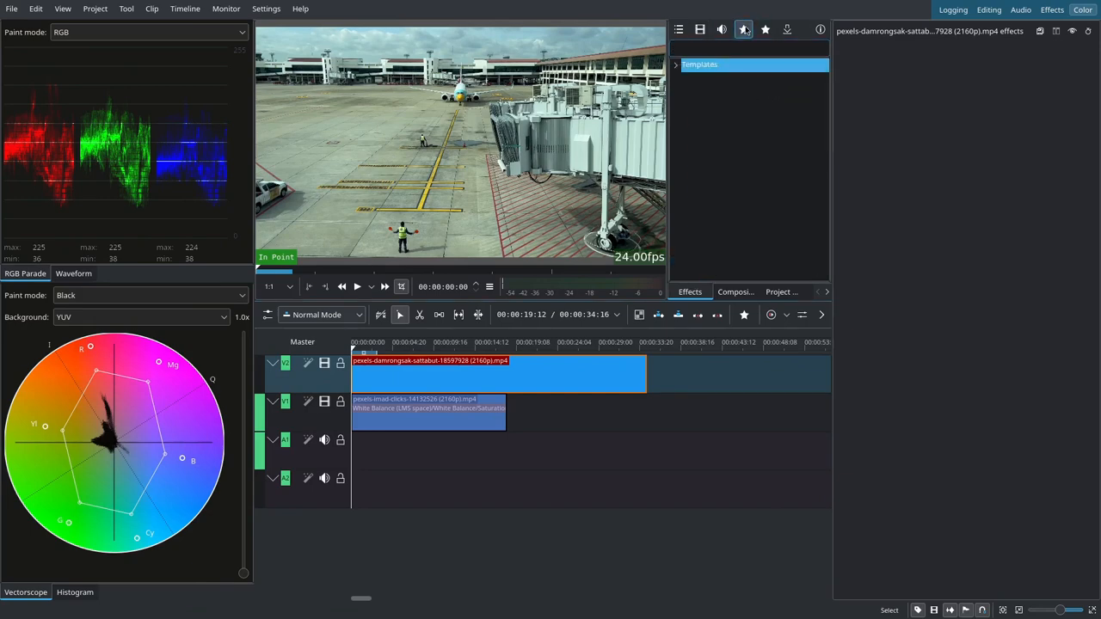
left_click(674, 64)
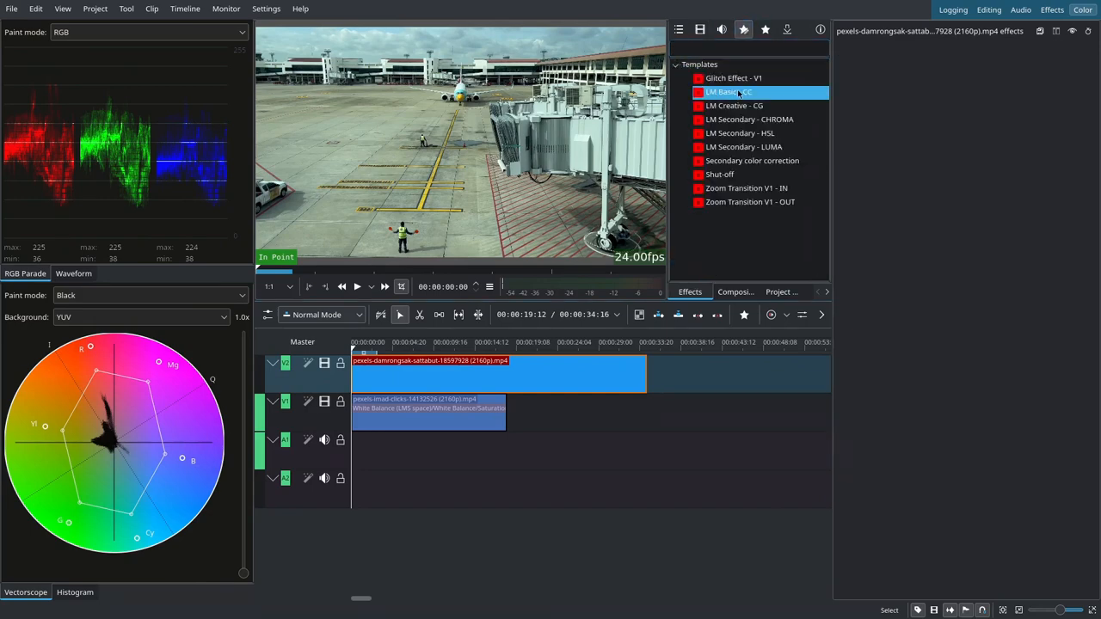
double_click(730, 93)
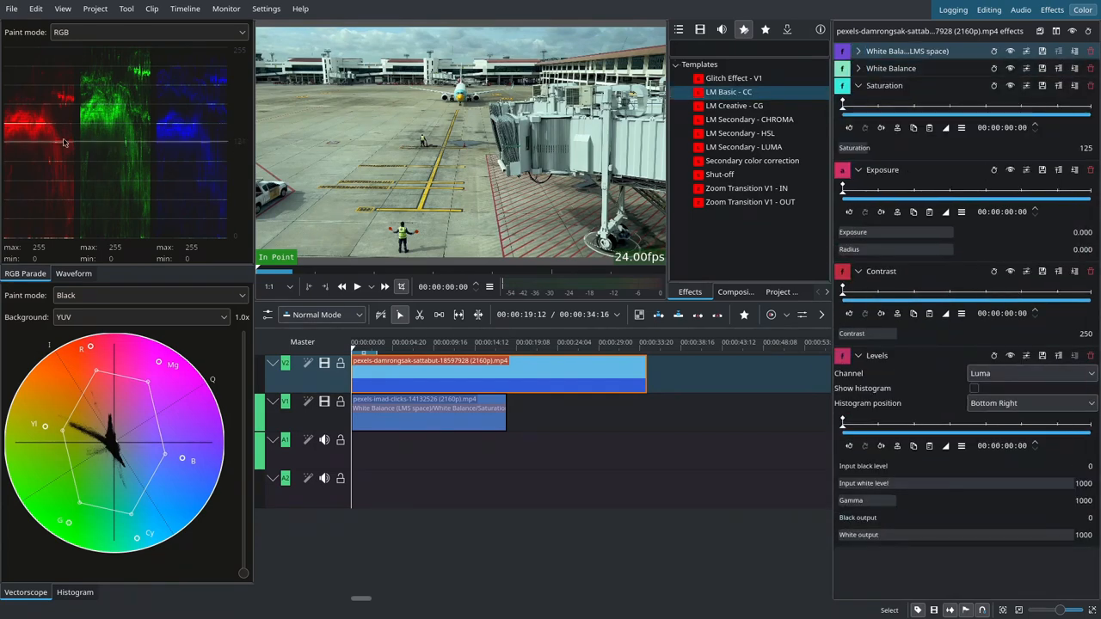
left_click(146, 31)
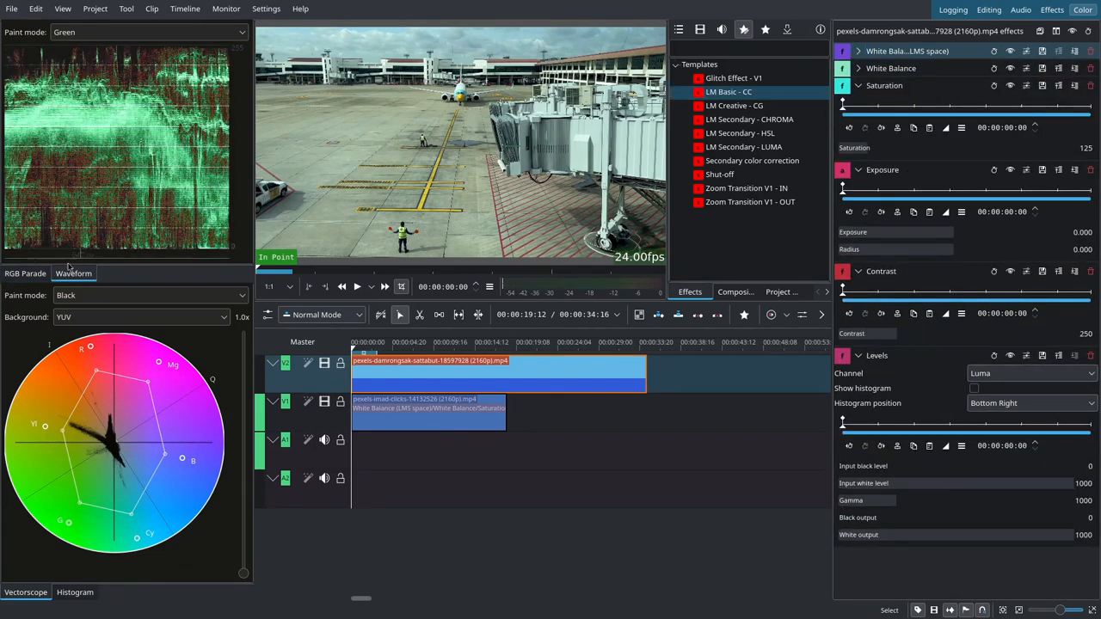
mouse_move(102, 423)
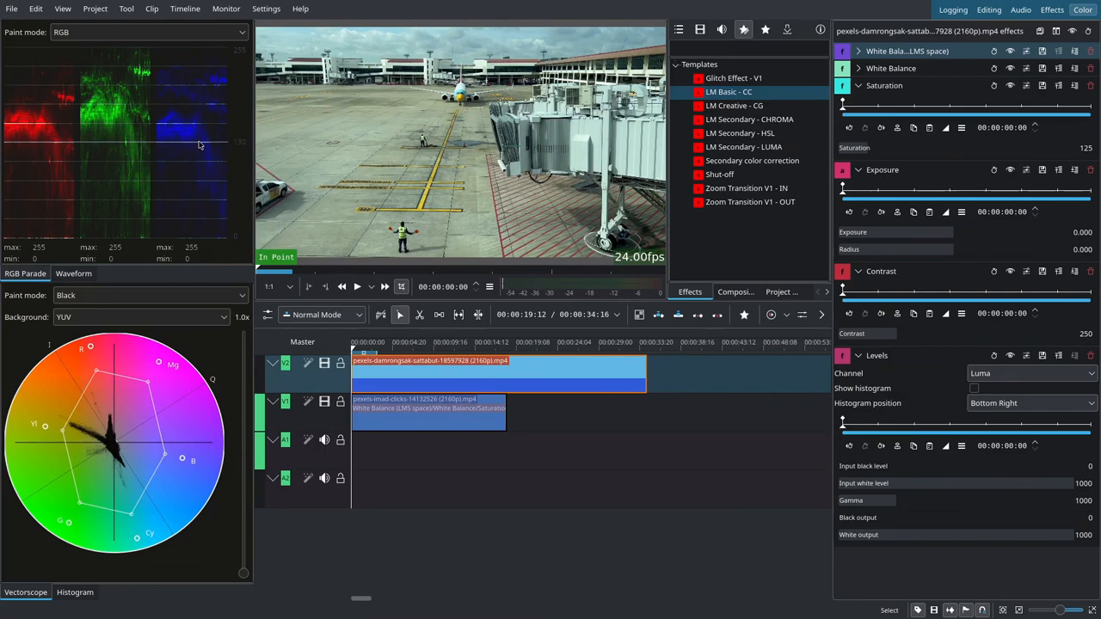
mouse_move(48, 72)
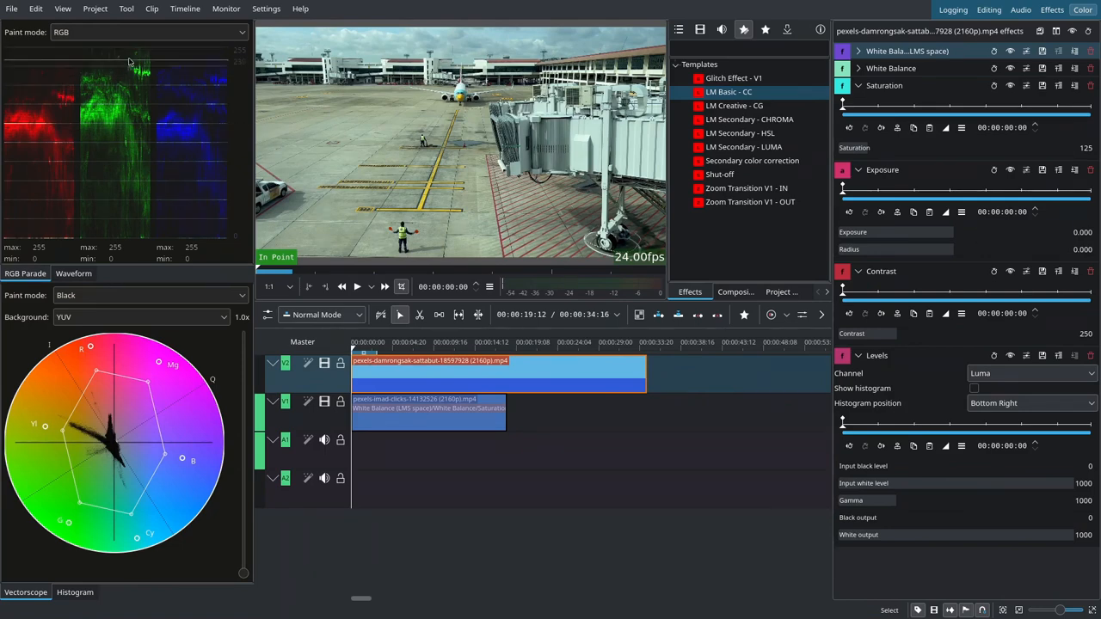
mouse_move(463, 227)
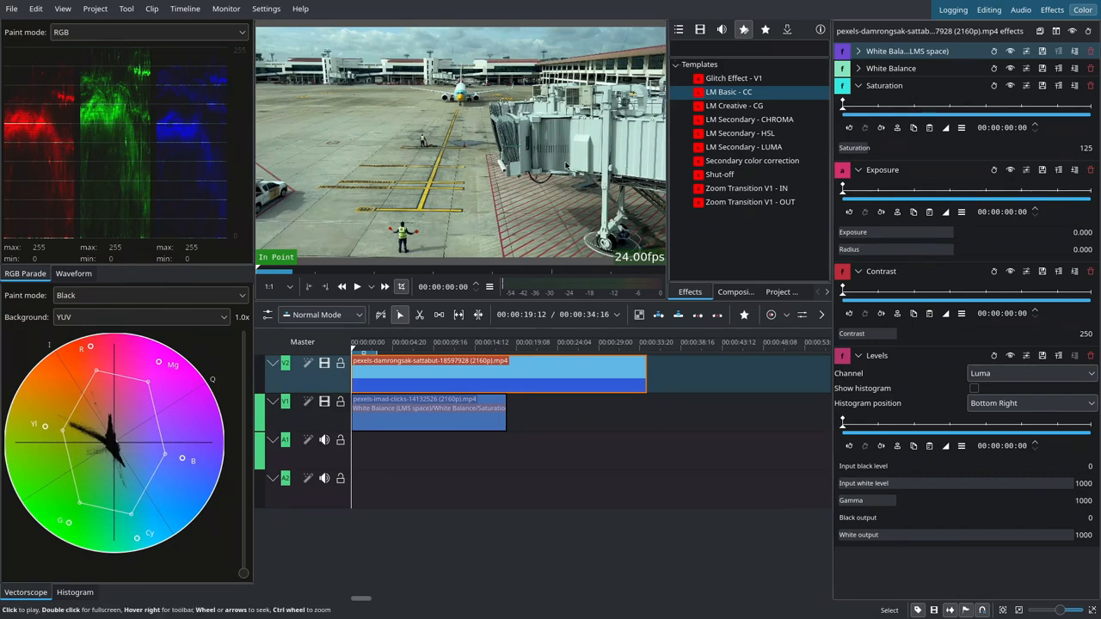
Fold up the Saturation, Exposure, Contrast and Levels effects and expand both White Balance effects
left_click(891, 69)
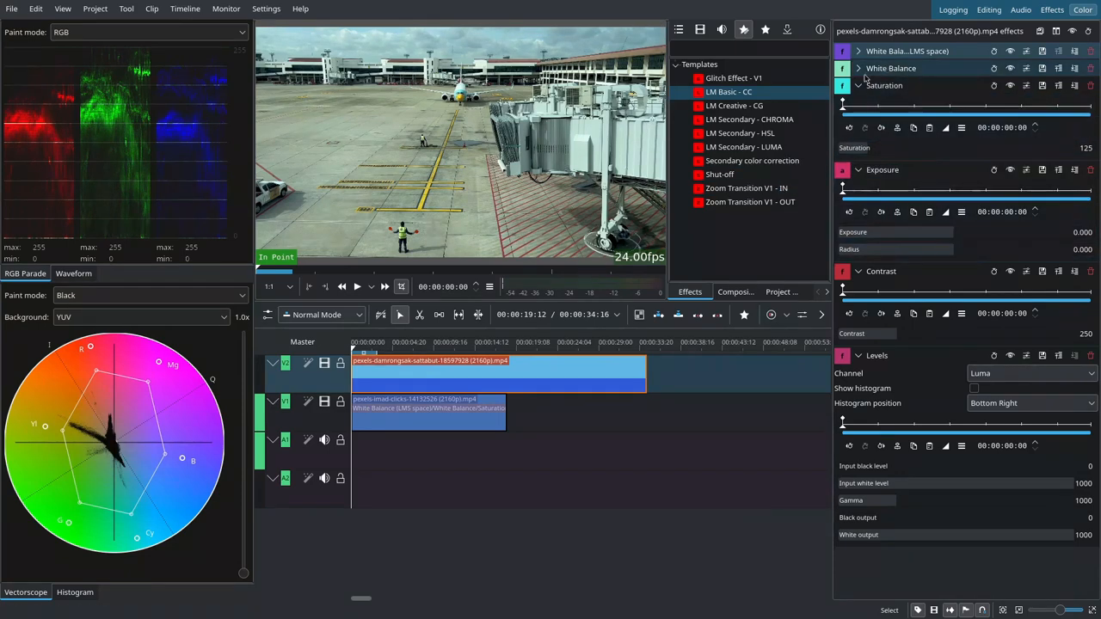
left_click(857, 103)
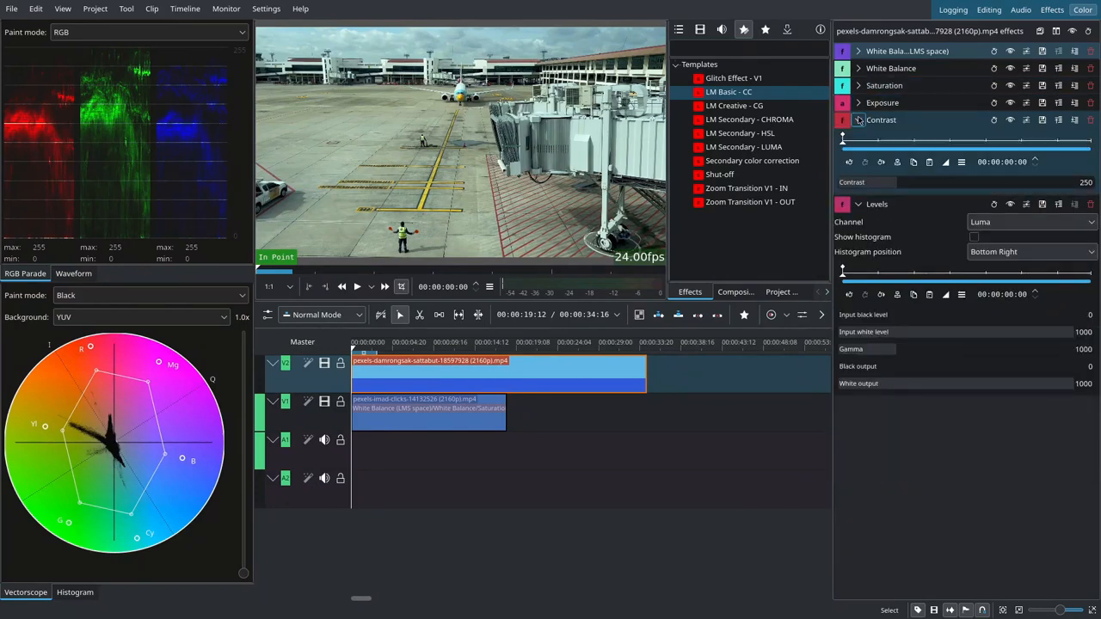
left_click(857, 69)
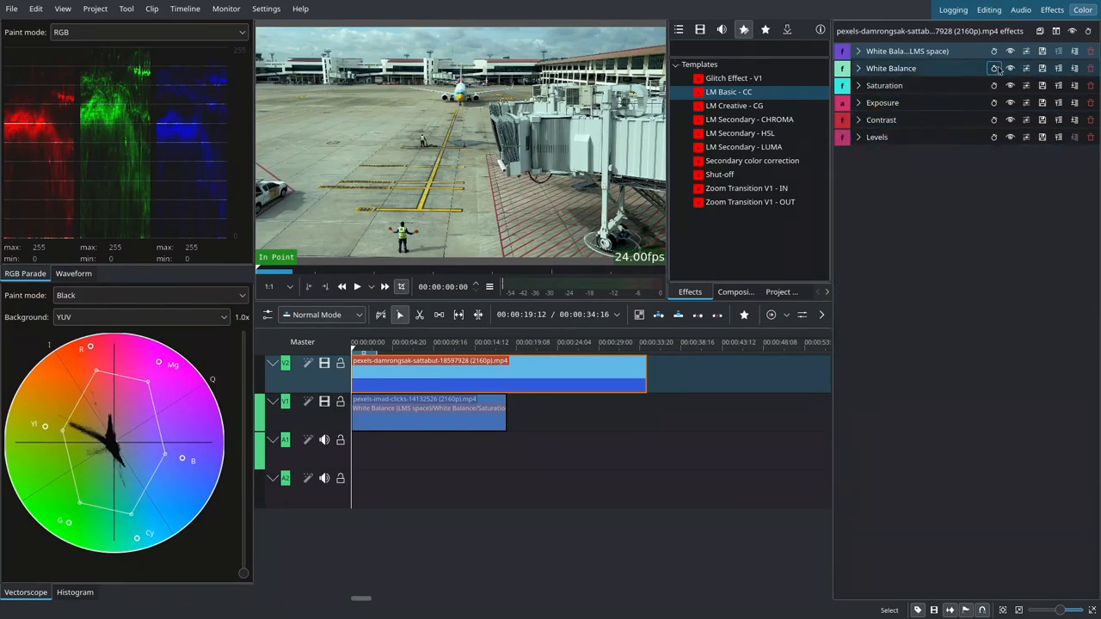
left_click(995, 86)
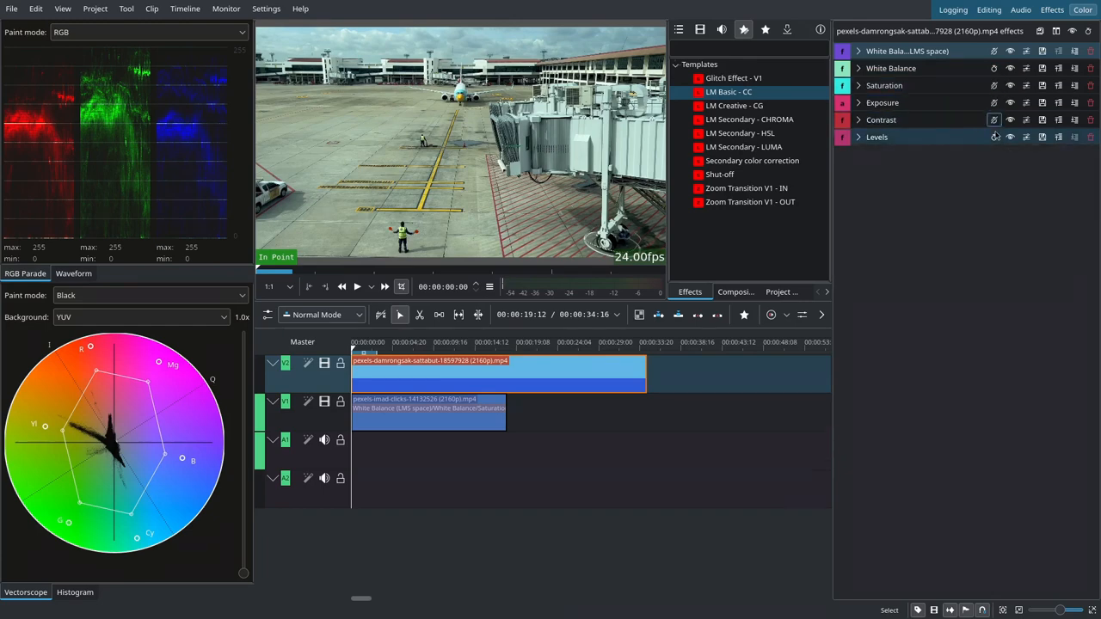
left_click(994, 69)
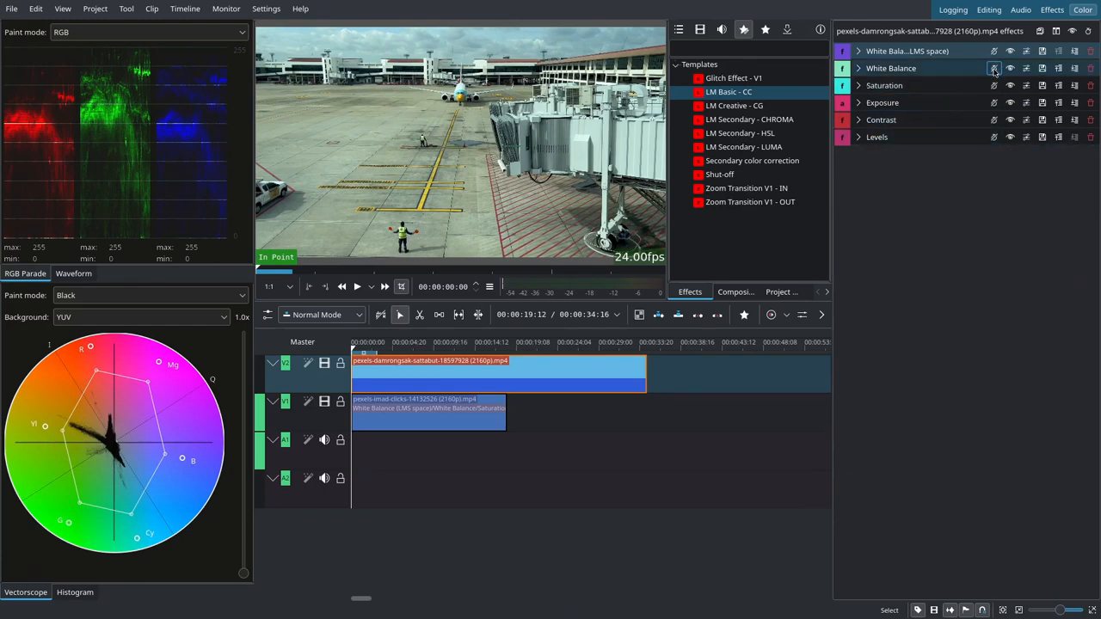
left_click(857, 52)
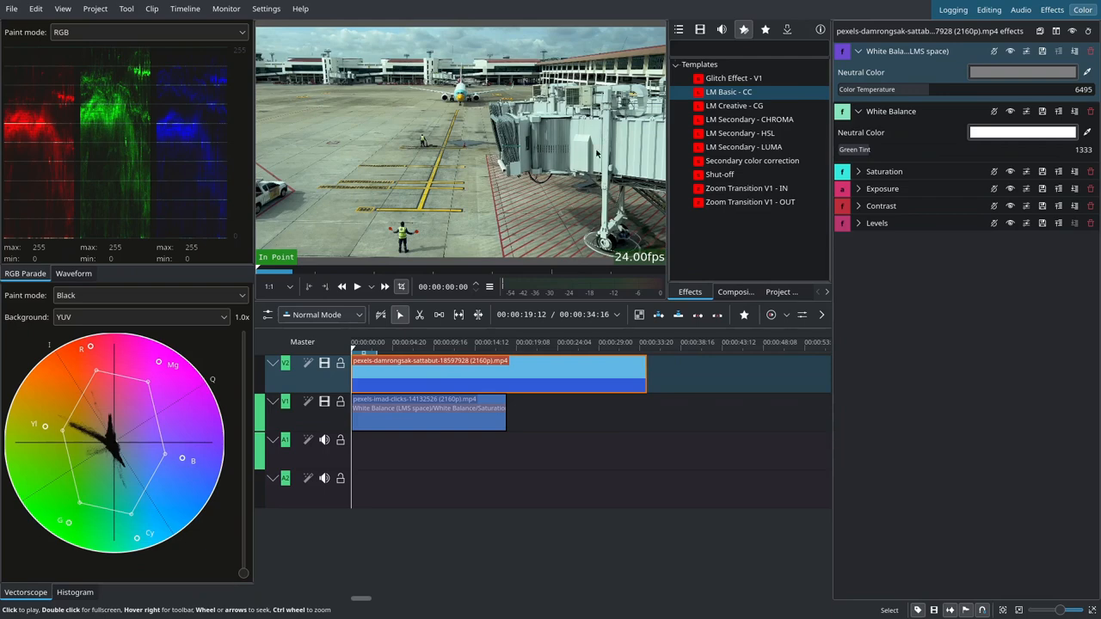
mouse_move(576, 136)
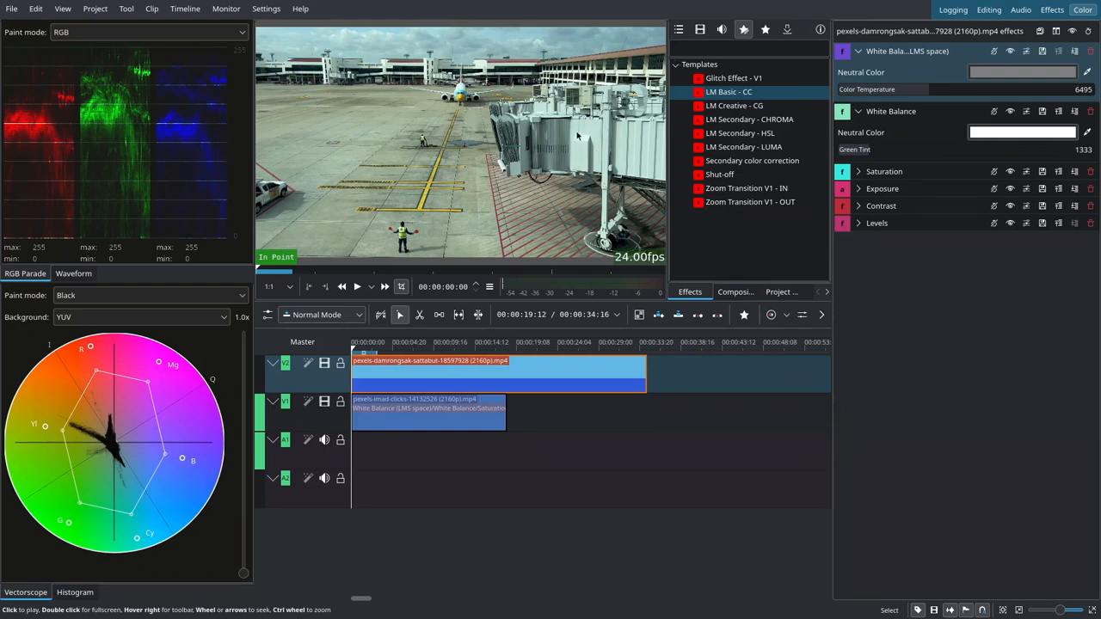
Pick a pale neutral colour for the White Balance and toggle the second White Balance off and on to compare
double_click(853, 148)
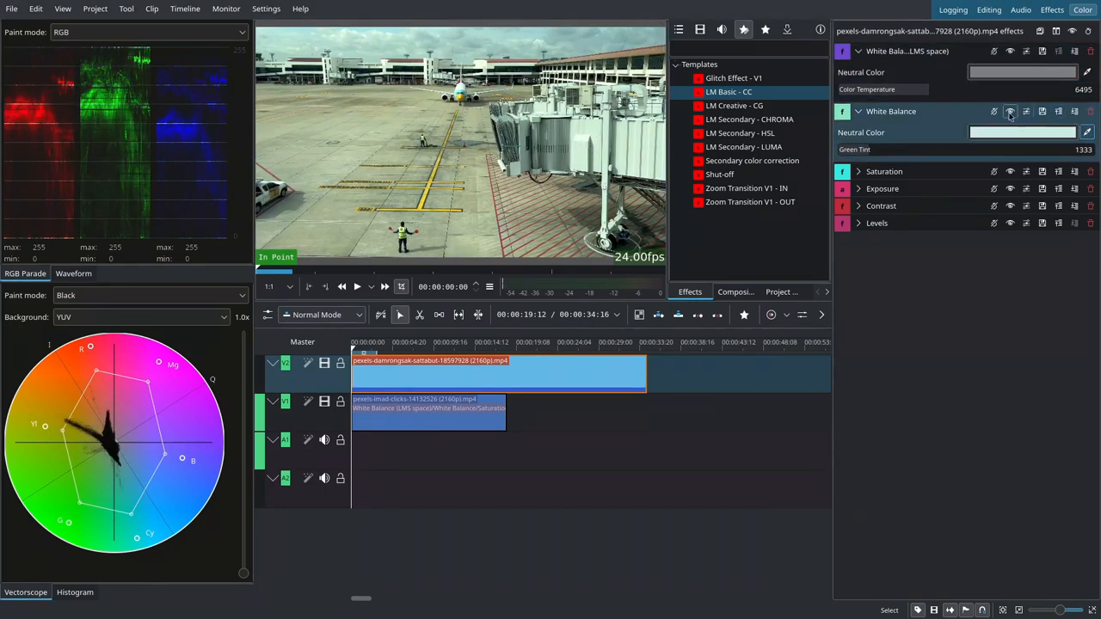
left_click(1010, 110)
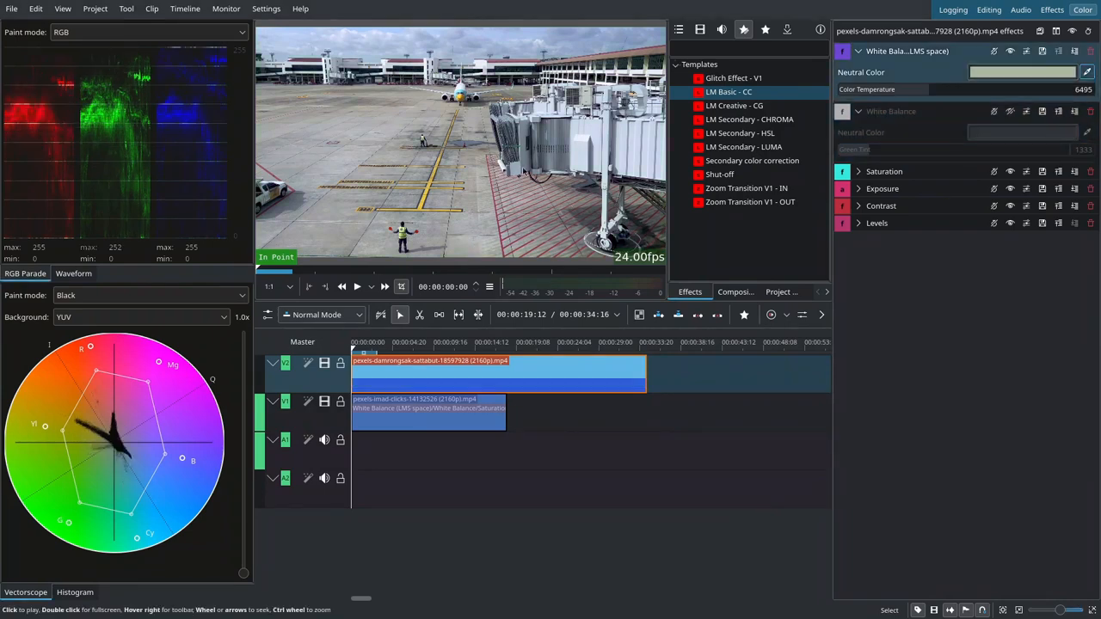
left_click(1012, 110)
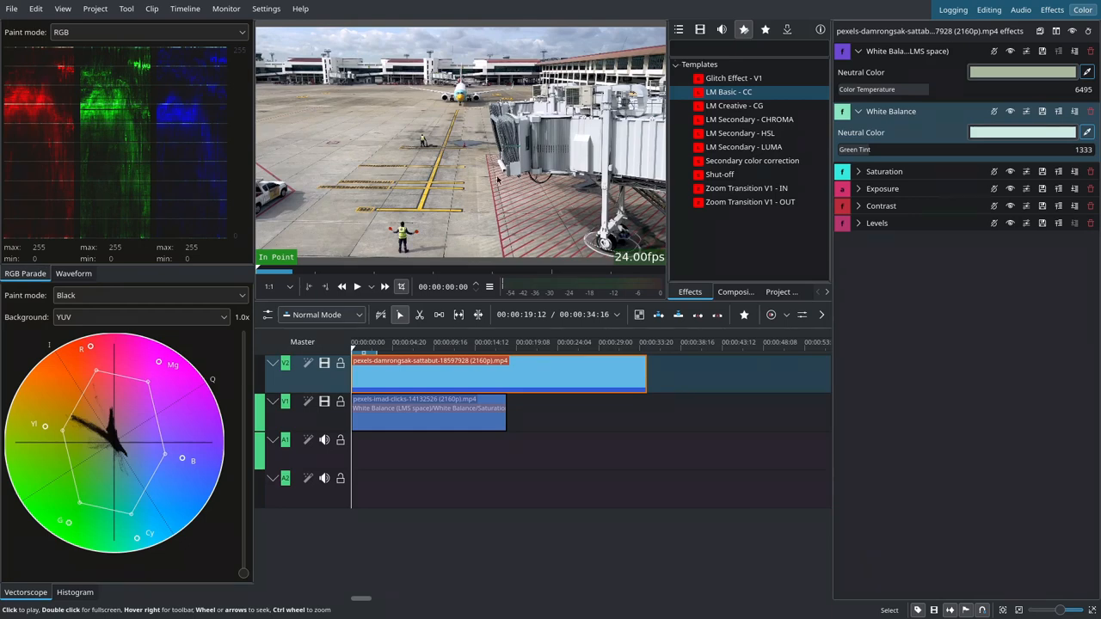
left_click(857, 110)
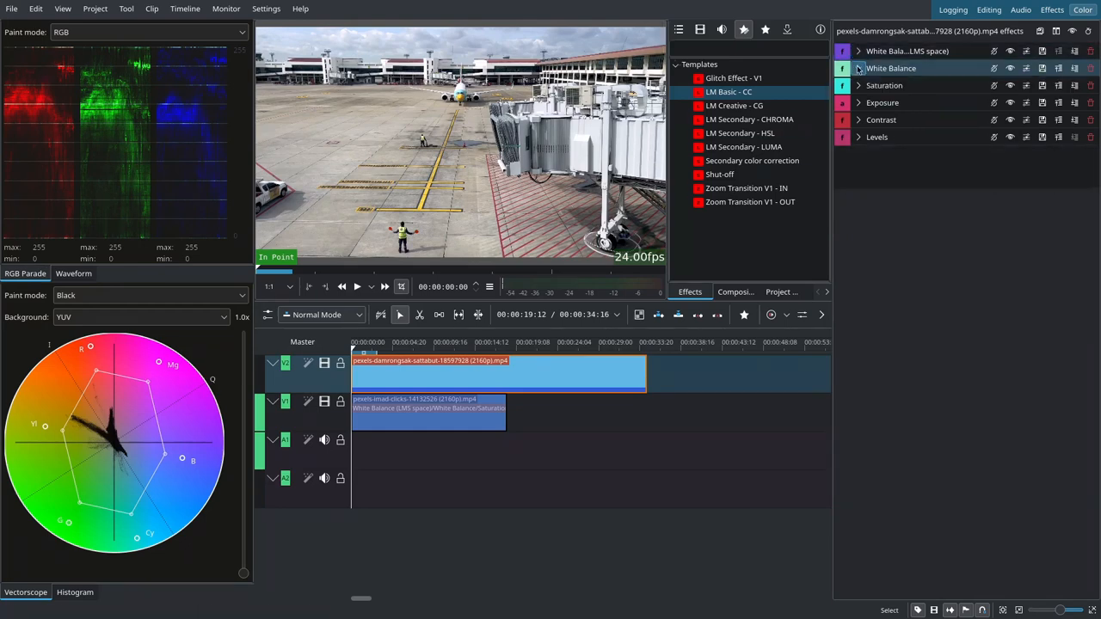
Expand the Saturation settings and jump the playhead to a frame showing the taxiing airliner
left_click(857, 69)
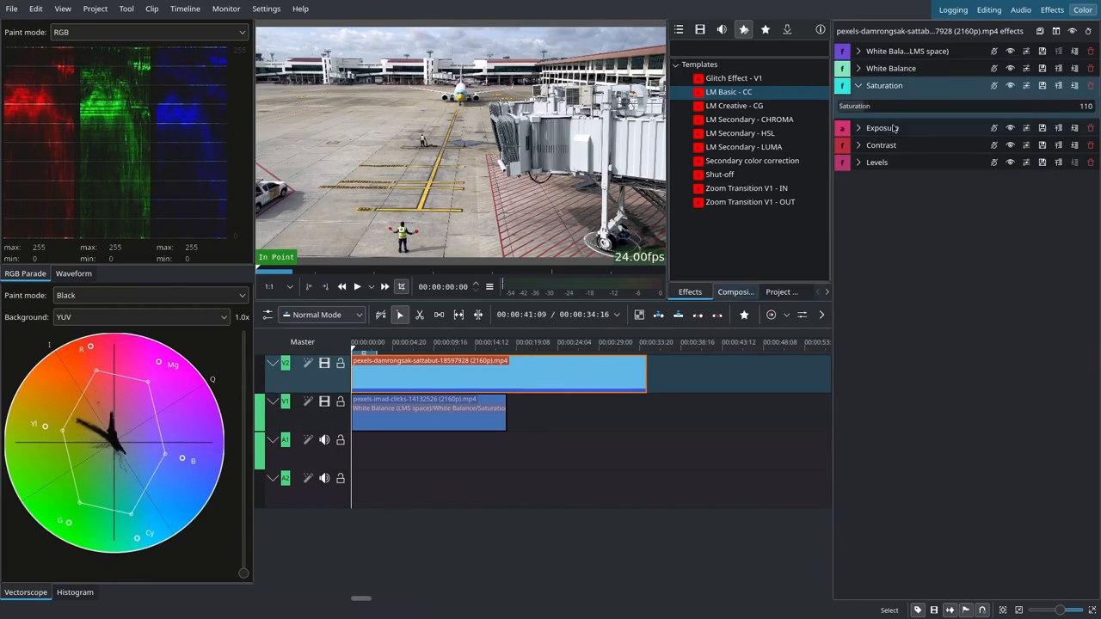
left_click(857, 86)
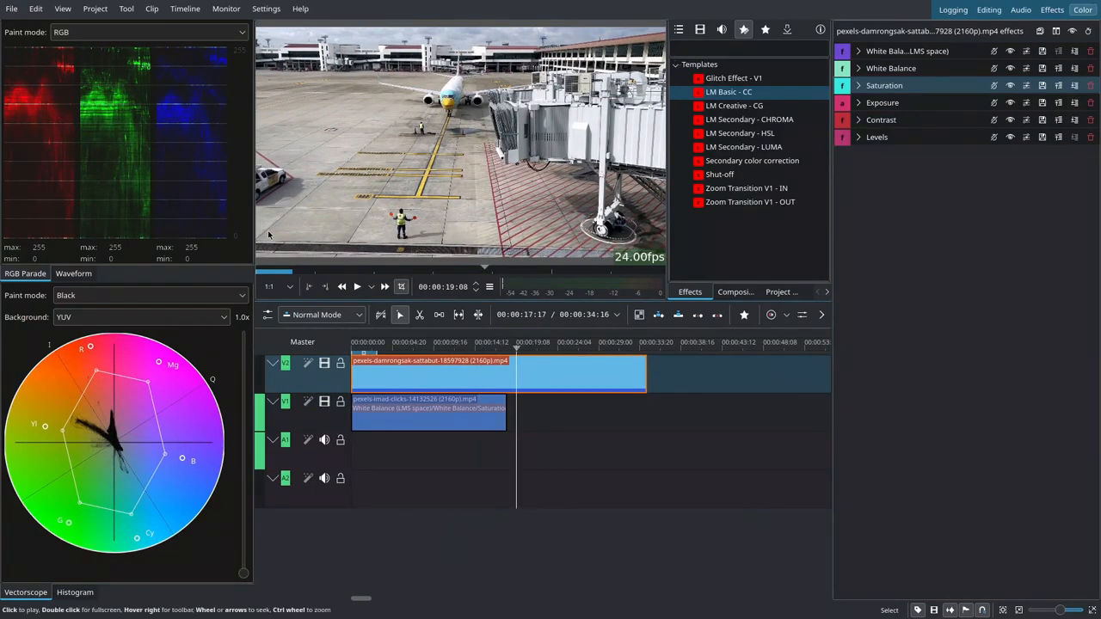
Show the waveform, set Levels white output to 987 and gamma to 988, then fold Levels and Contrast up
left_click(856, 137)
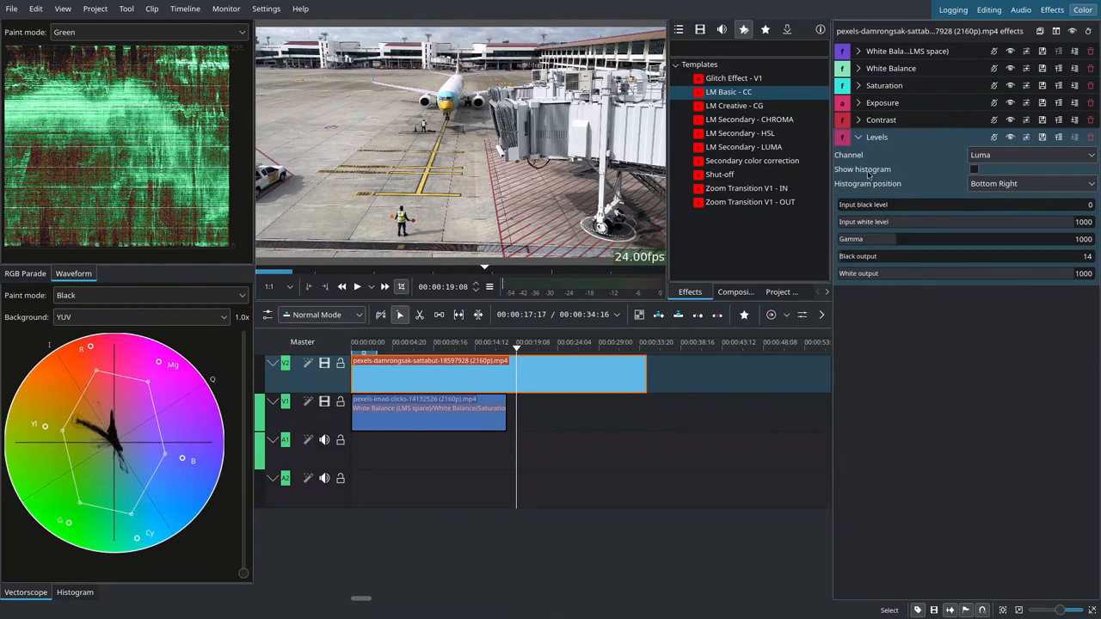
left_click(946, 274)
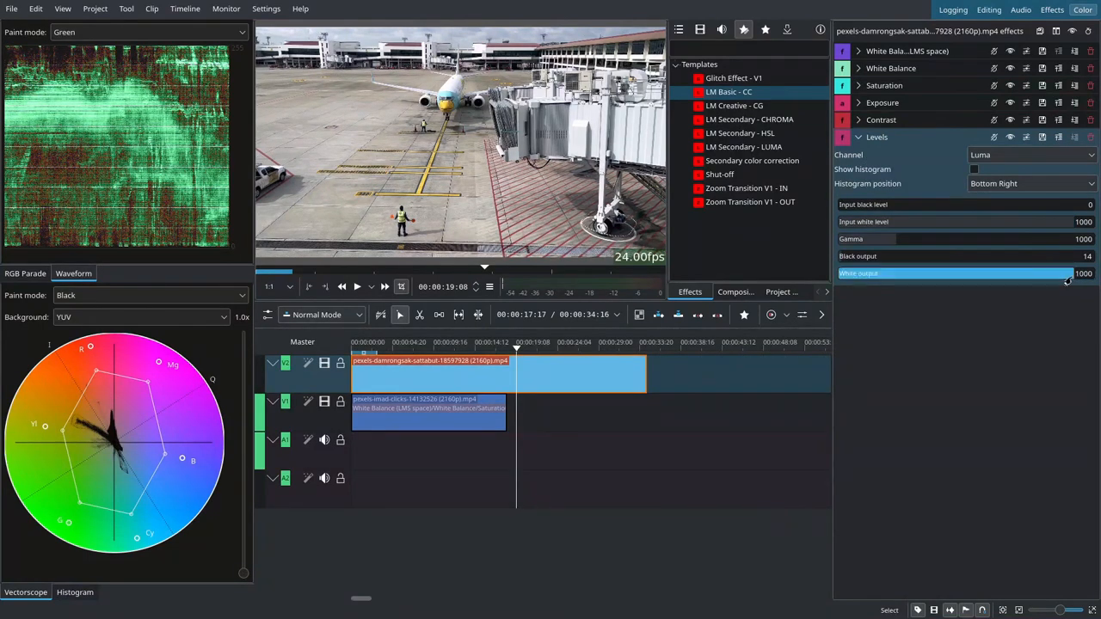
left_click_drag(1075, 274, 1053, 274)
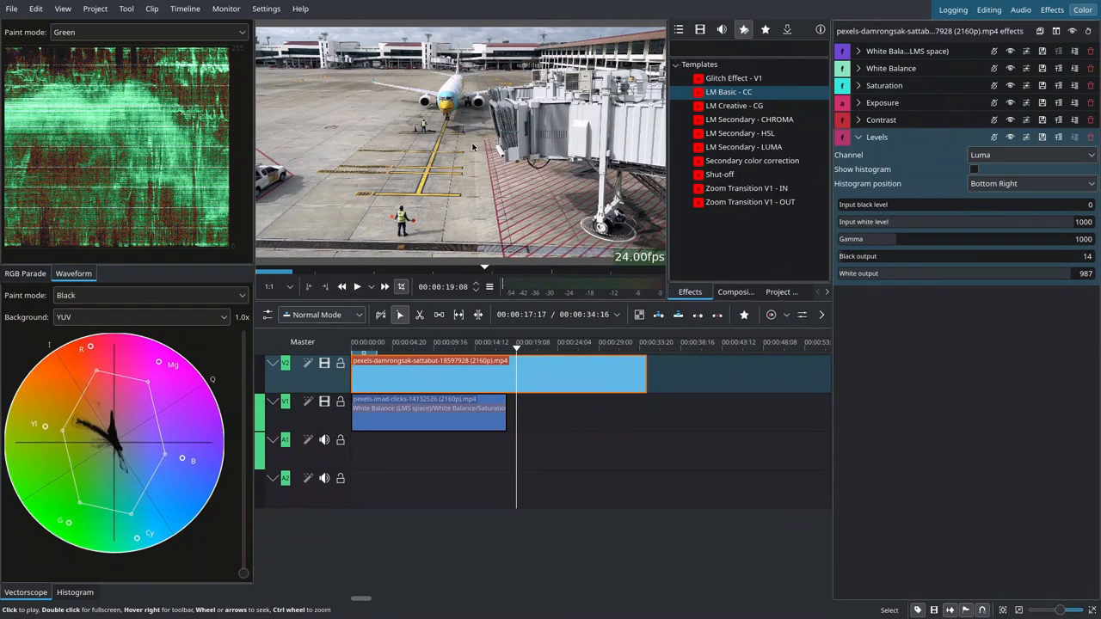
mouse_move(855, 222)
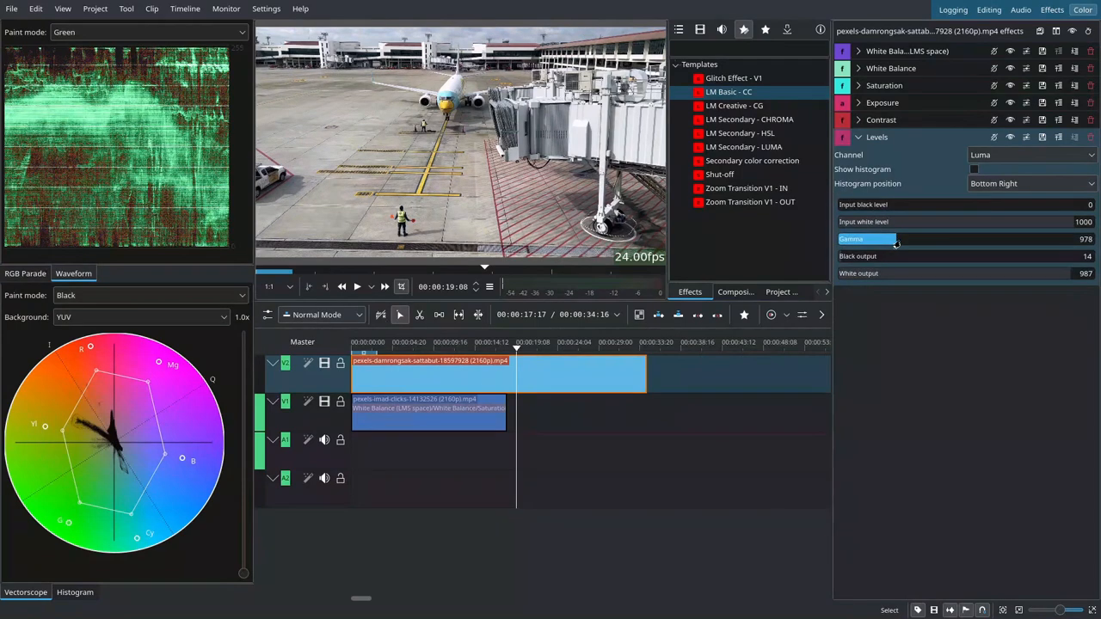
left_click_drag(898, 239, 891, 239)
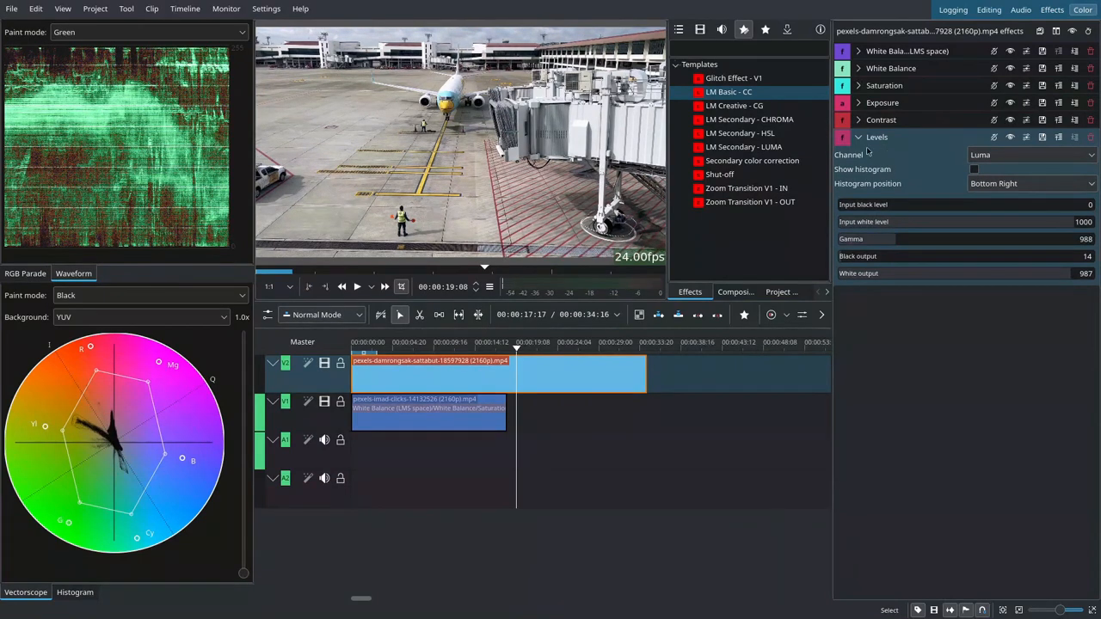
left_click(857, 138)
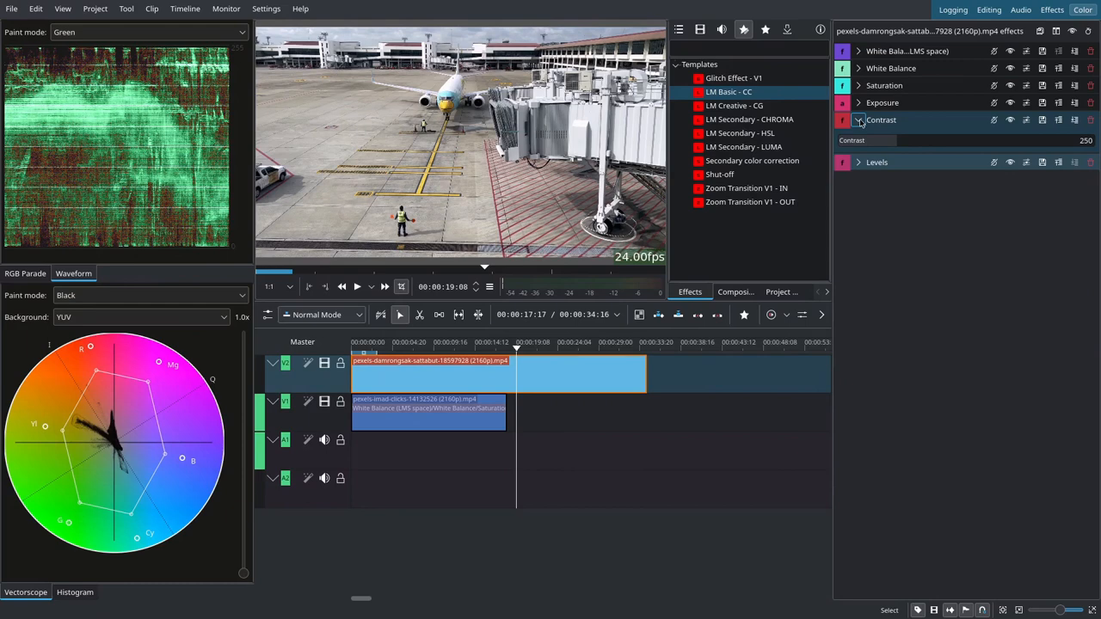
left_click(857, 120)
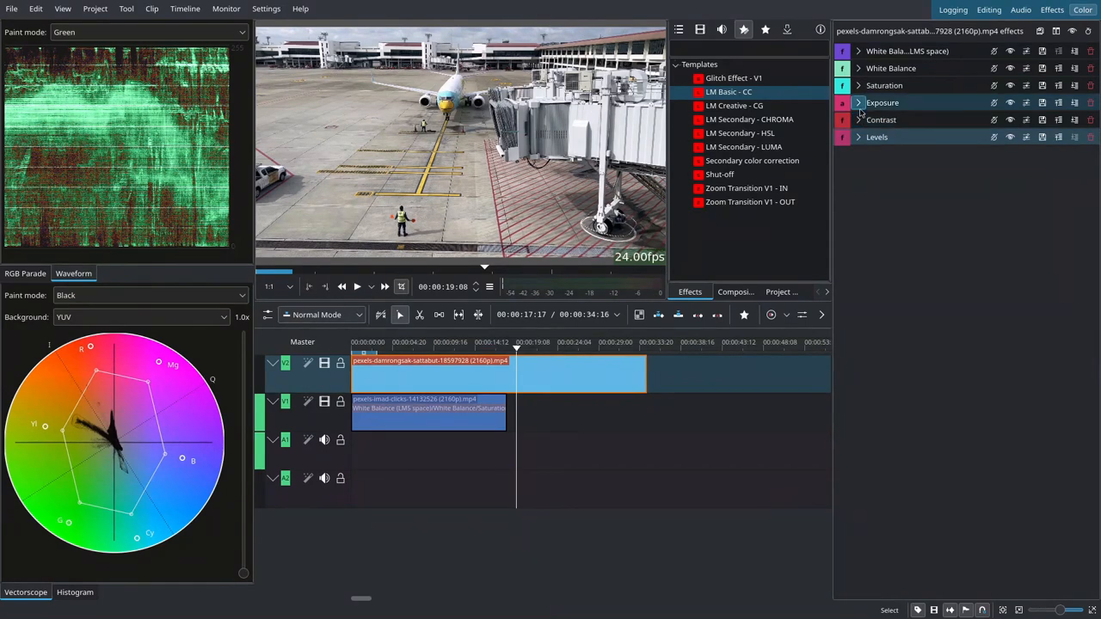
Search the Effects library for 'roto' to add a Rotoscoping effect to the clip
left_click(857, 103)
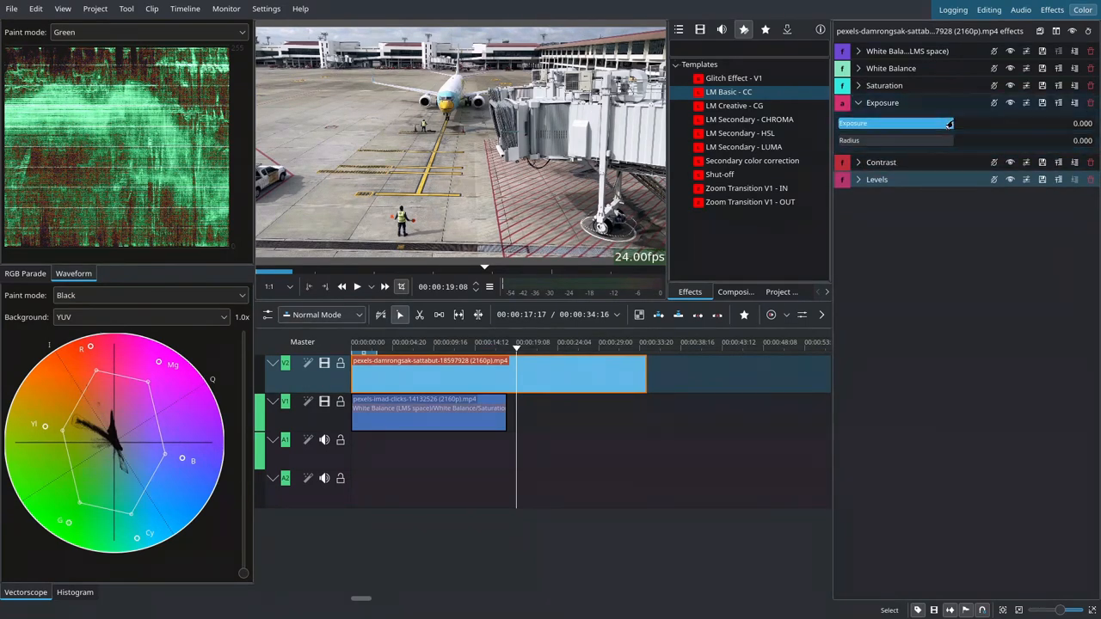
left_click(857, 179)
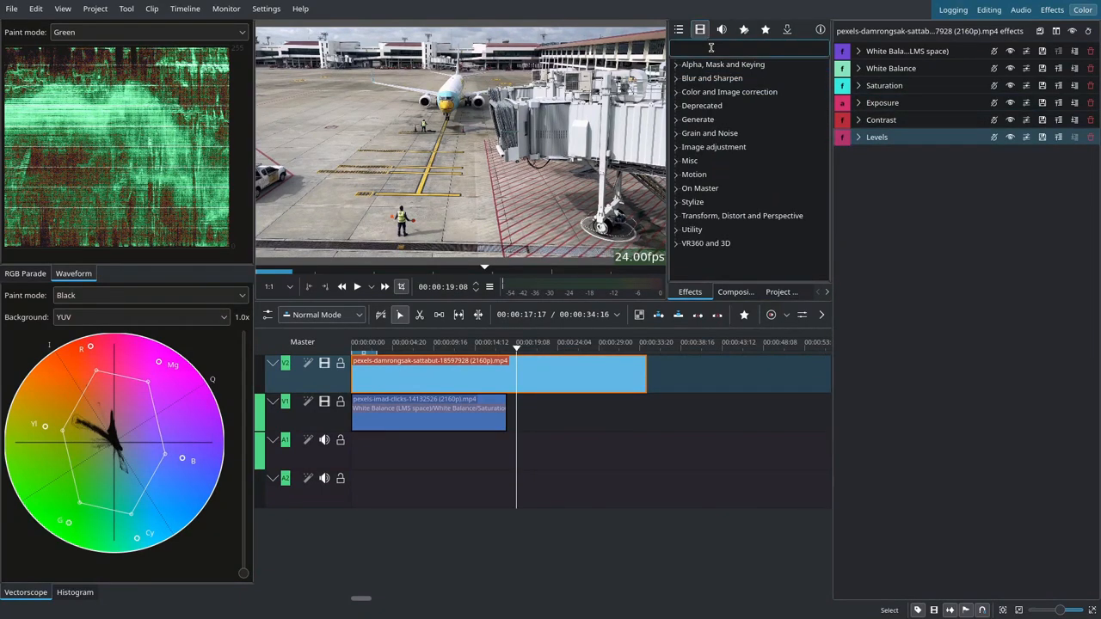
type("roto")
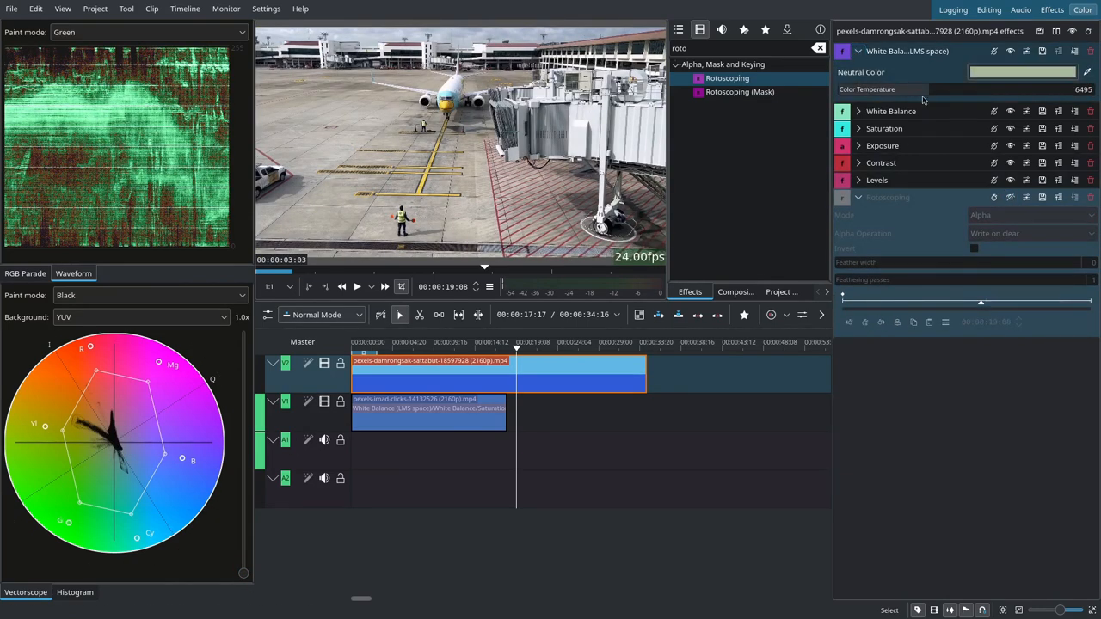
Set the vectorscope paint mode to Green and retune the White Balance colour temperature
left_click(867, 89)
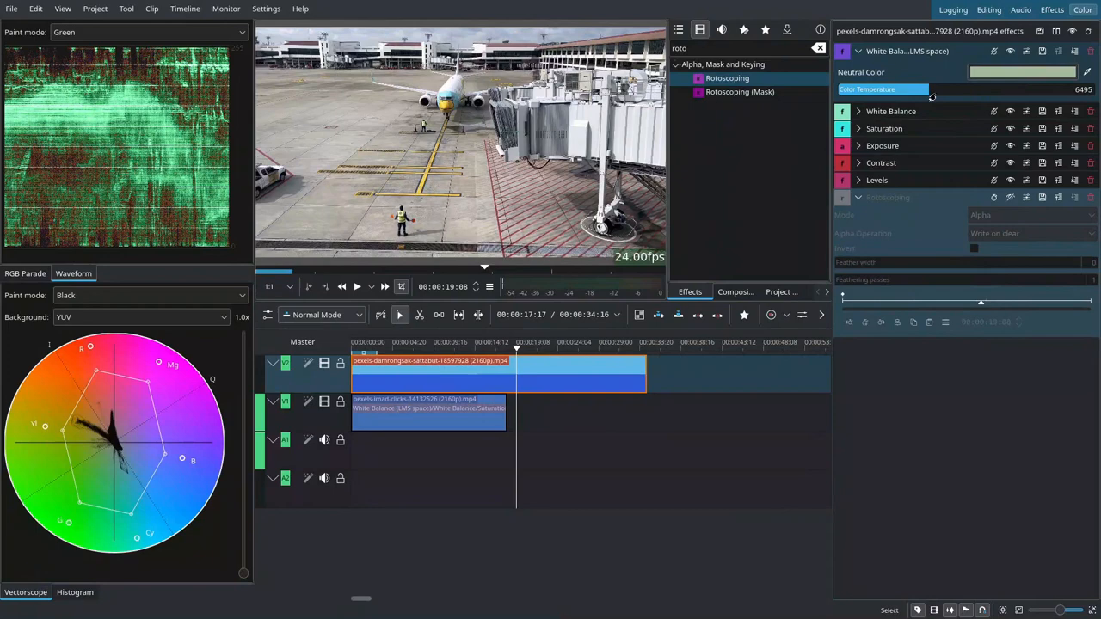
mouse_move(927, 89)
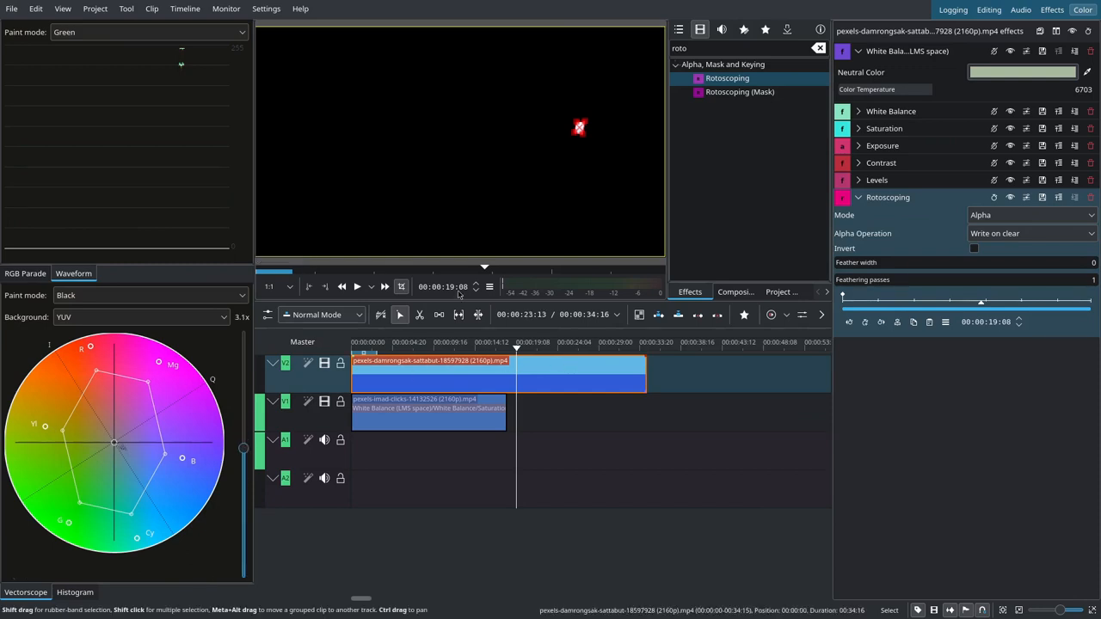
left_click(141, 317)
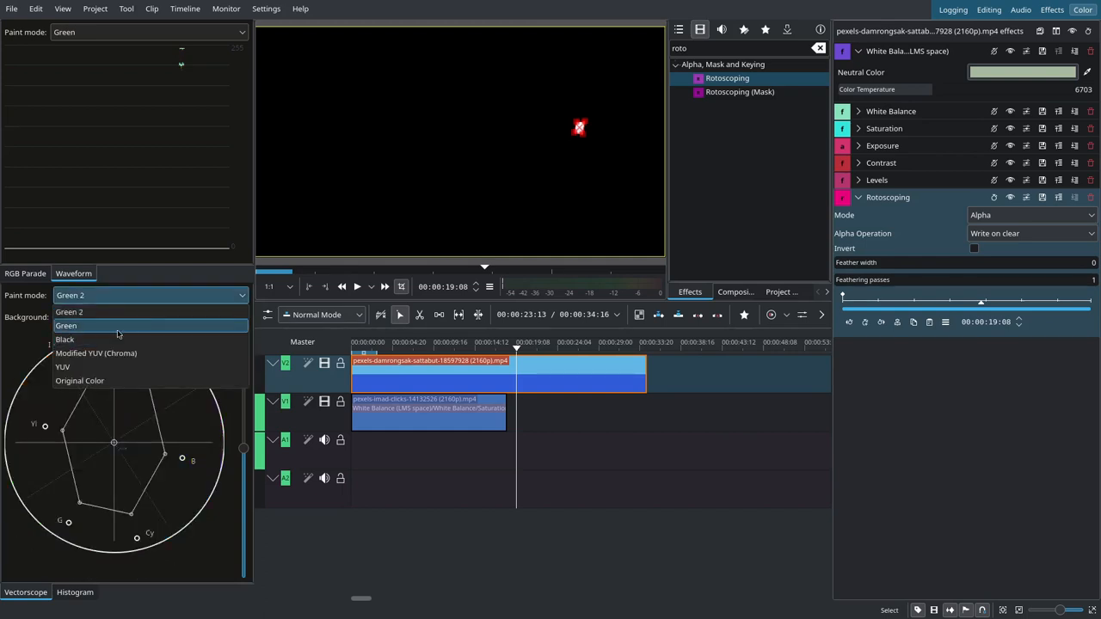
left_click(65, 325)
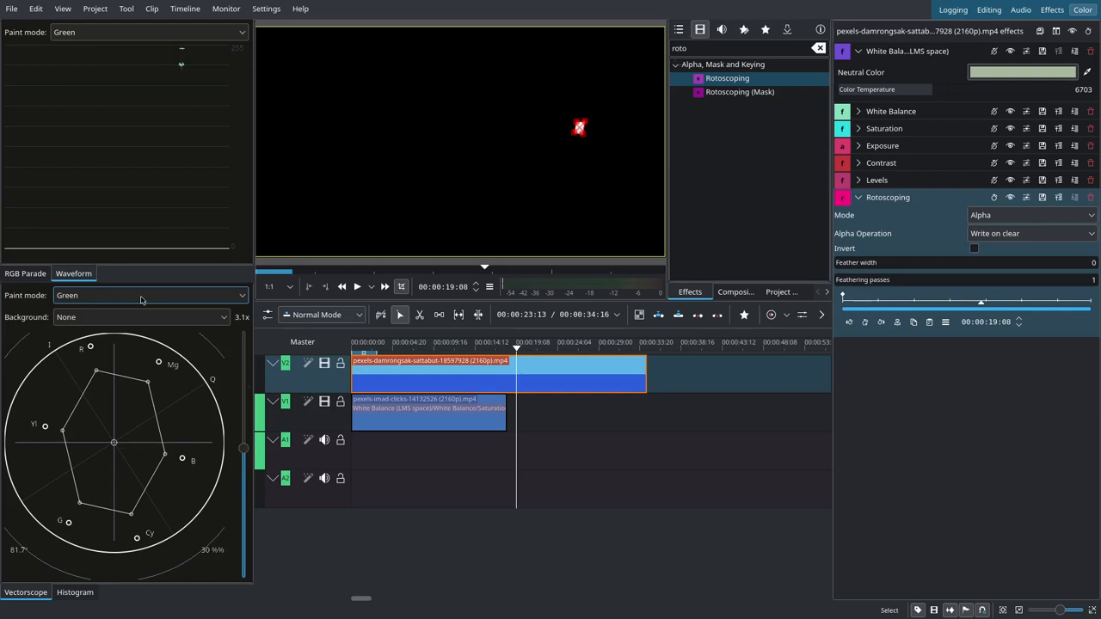
left_click(151, 296)
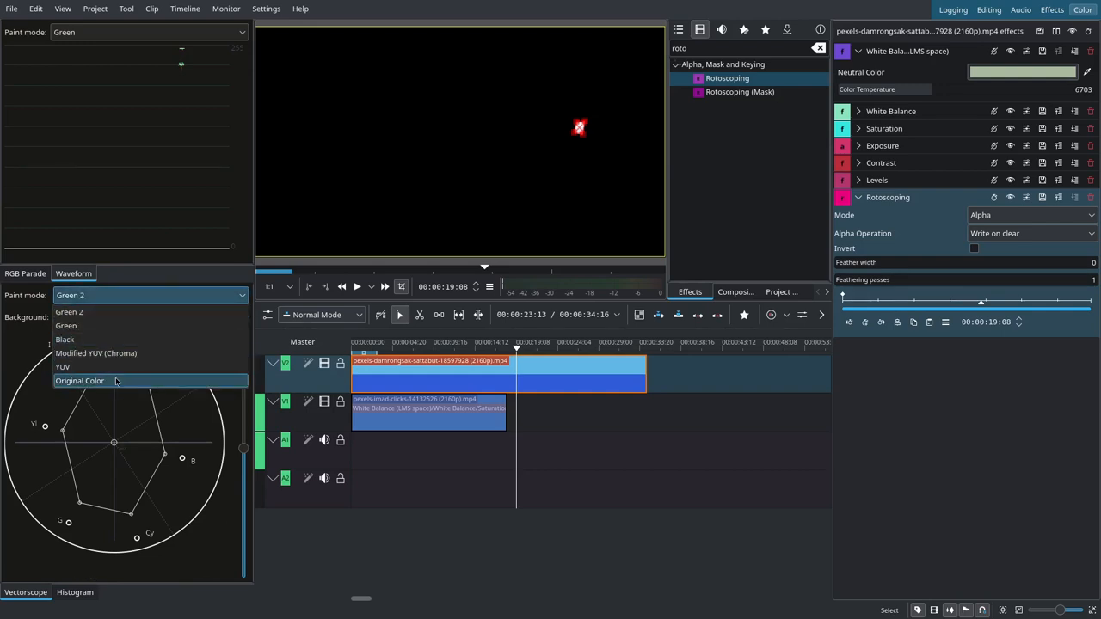
left_click(79, 381)
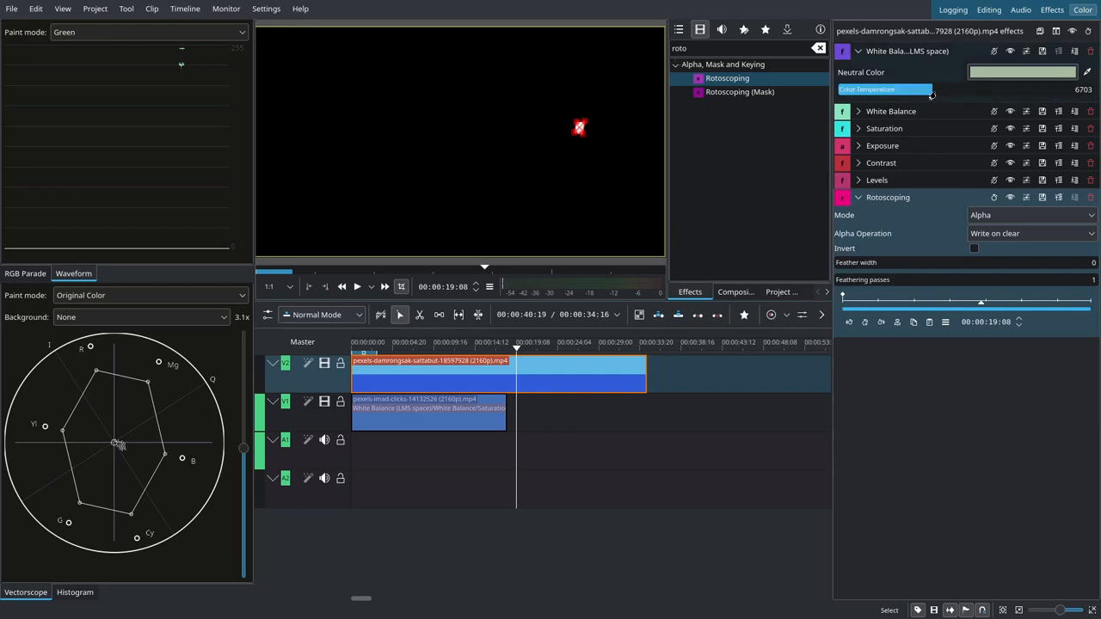
left_click_drag(932, 93, 927, 93)
type("cur")
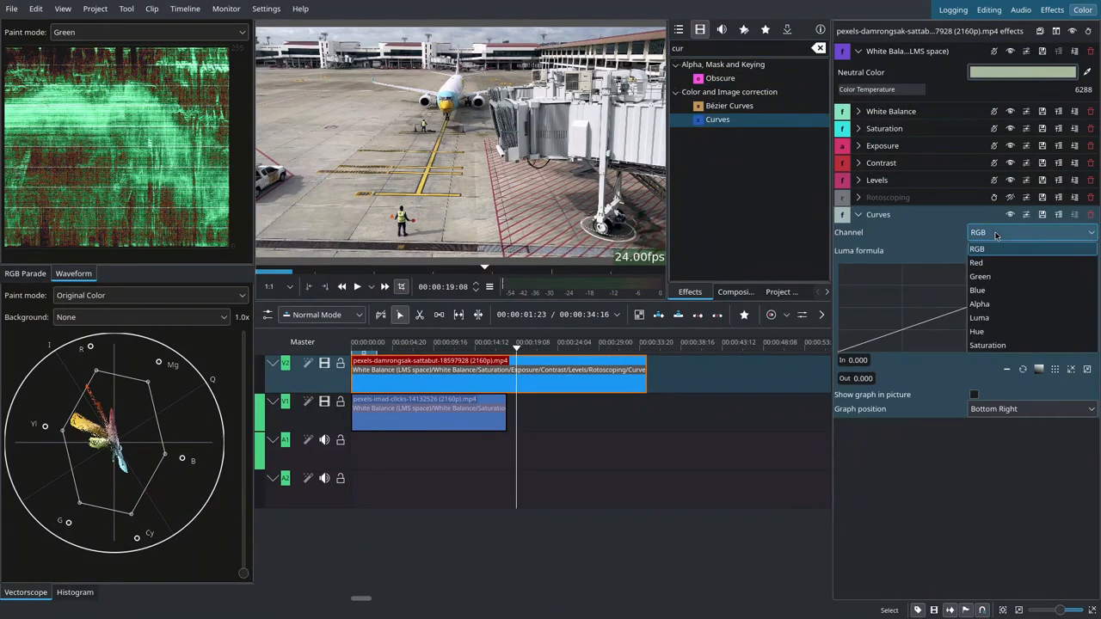
mouse_move(994, 261)
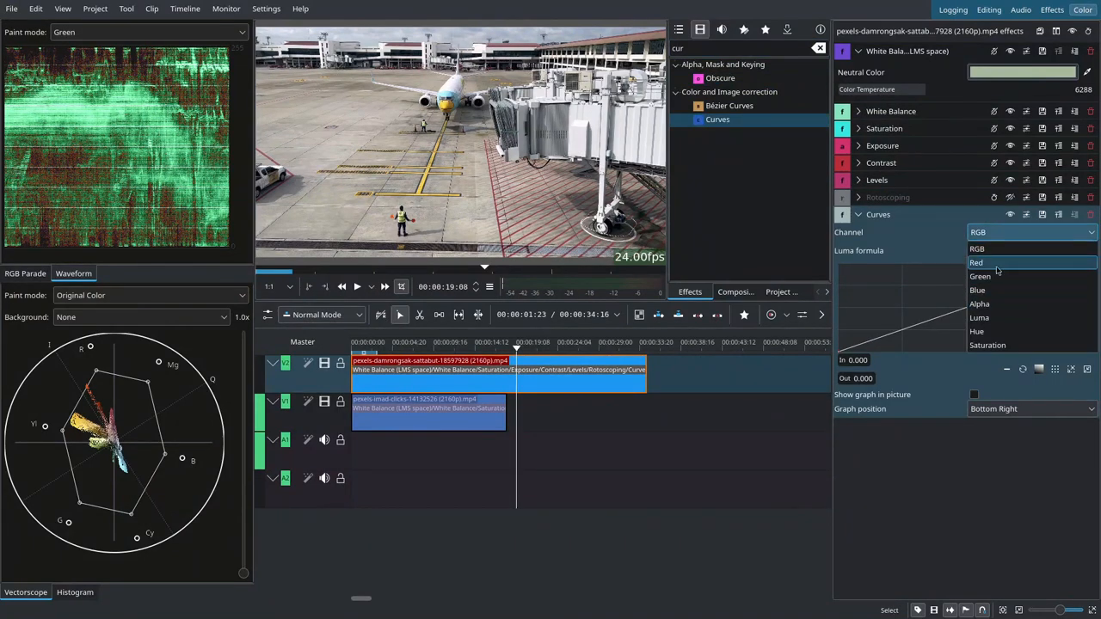
Set the Curves channel to Red and move to a later frame of the clip to judge the result
left_click(977, 262)
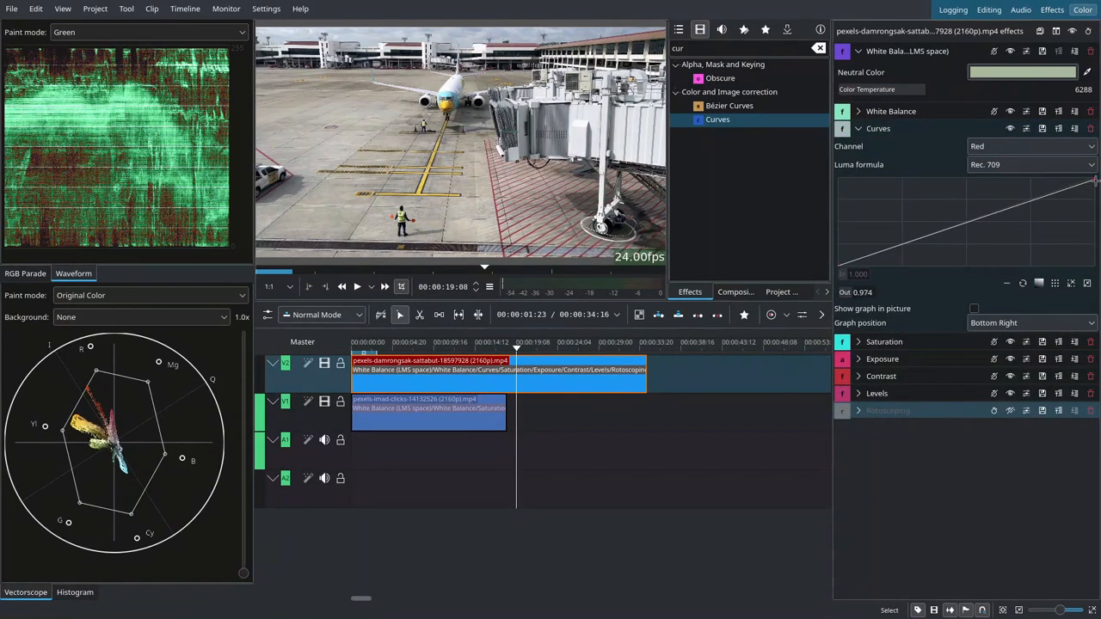
left_click(559, 341)
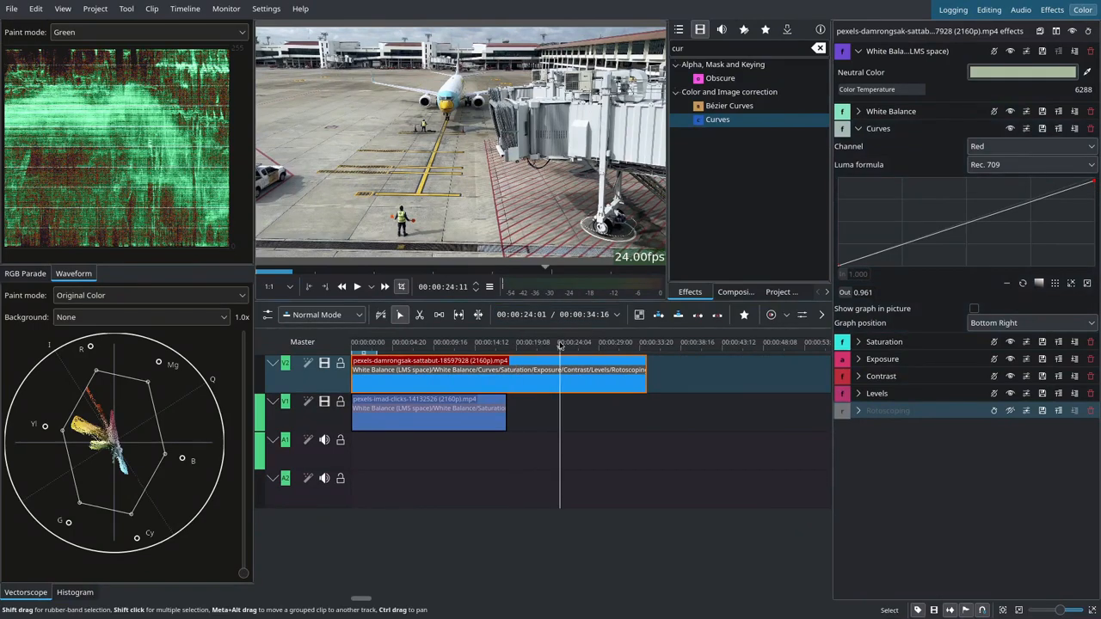
left_click(486, 341)
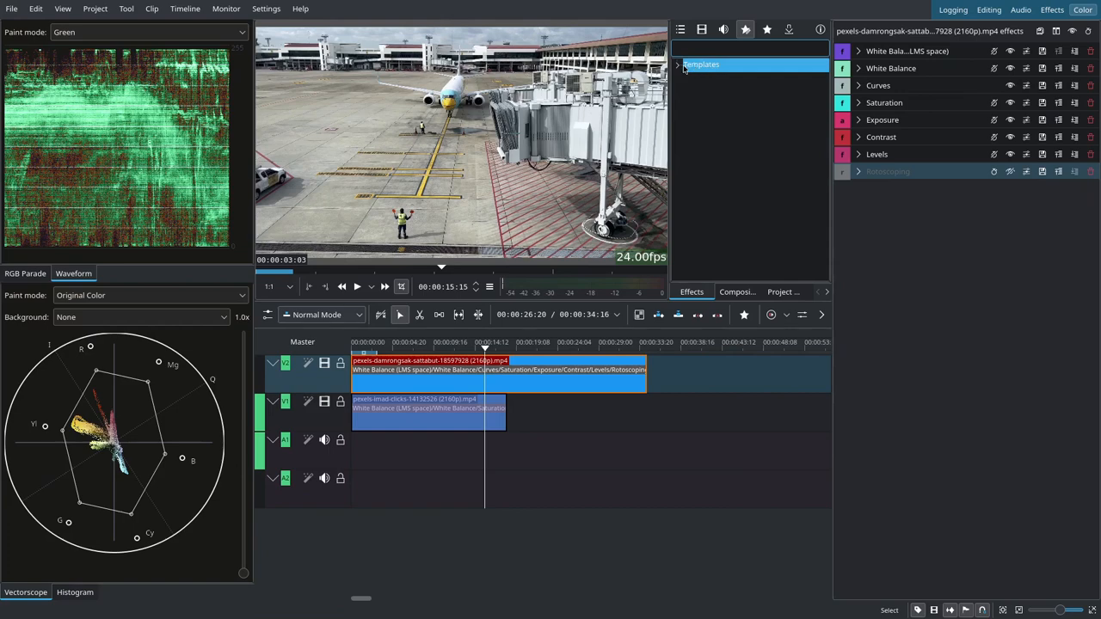
Add the LM Secondary - HSL template to the clip and show its colour selection settings
left_click(678, 65)
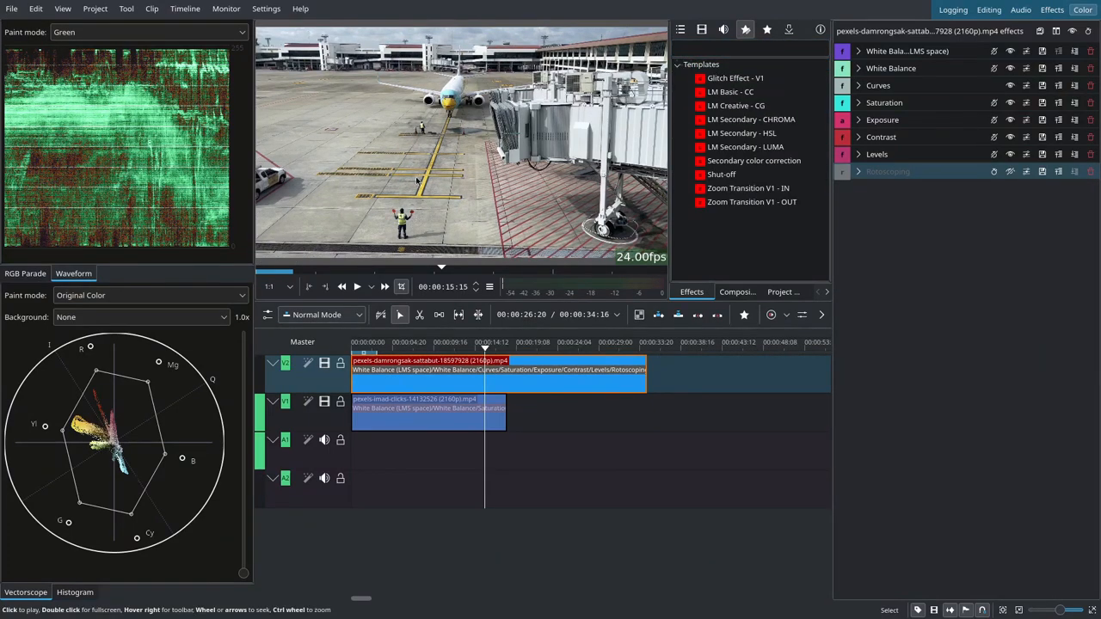
mouse_move(448, 123)
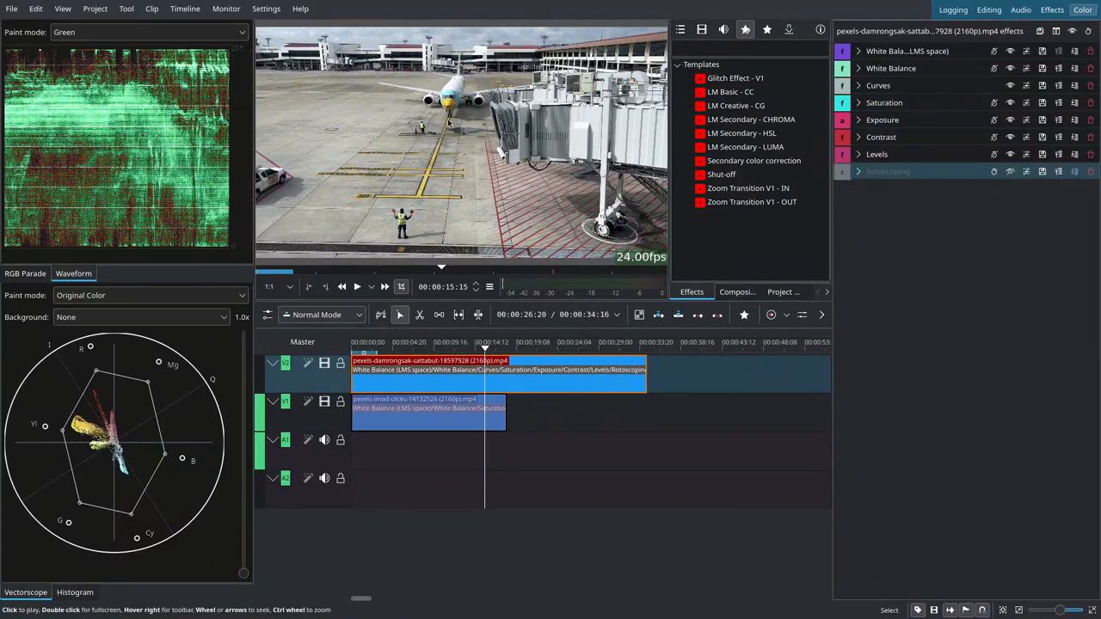
left_click(741, 134)
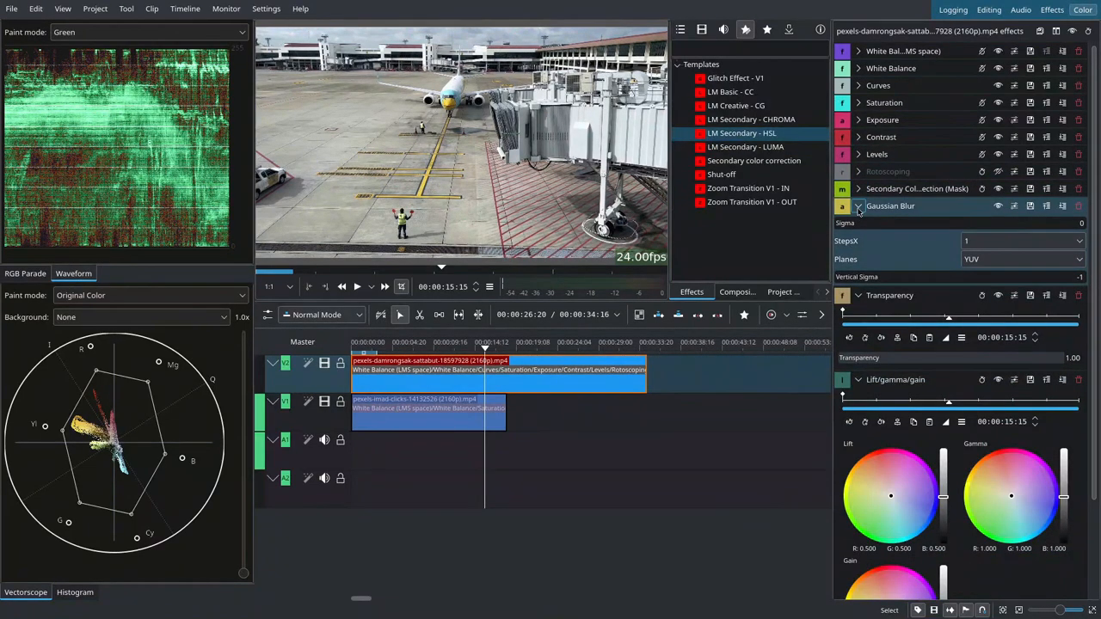
left_click(856, 206)
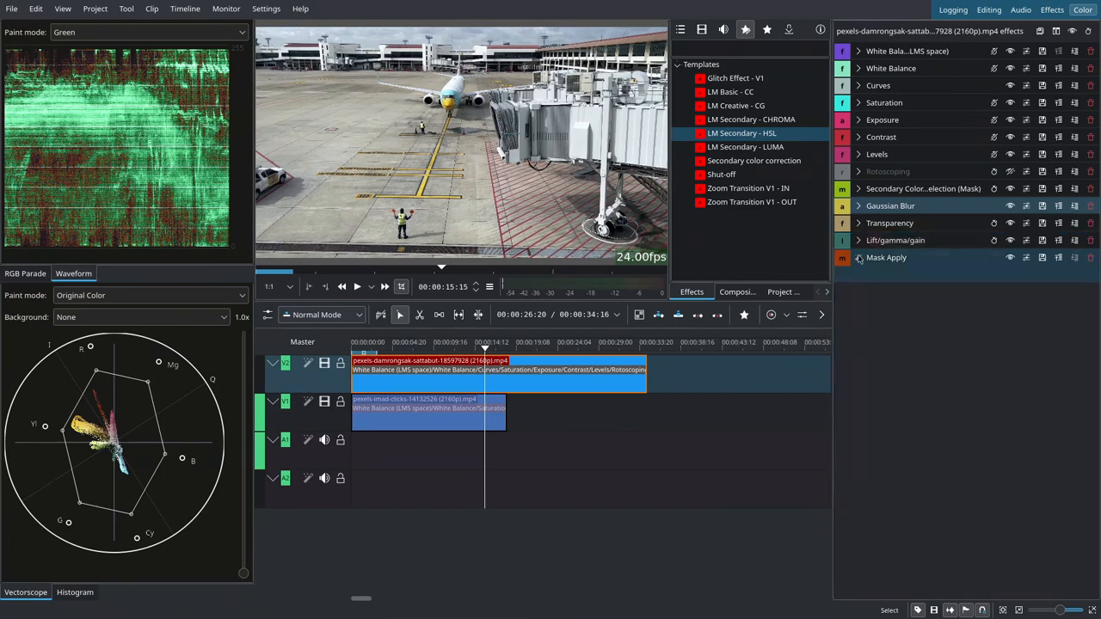
left_click(857, 188)
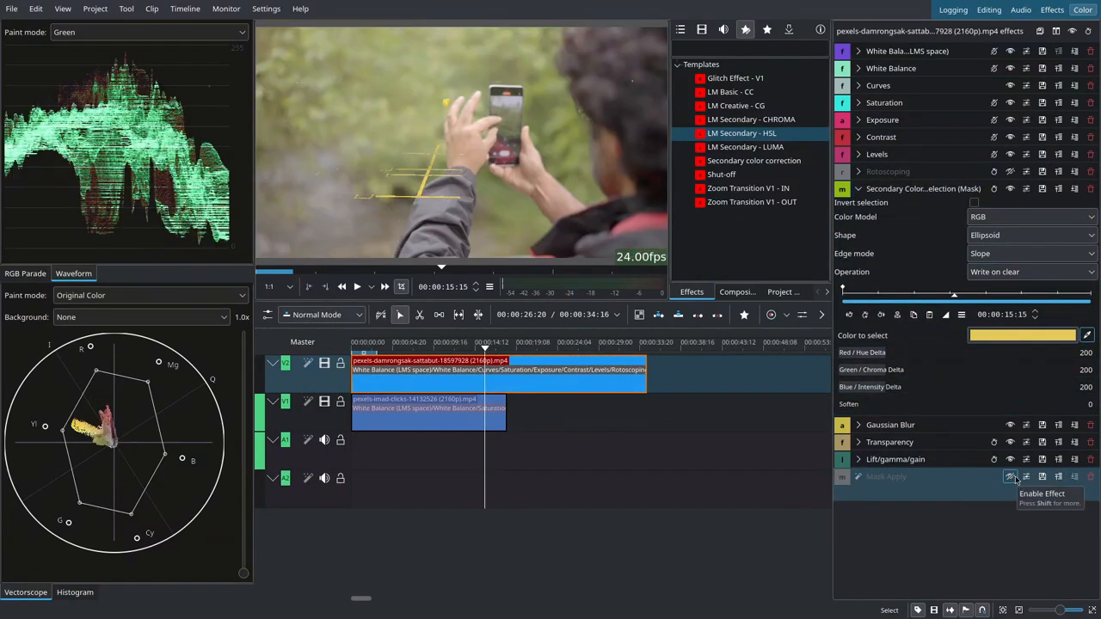
Widen the selection's Red/Hue and Green/Chroma deltas and raise the Gaussian Blur StepsX to 2
left_click(1010, 477)
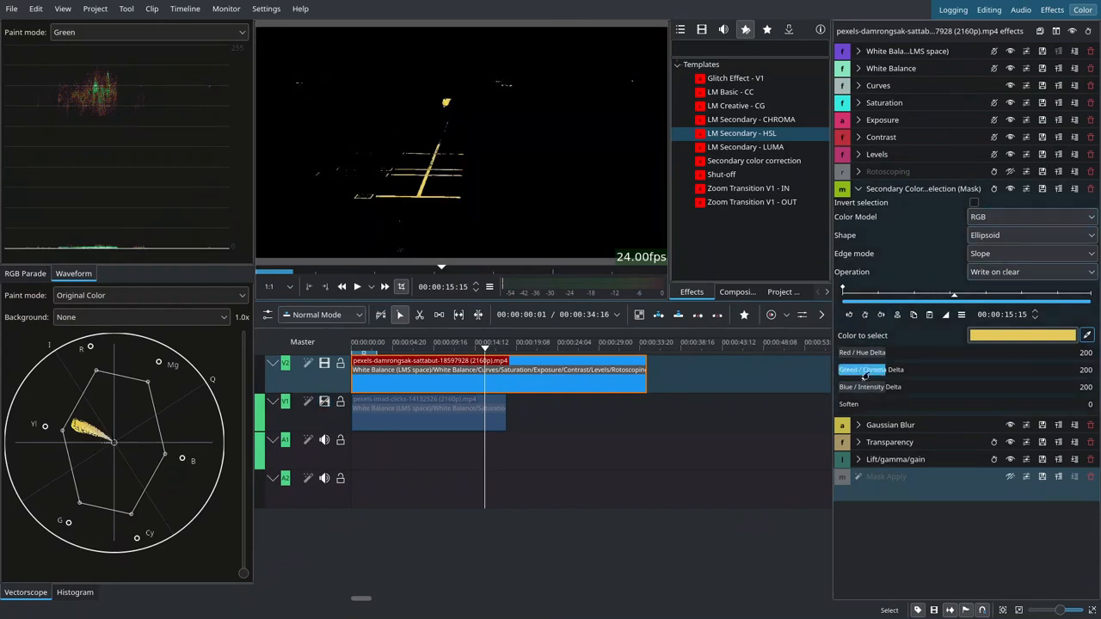
left_click(857, 187)
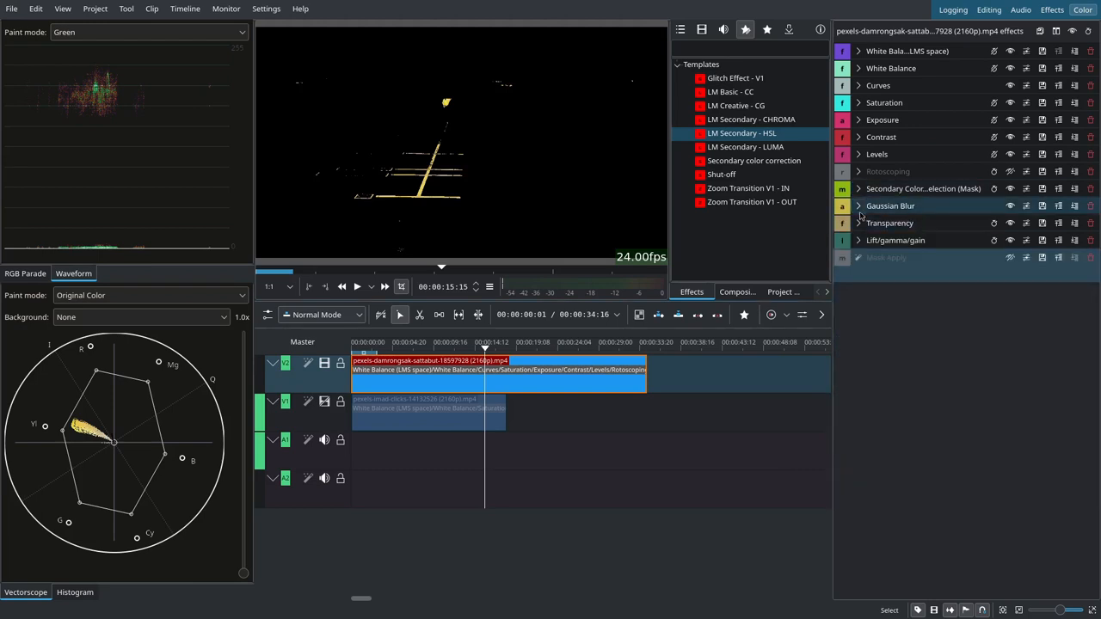
left_click(857, 206)
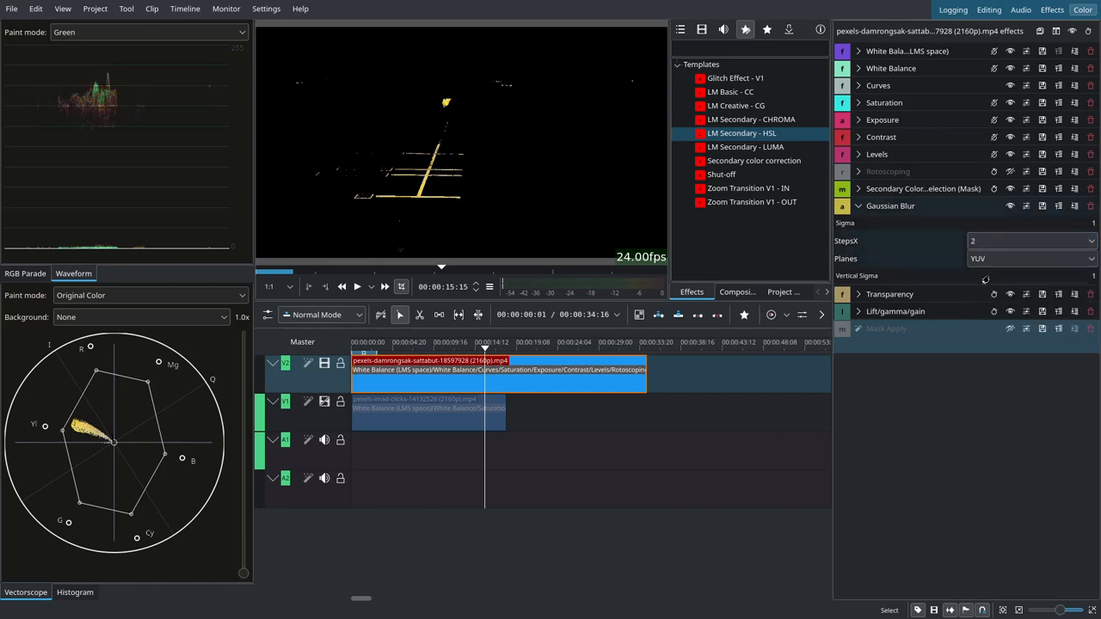
left_click(857, 187)
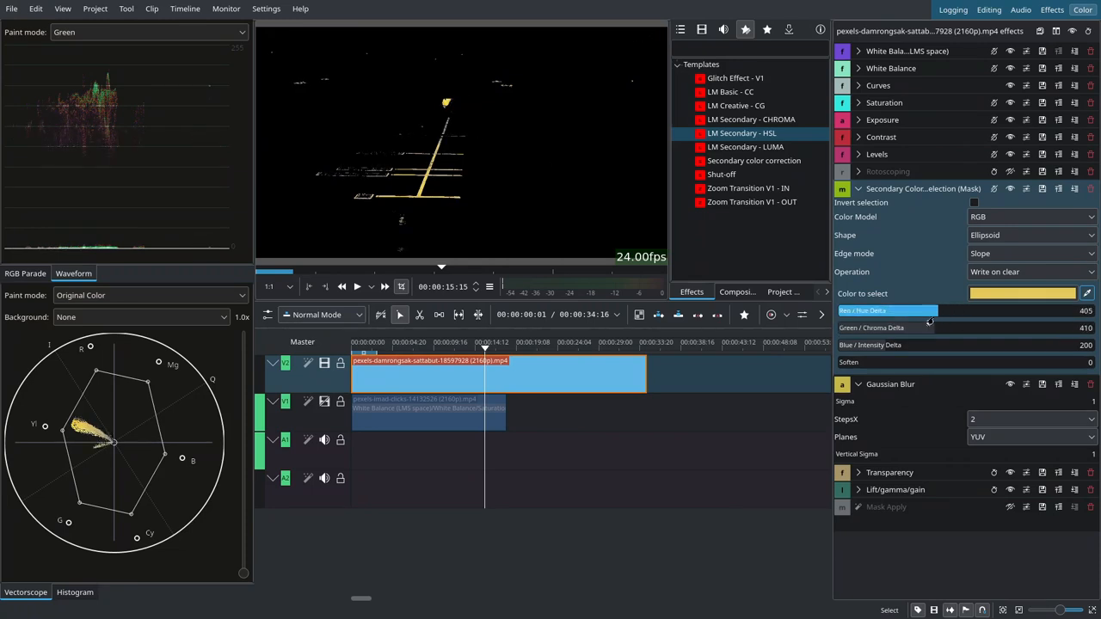
left_click(856, 187)
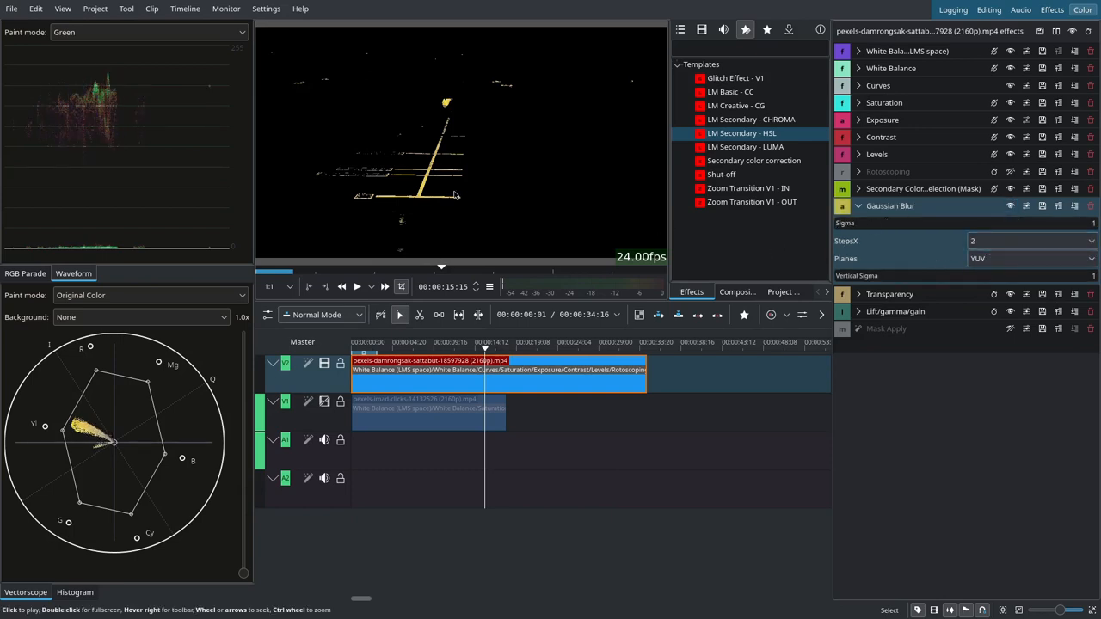
Check the mask Transparency value and disable the Lift/gamma/gain correction, folding the settings up
left_click(856, 294)
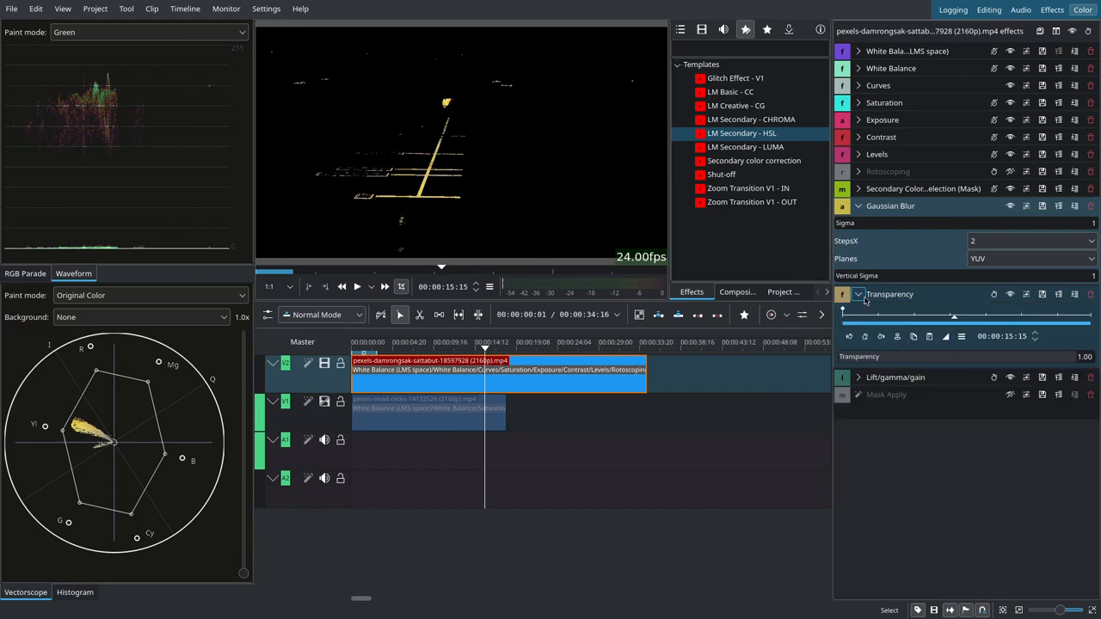
left_click(857, 294)
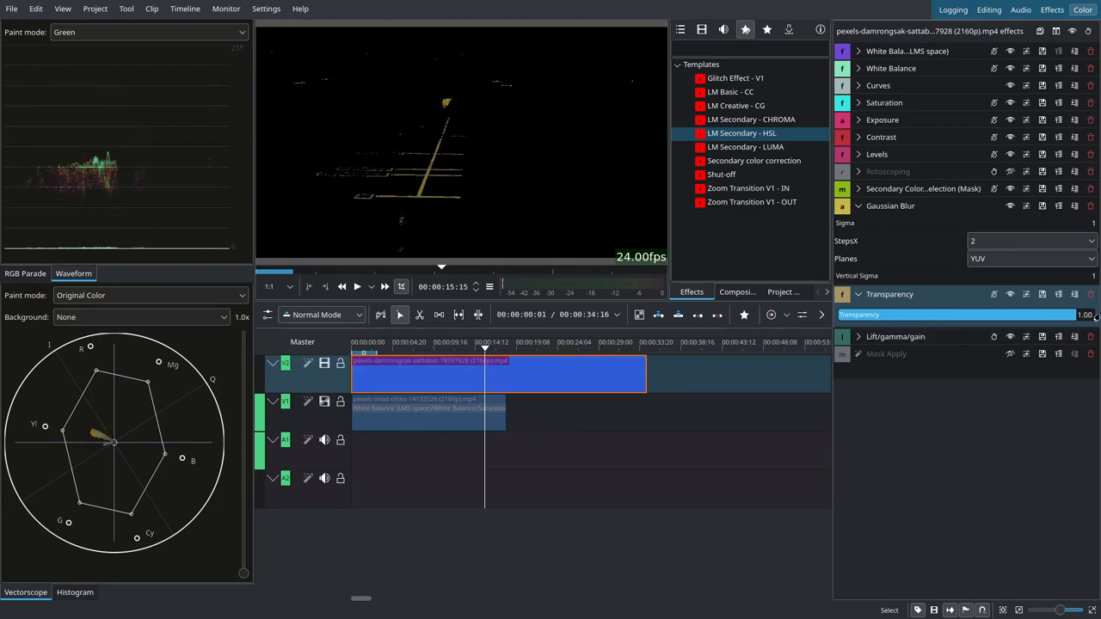
left_click(856, 207)
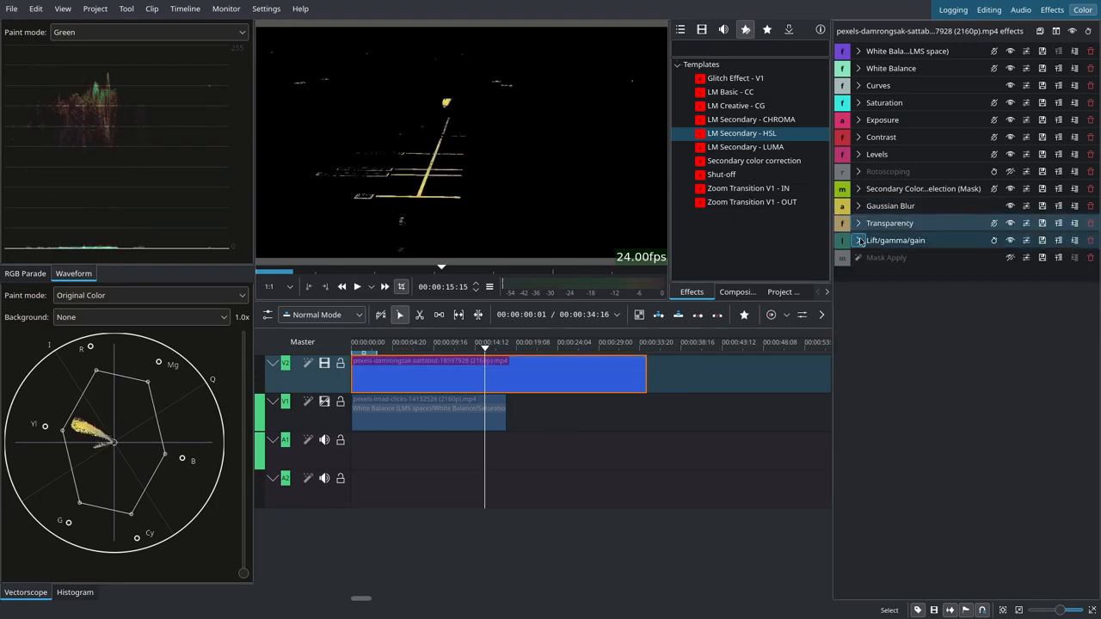
left_click(856, 241)
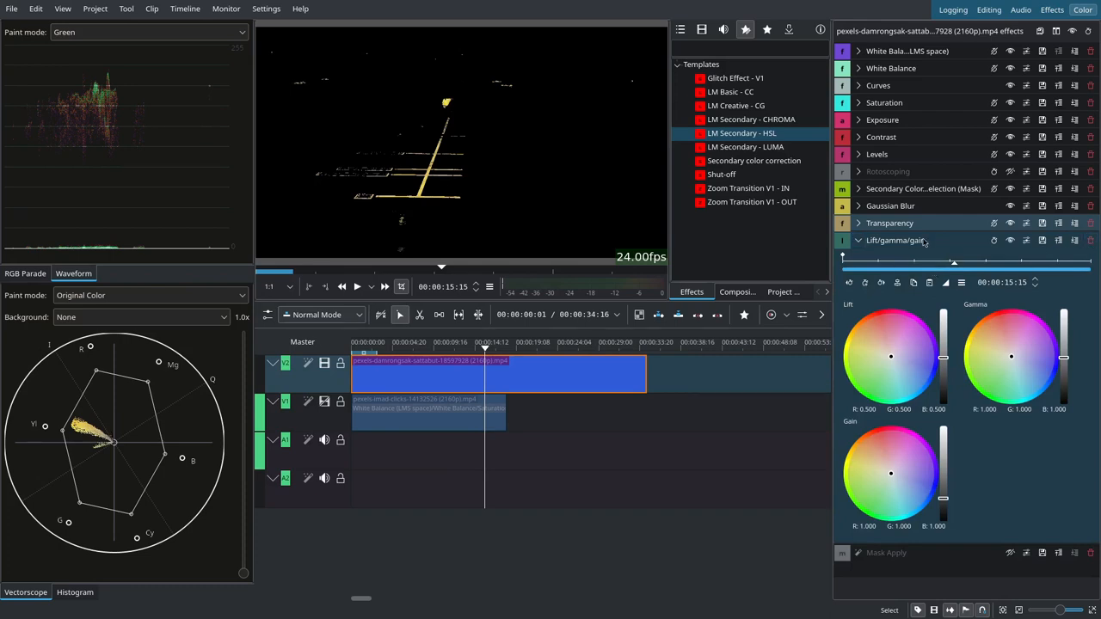
left_click(857, 241)
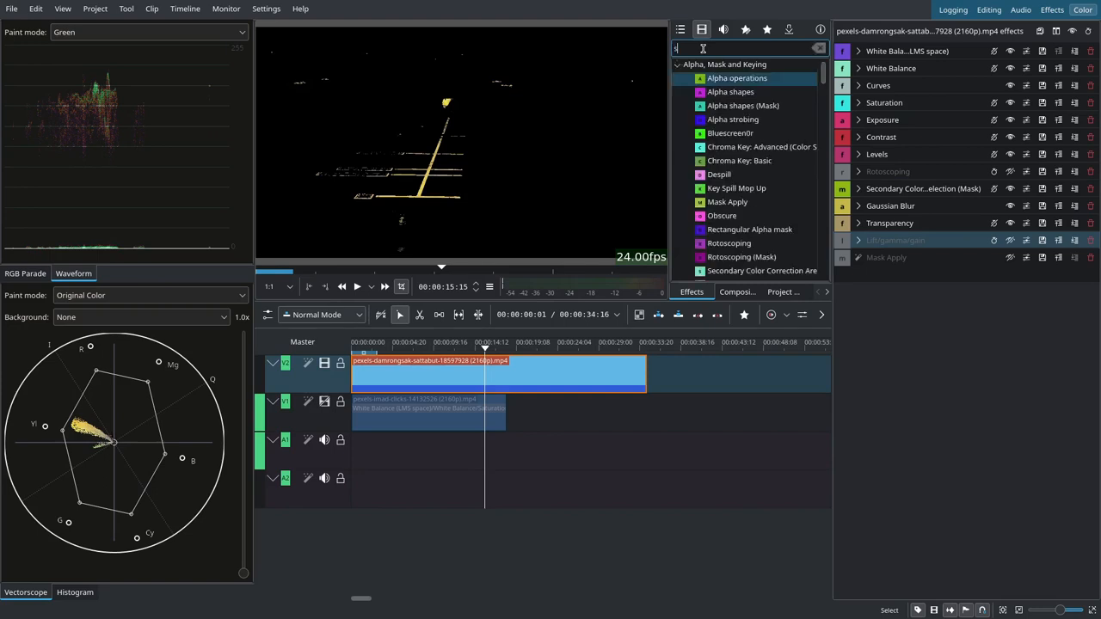
Add a Saturation effect set to 115 inside the yellow mask stack and switch Mask Apply back on
type("sat")
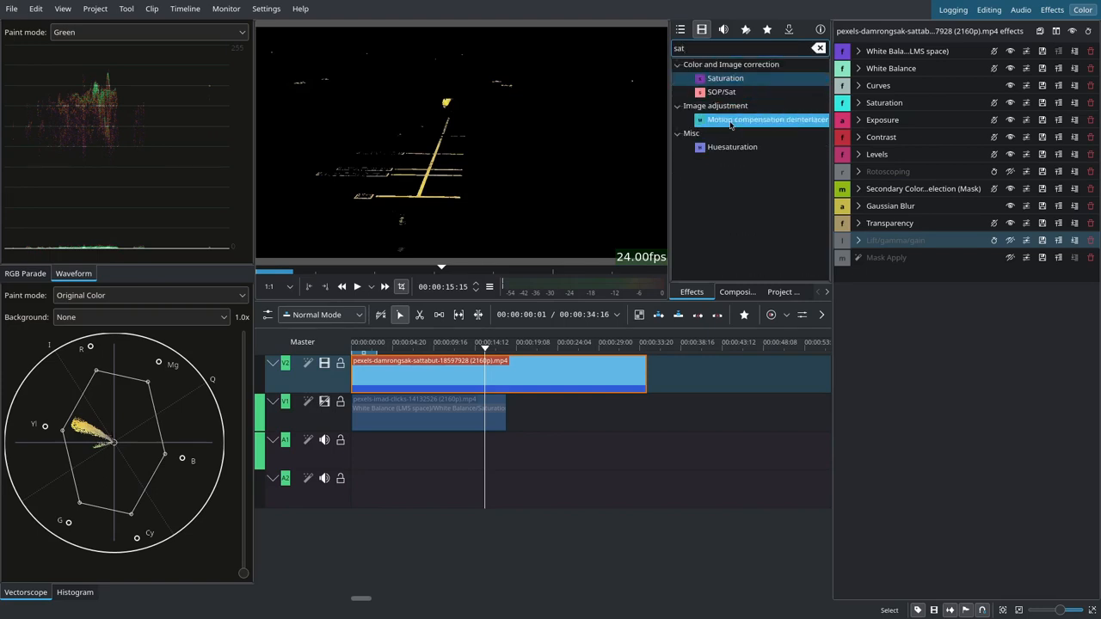
left_click(726, 79)
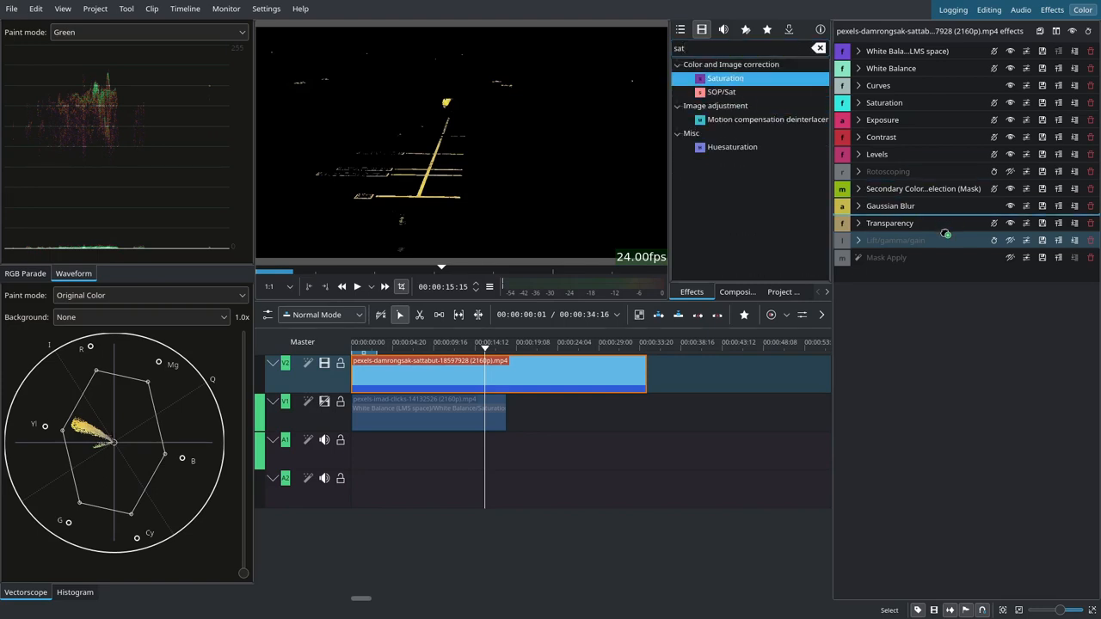
left_click(884, 241)
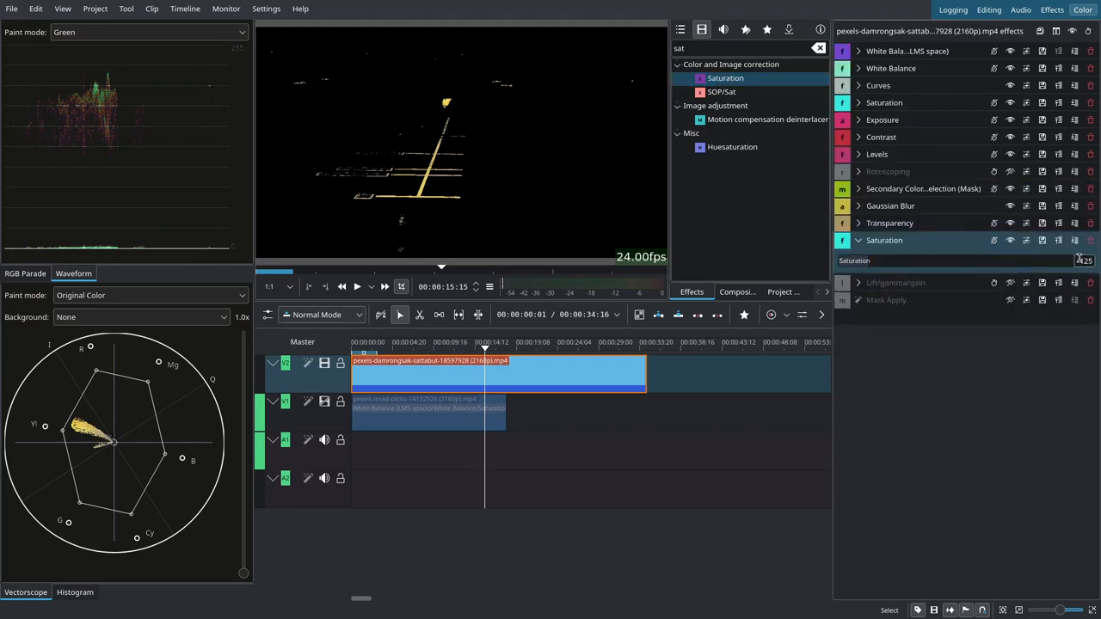
triple_click(1082, 261)
type("115")
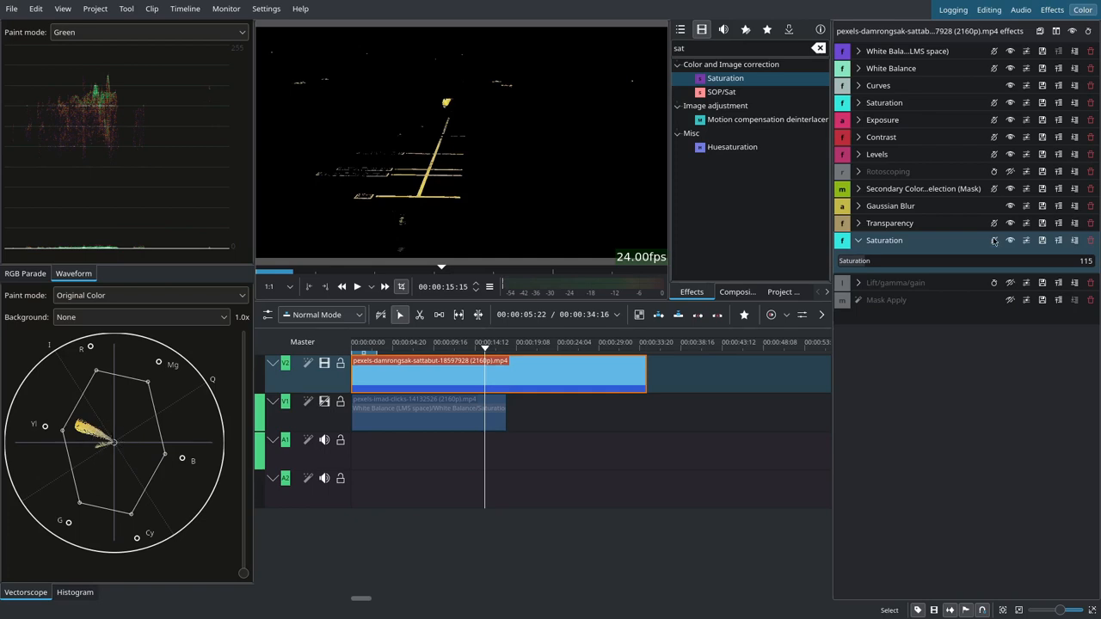
left_click(1009, 299)
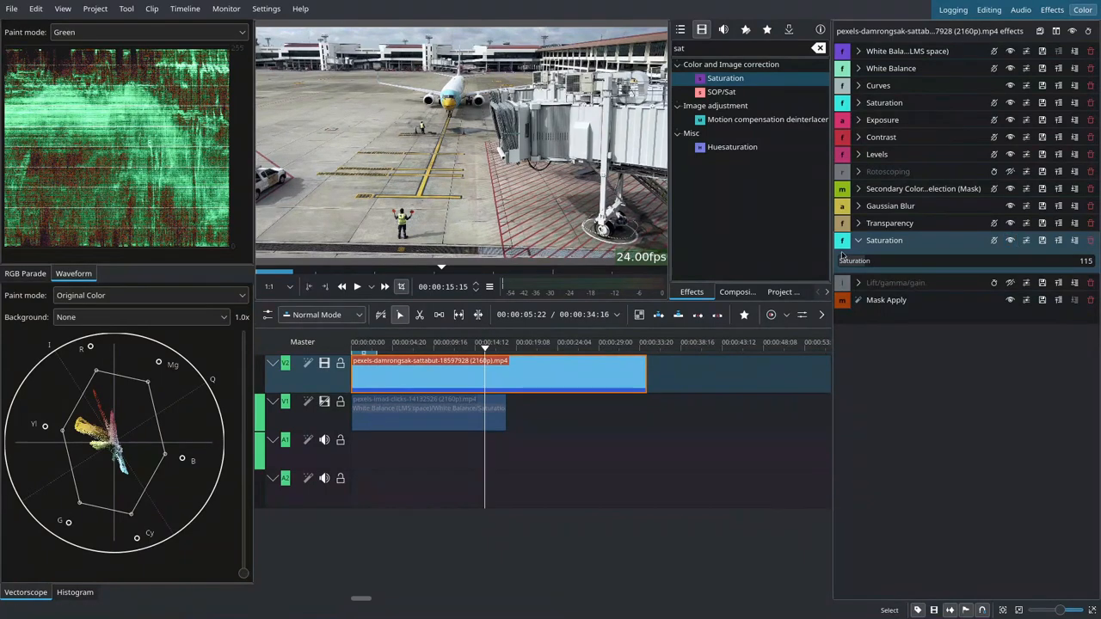
left_click(857, 103)
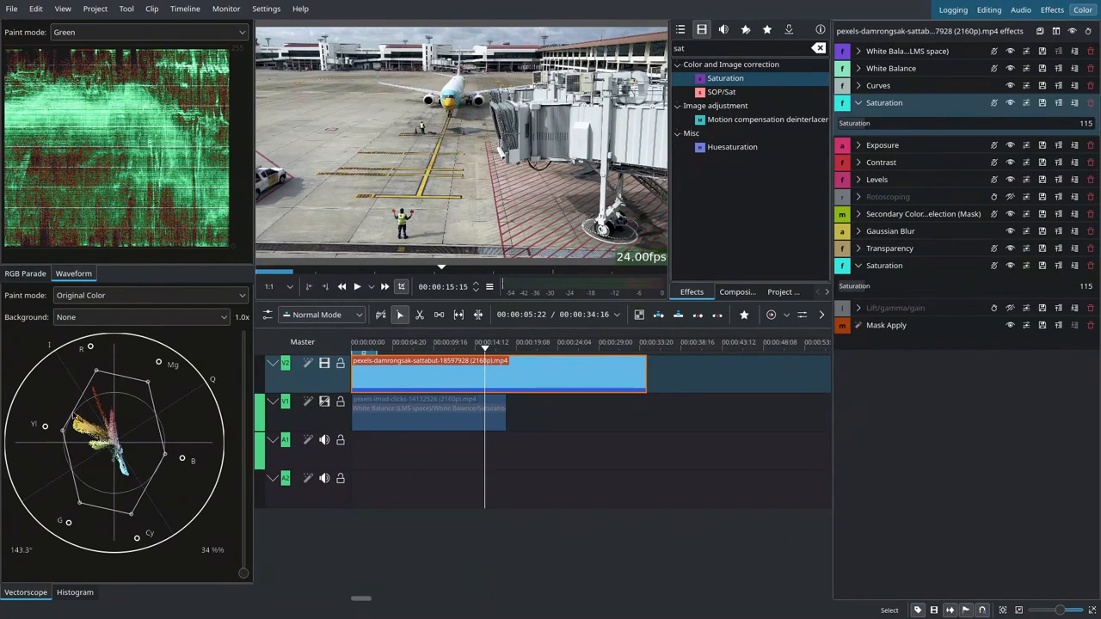
mouse_move(303, 468)
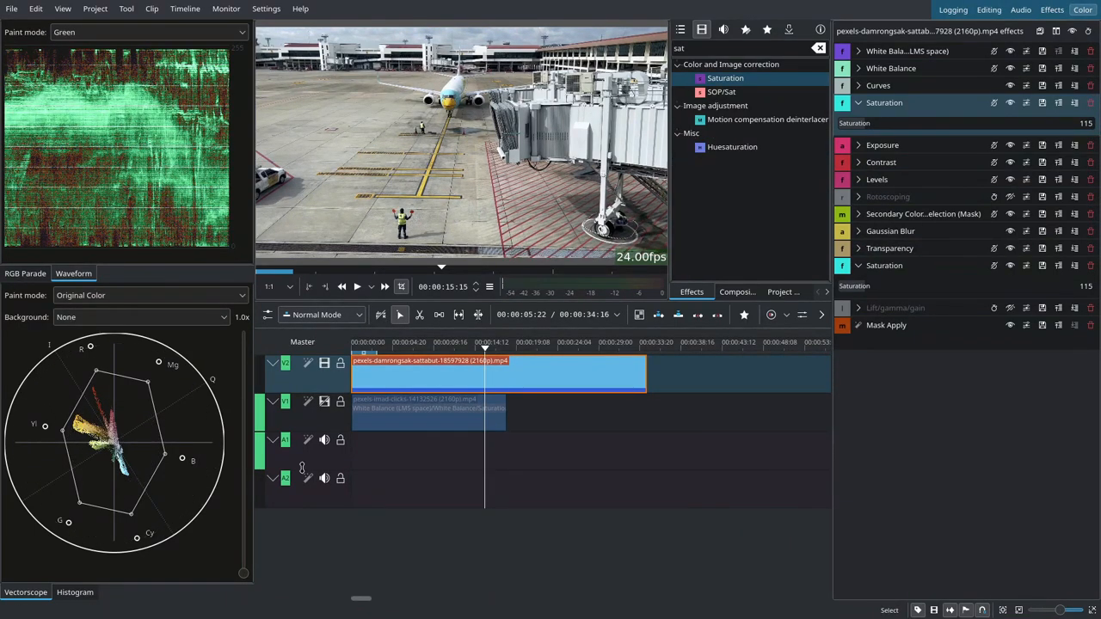